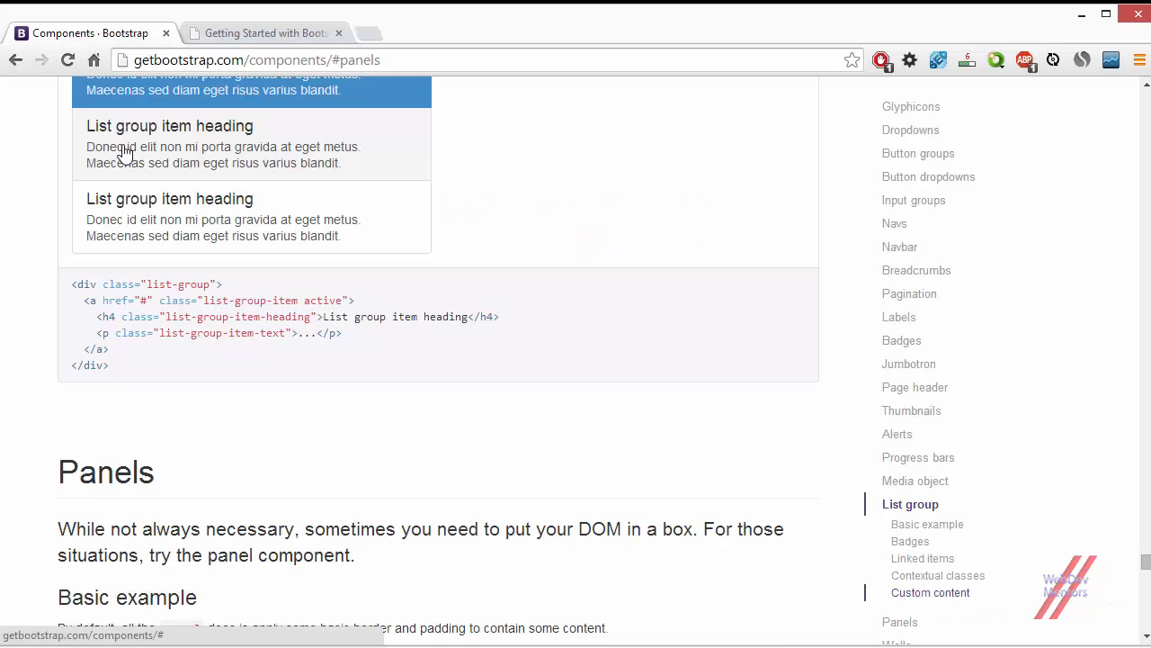
Scroll past the List group docs to the basic panel example and highlight its panel class.
{"action": "scroll", "scroll_direction": "down", "scroll_amount": 3}
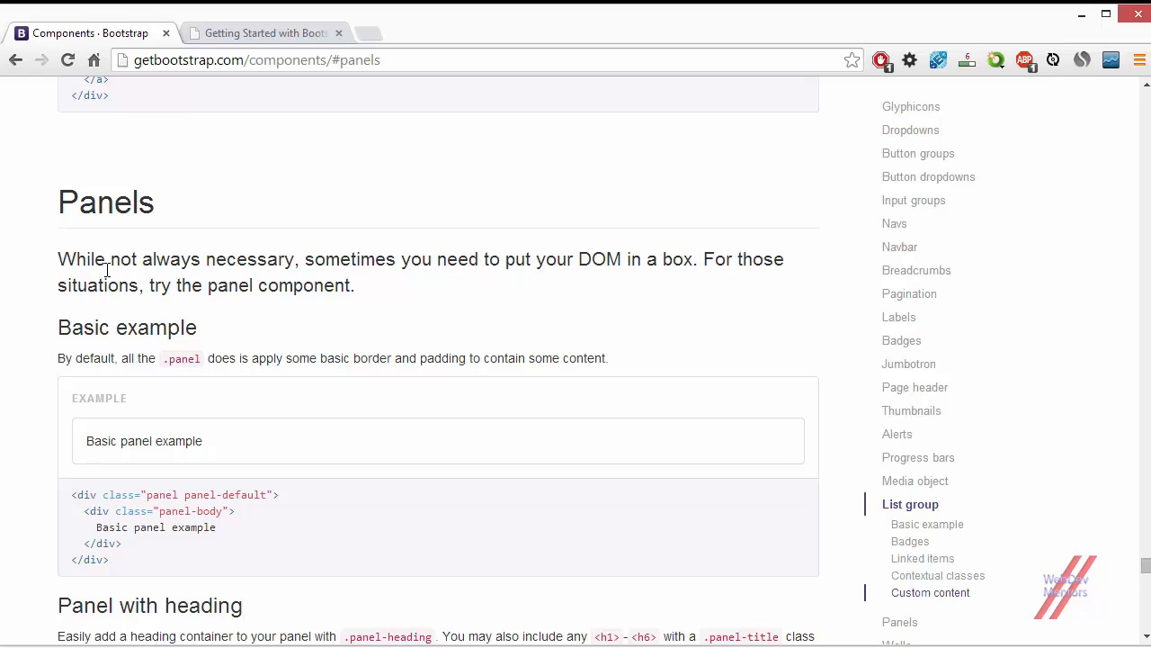
{"action": "mouse_move", "coordinate": [227, 259]}
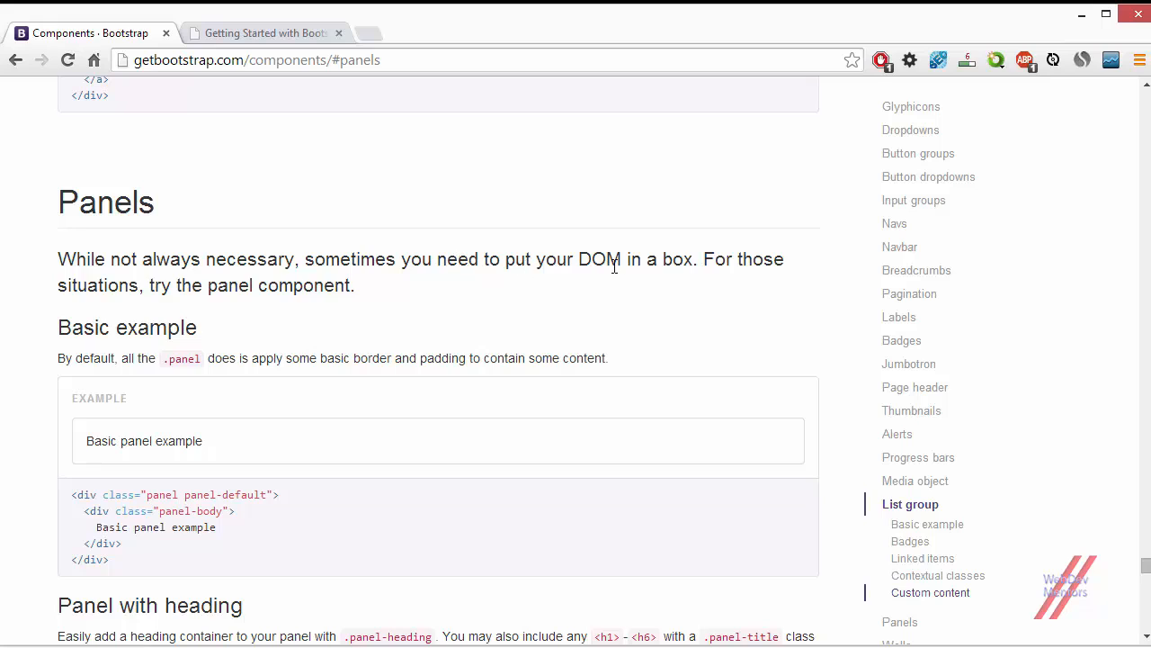
{"action": "mouse_move", "coordinate": [117, 328]}
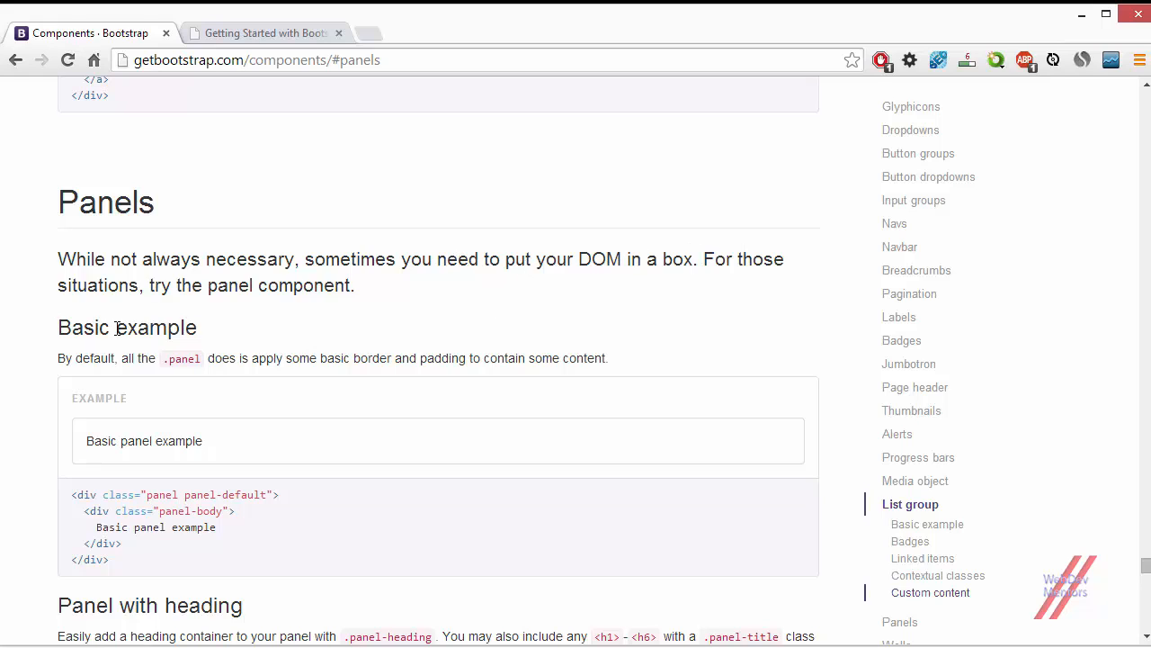
{"action": "scroll", "scroll_direction": "down", "scroll_amount": 3}
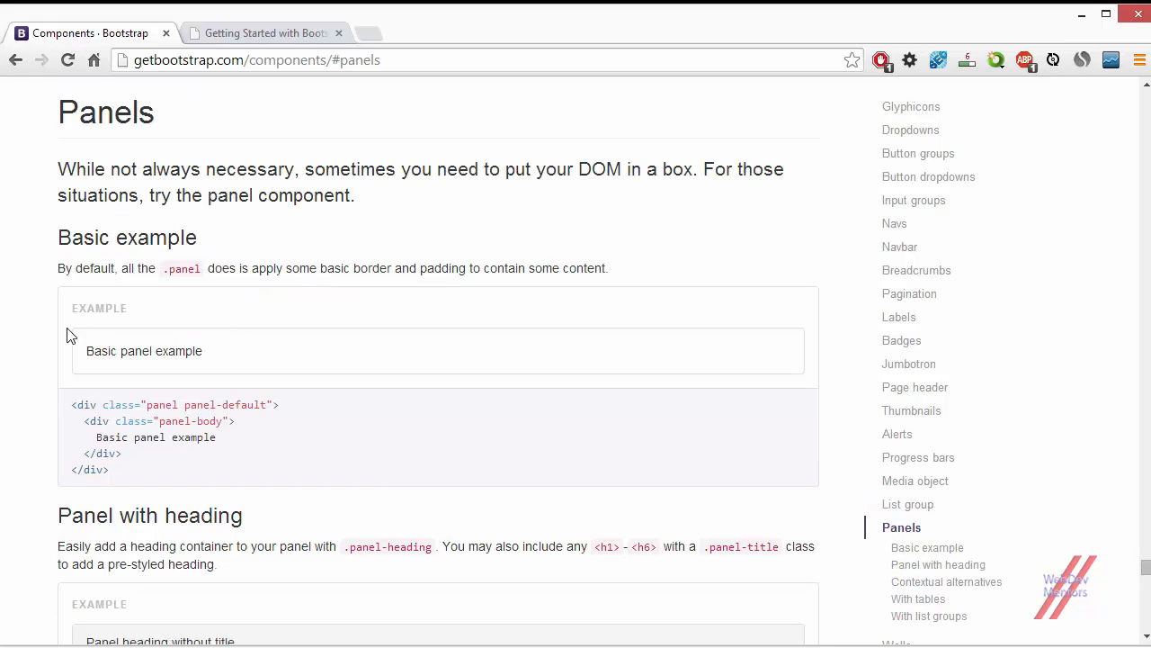
{"action": "mouse_move", "coordinate": [117, 389]}
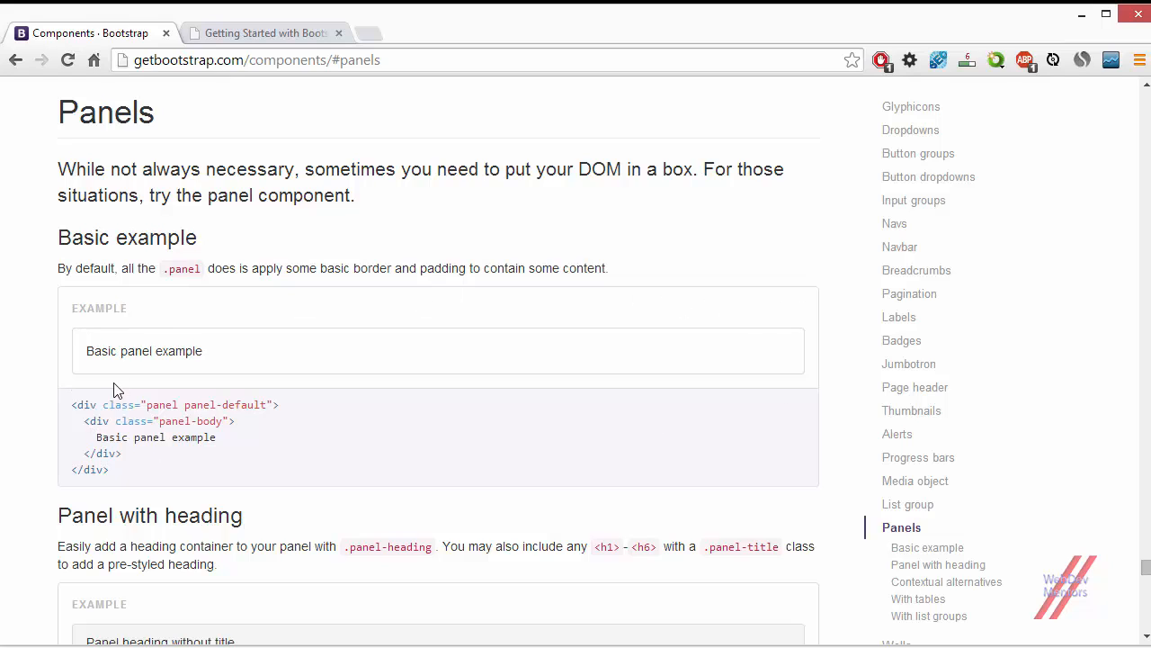
{"action": "mouse_move", "coordinate": [177, 405]}
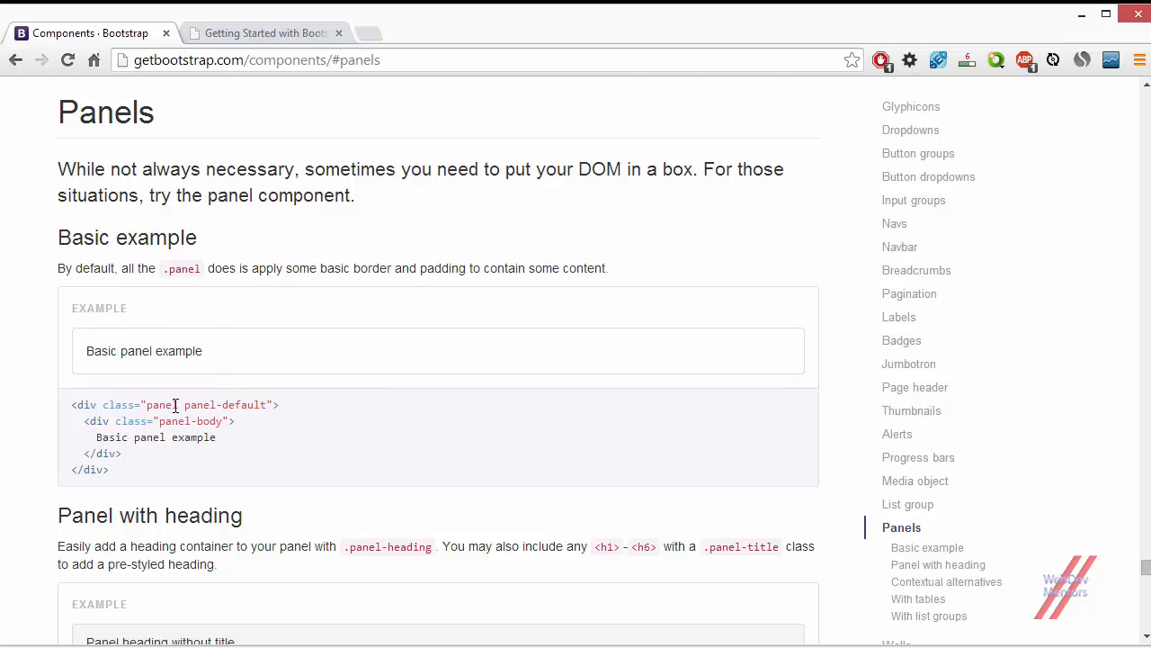
{"action": "scroll", "scroll_direction": "down", "scroll_amount": 3}
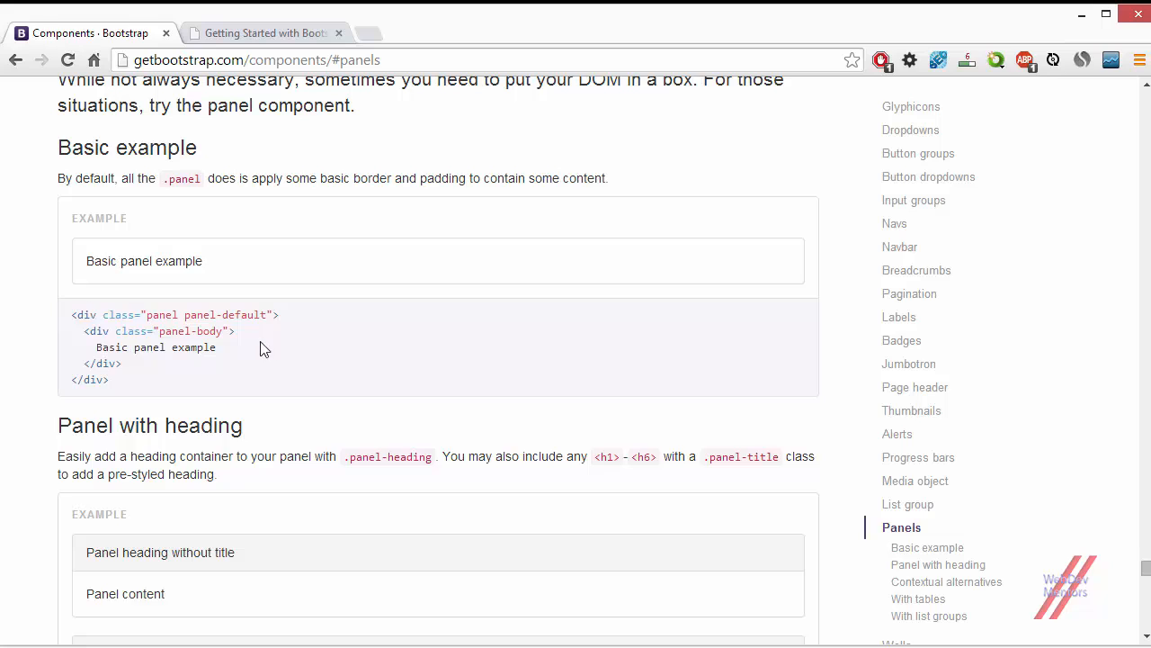
{"action": "mouse_move", "coordinate": [179, 346]}
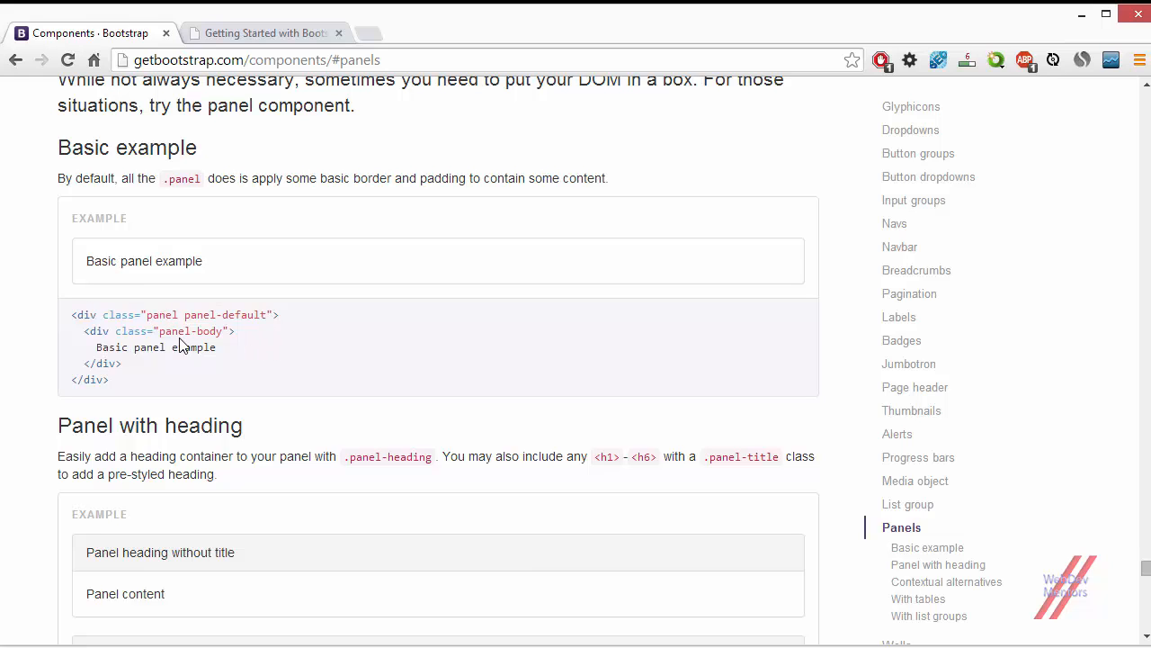
{"action": "double_click", "coordinate": [201, 315]}
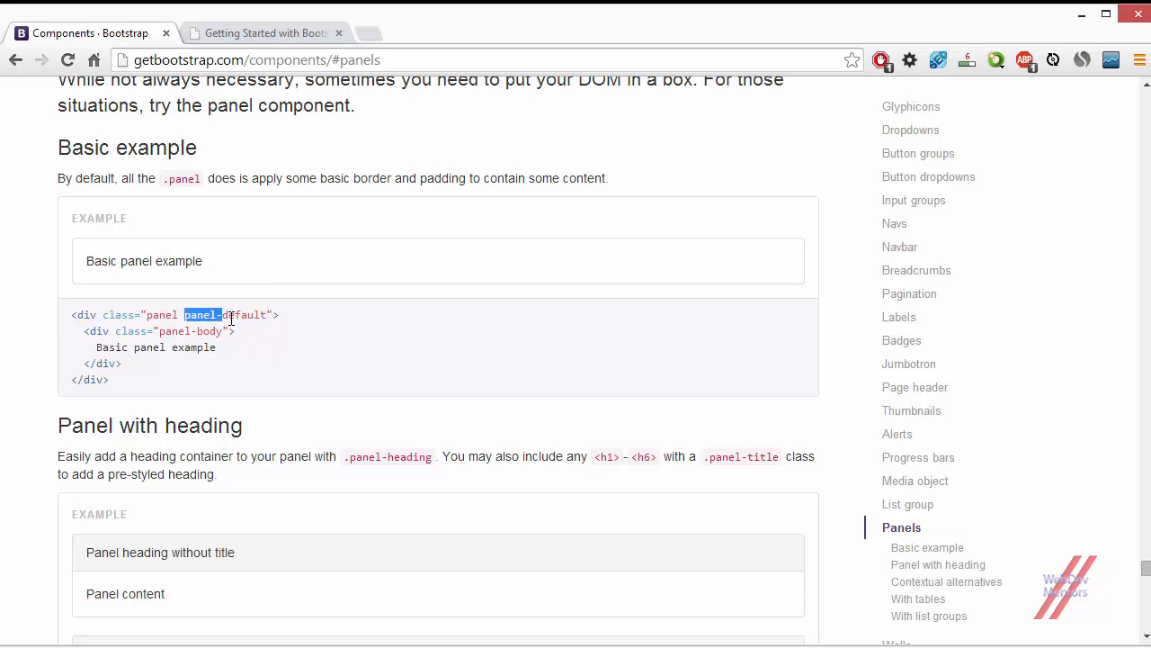
{"action": "left_click", "coordinate": [264, 347]}
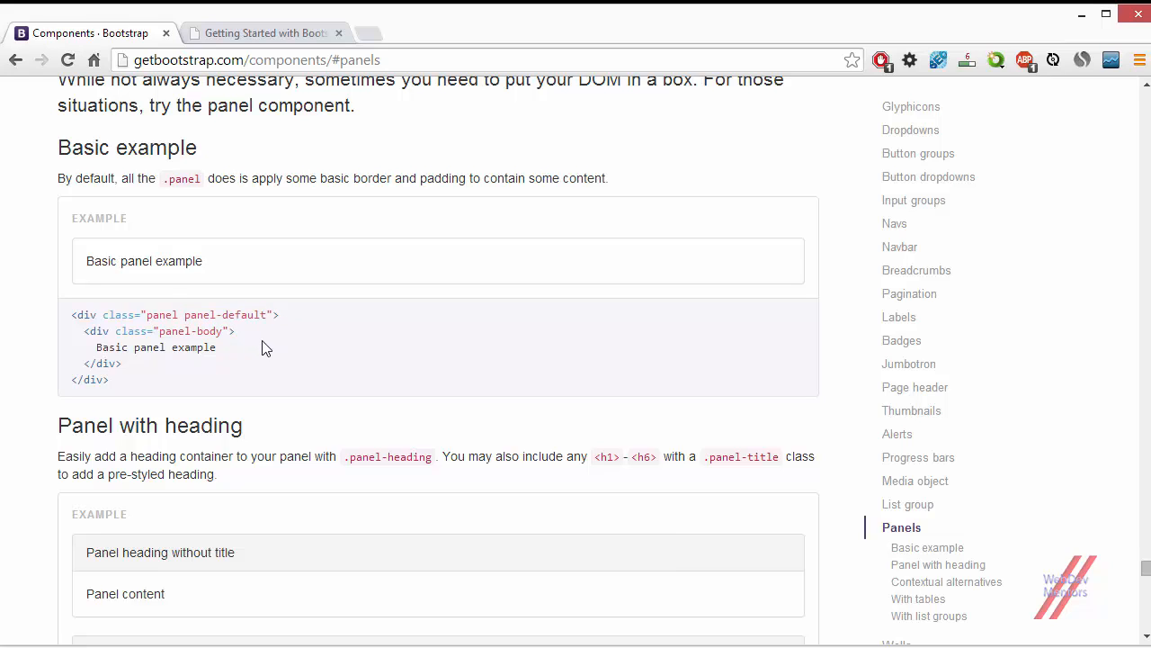
{"action": "mouse_move", "coordinate": [270, 313]}
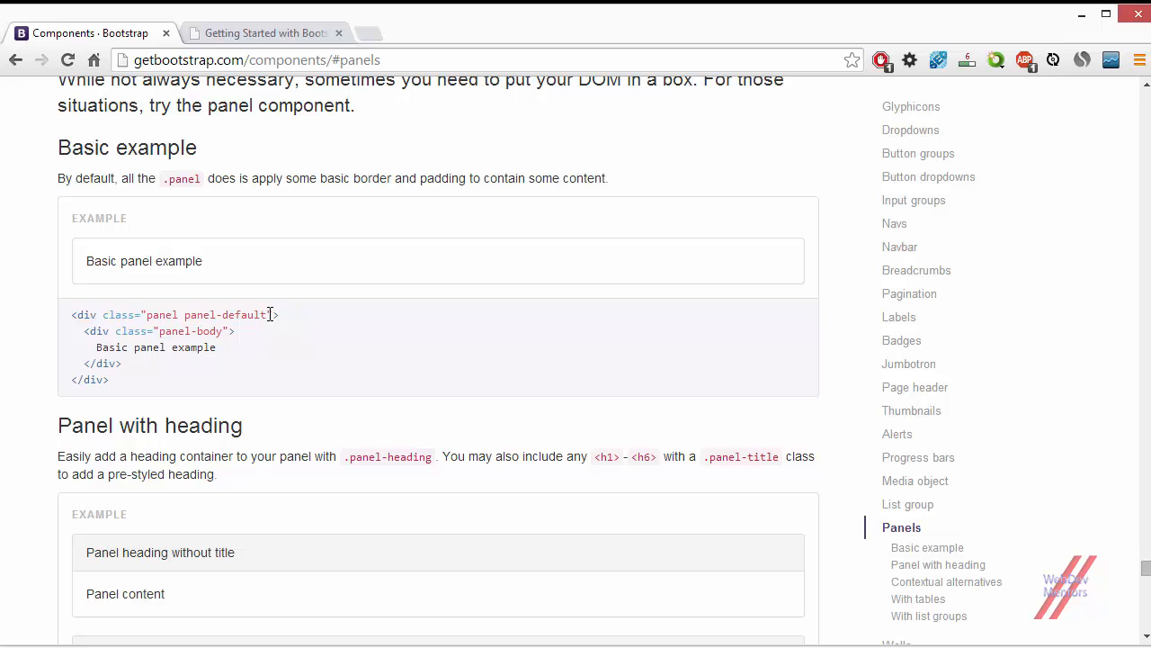
{"action": "mouse_move", "coordinate": [346, 367]}
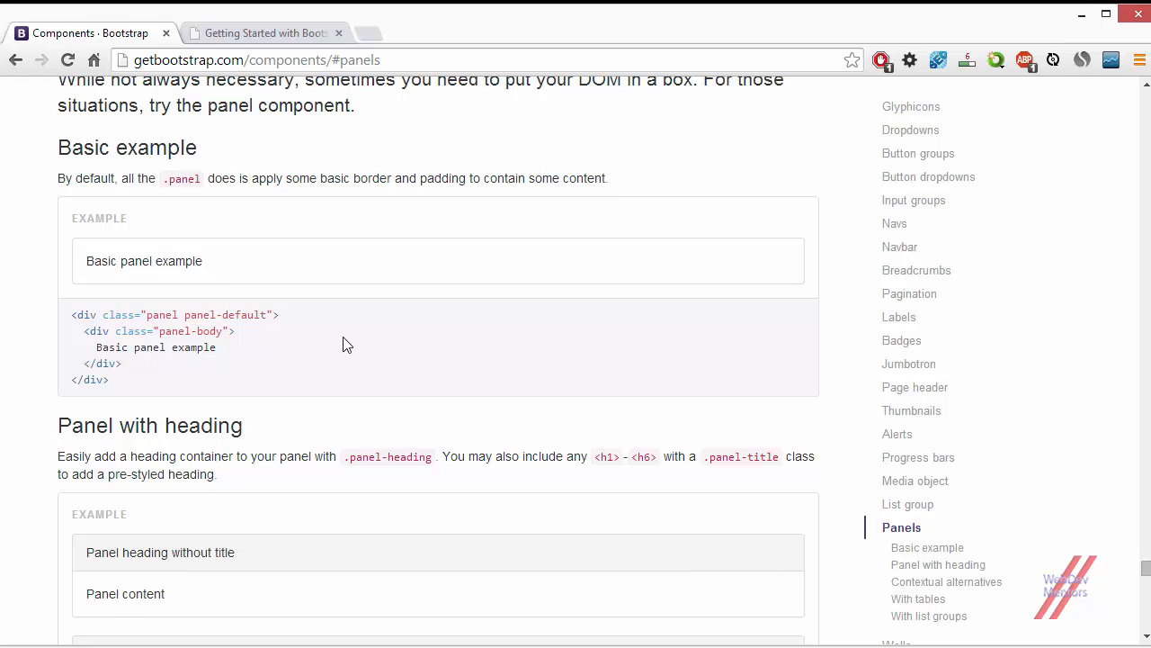
Scroll to the Panel with heading examples and select a word in their markup.
{"action": "scroll", "scroll_direction": "down", "scroll_amount": 3}
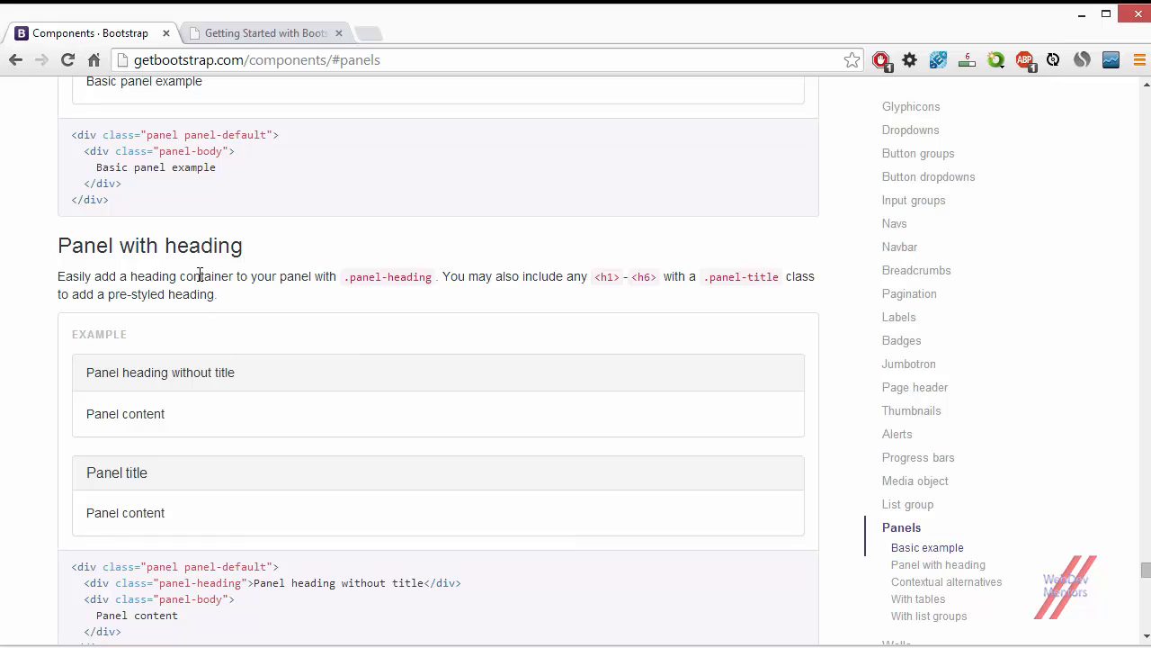
{"action": "scroll", "scroll_direction": "down", "scroll_amount": 3}
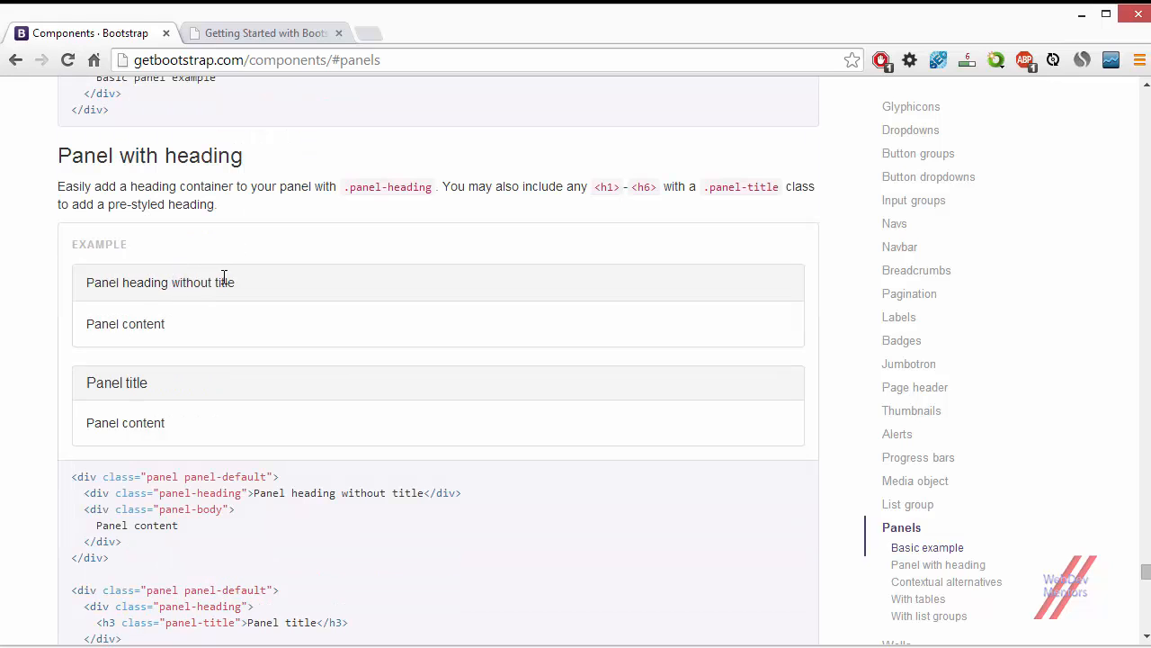
{"action": "mouse_move", "coordinate": [137, 388]}
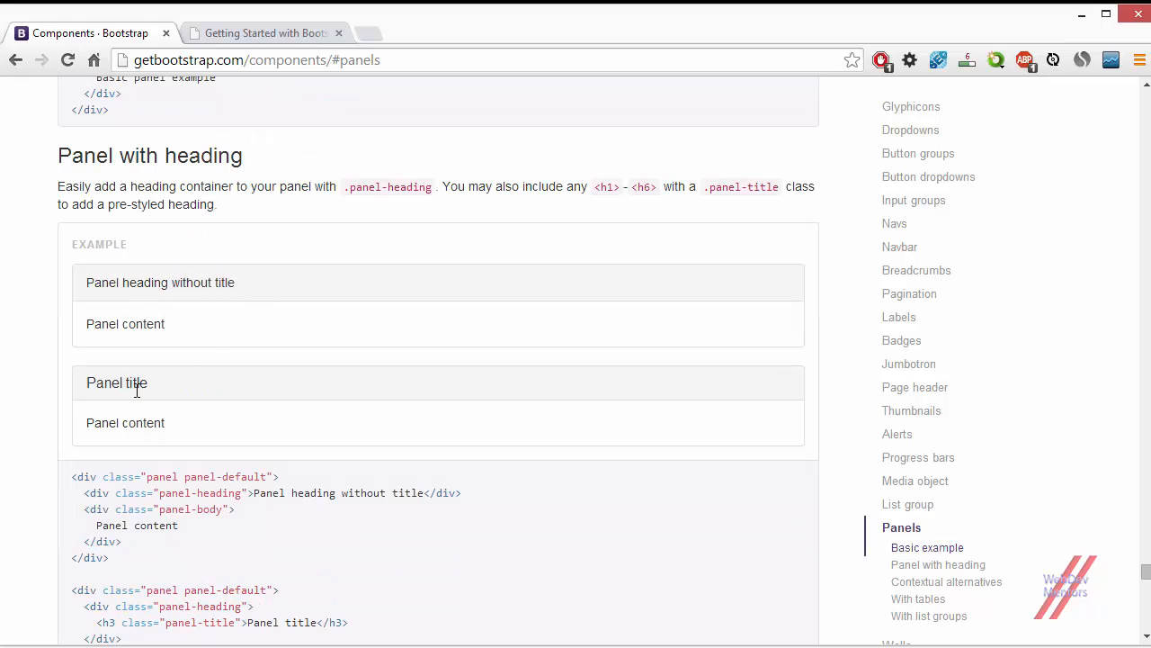
{"action": "double_click", "coordinate": [115, 382]}
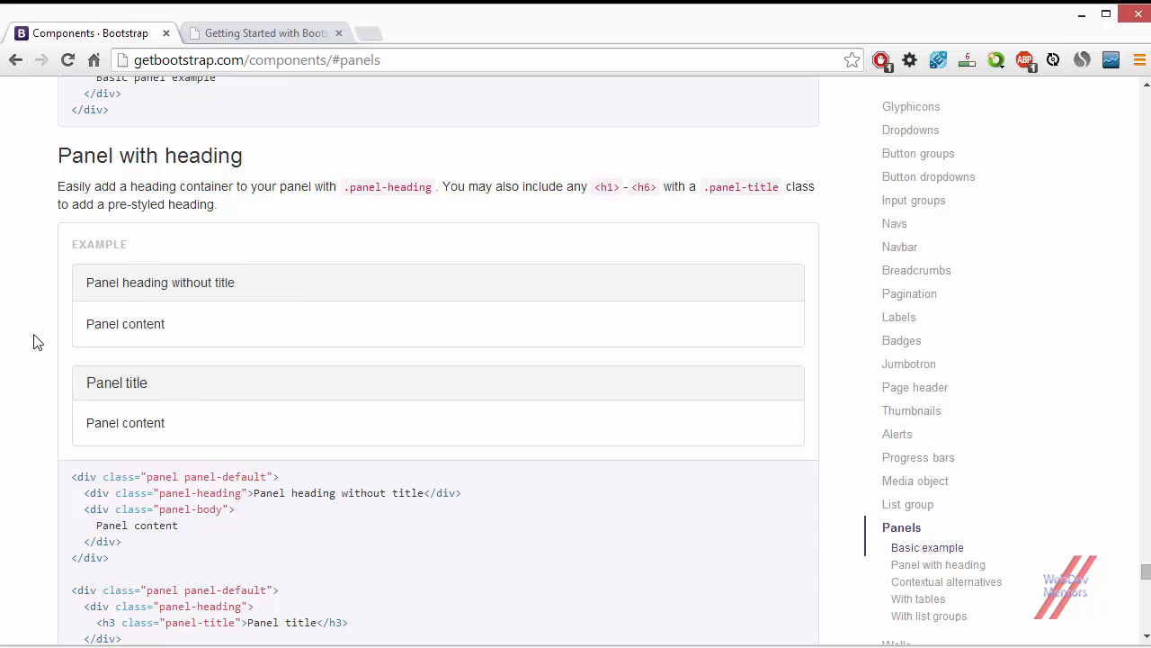
Scroll past the footer and table panels to the success, info, warning and danger contextual panels.
{"action": "scroll", "scroll_direction": "down", "scroll_amount": 3}
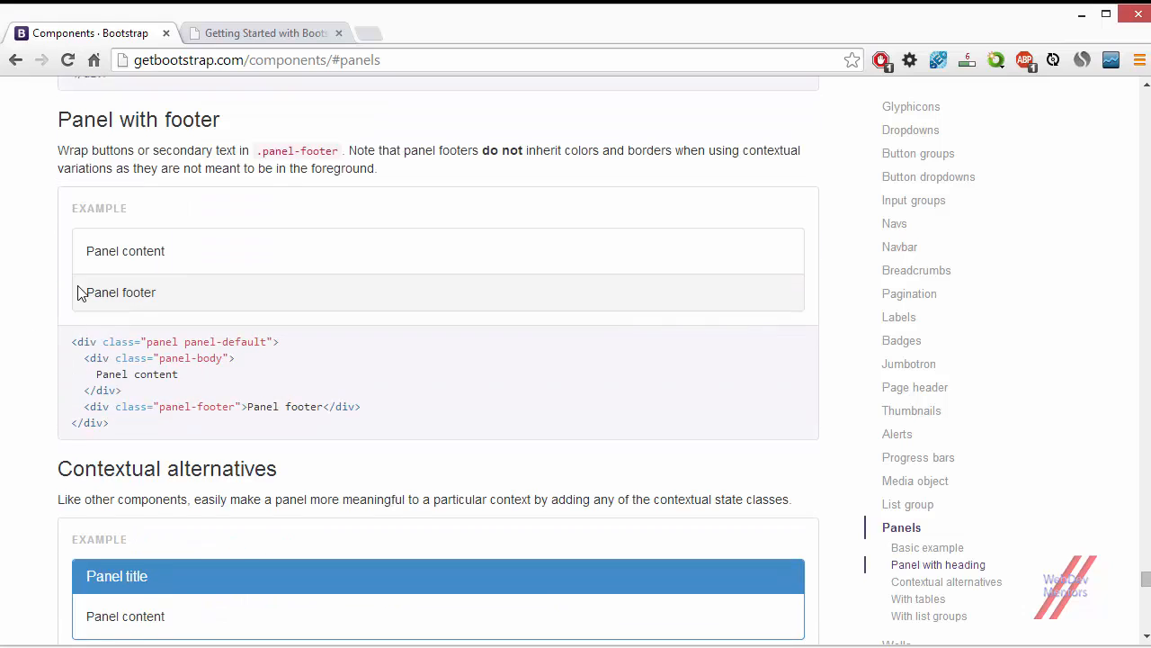
{"action": "mouse_move", "coordinate": [140, 243]}
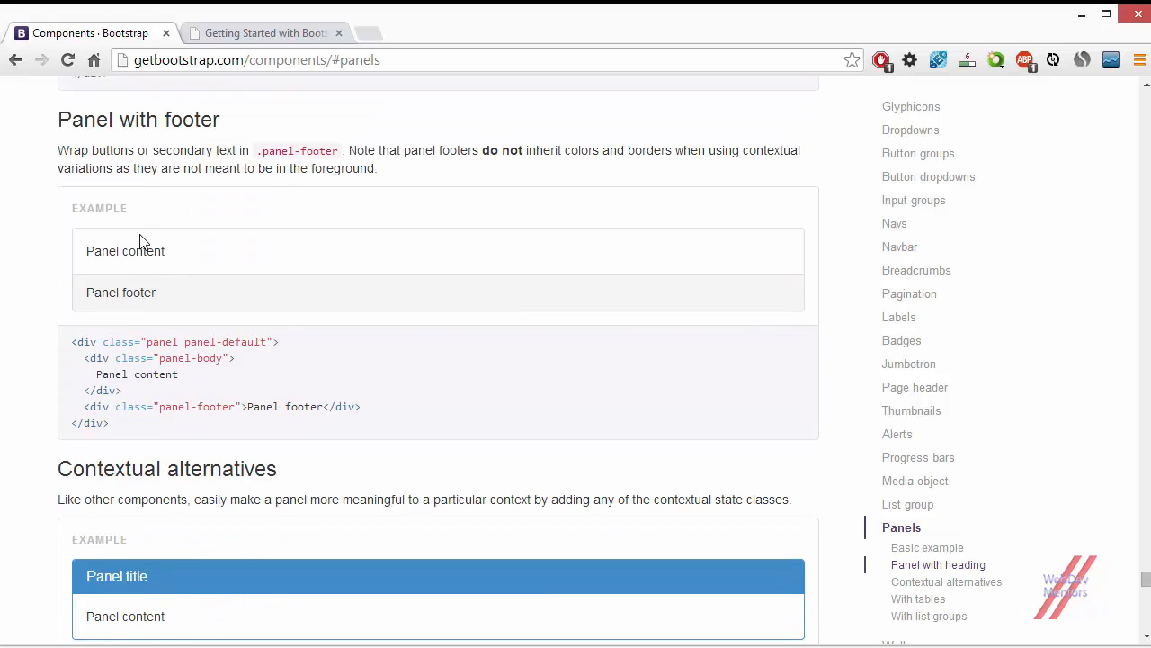
{"action": "mouse_move", "coordinate": [172, 304]}
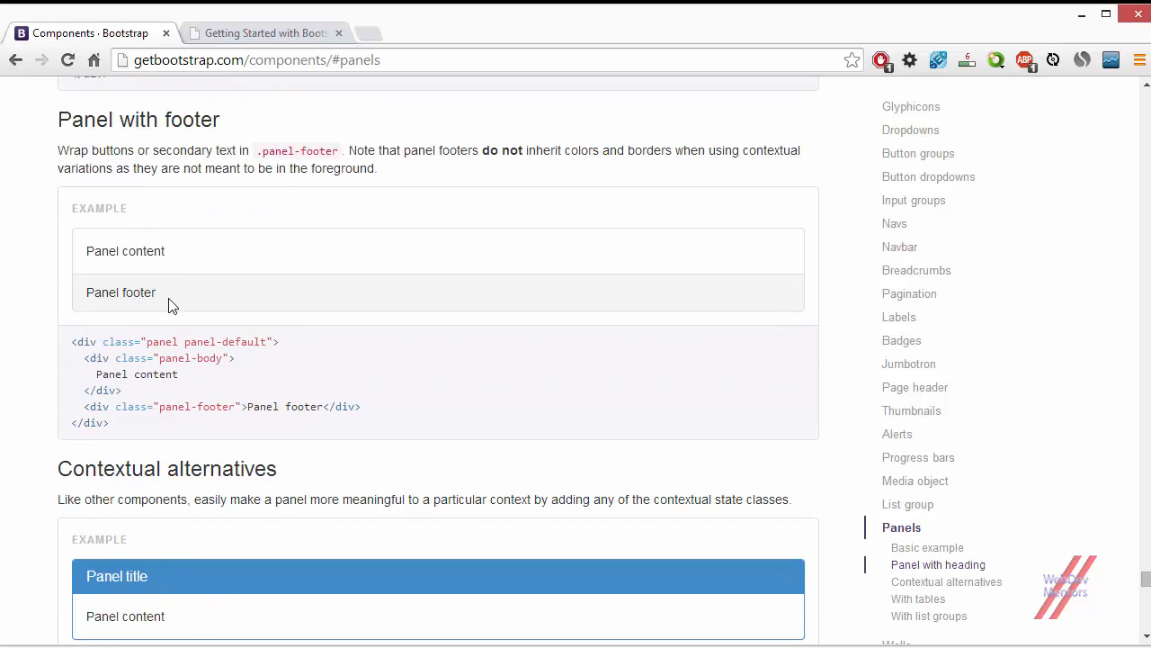
{"action": "scroll", "scroll_direction": "down", "scroll_amount": 3}
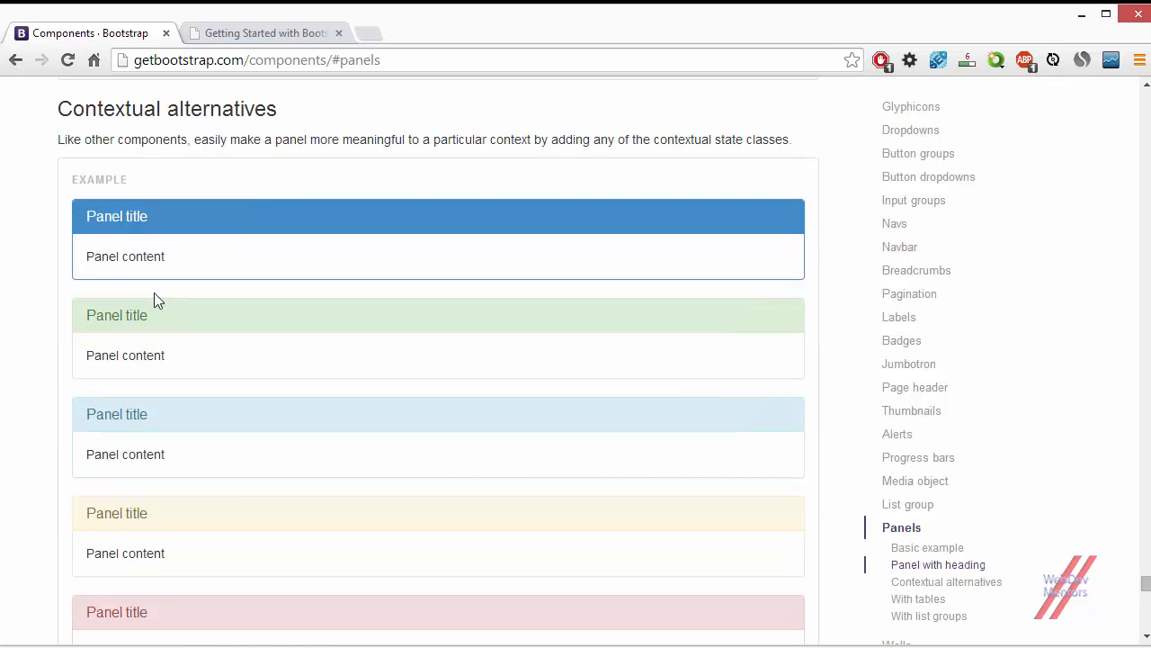
{"action": "scroll", "scroll_direction": "down", "scroll_amount": 3}
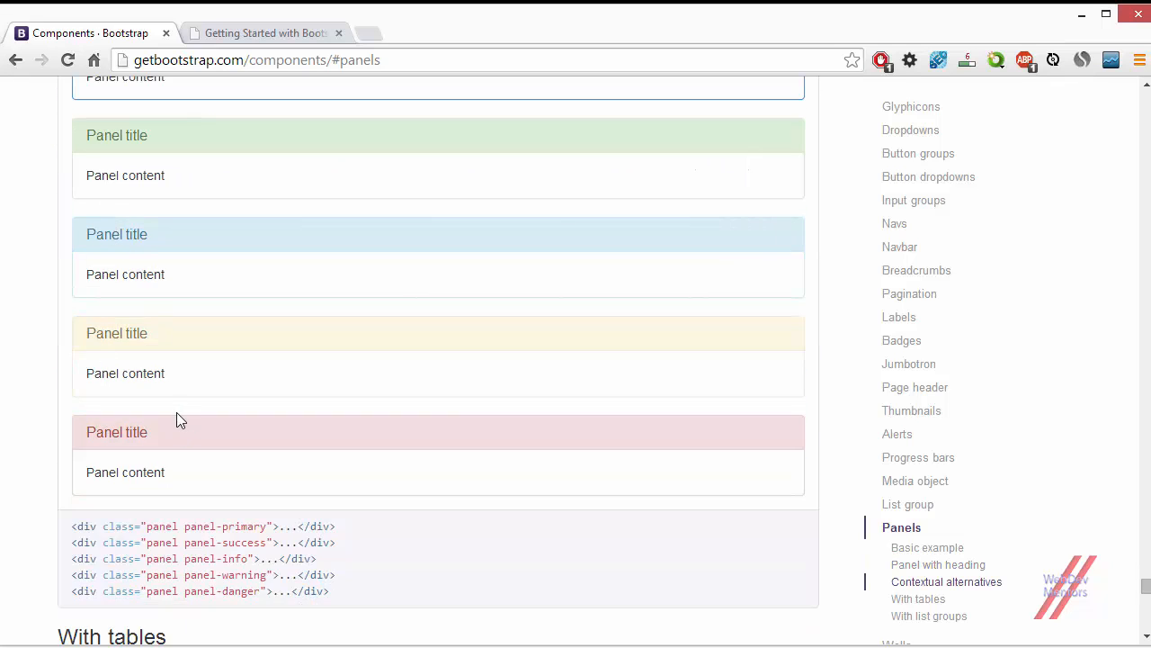
{"action": "scroll", "scroll_direction": "up", "scroll_amount": 3}
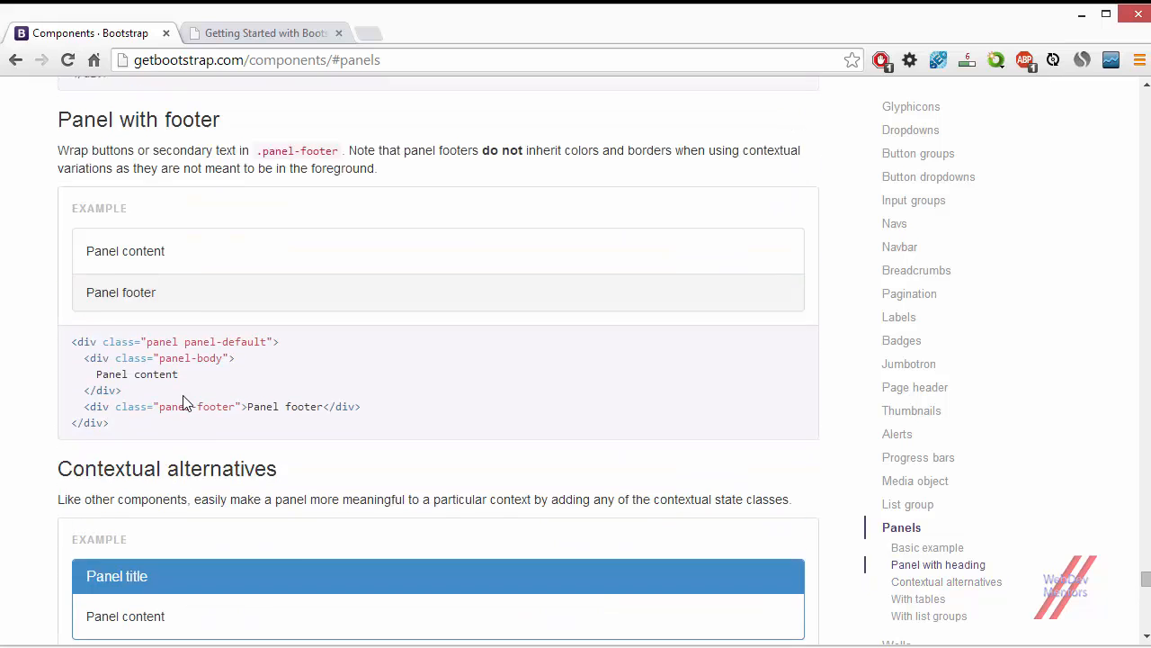
{"action": "scroll", "scroll_direction": "down", "scroll_amount": 3}
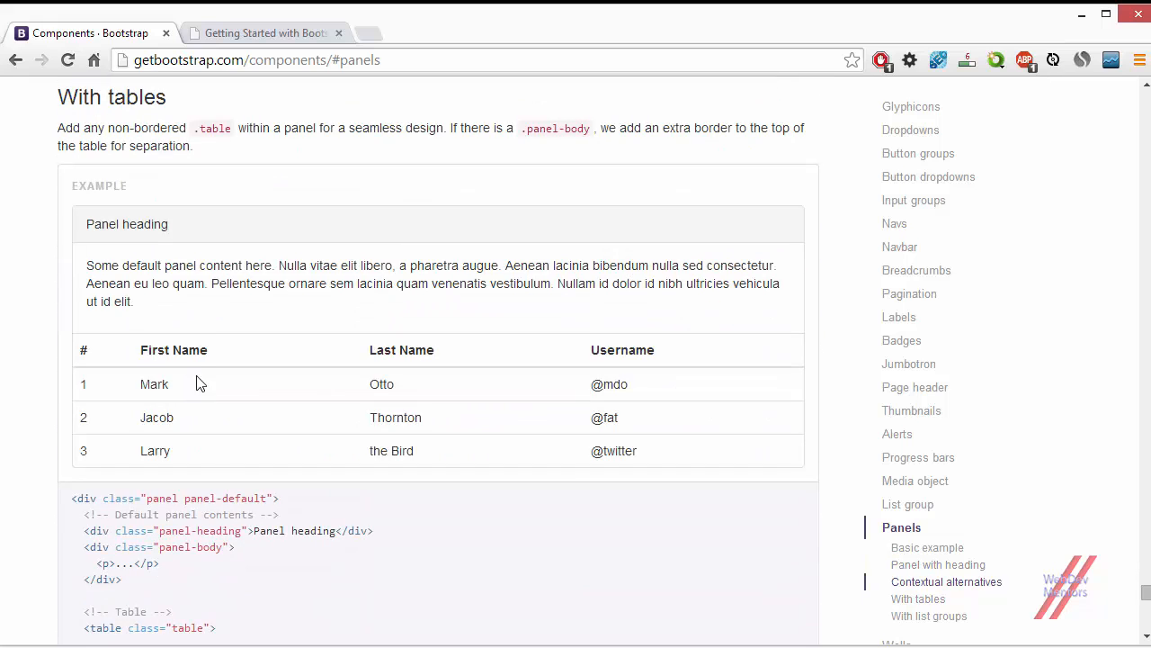
{"action": "scroll", "scroll_direction": "down", "scroll_amount": 3}
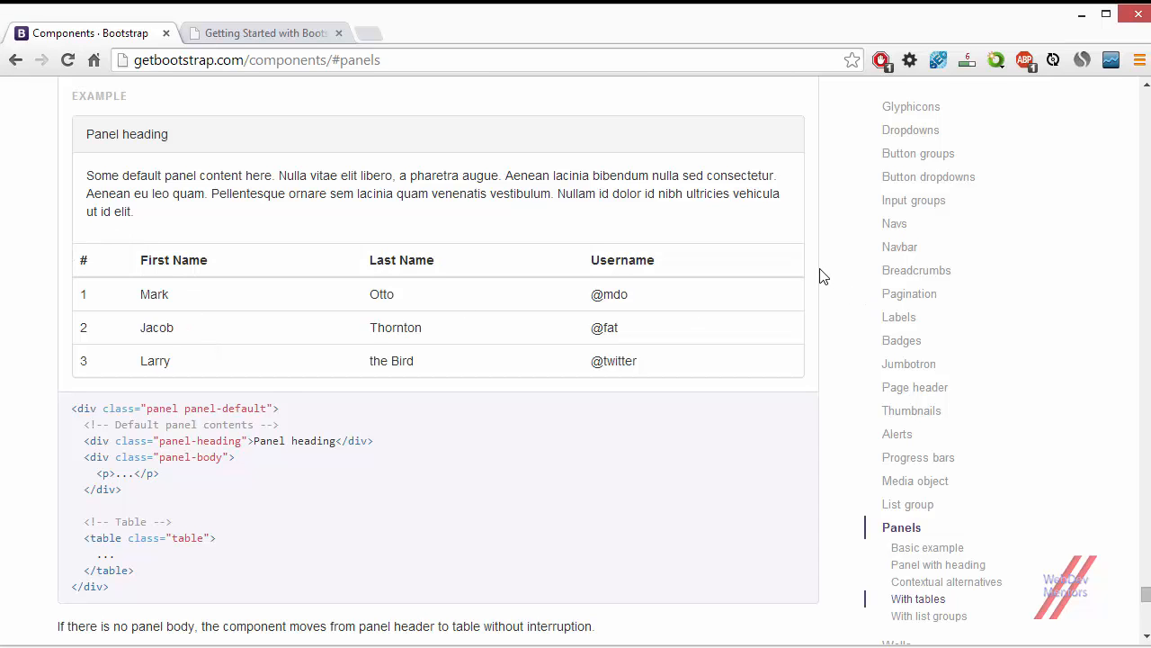
{"action": "scroll", "scroll_direction": "down", "scroll_amount": 3}
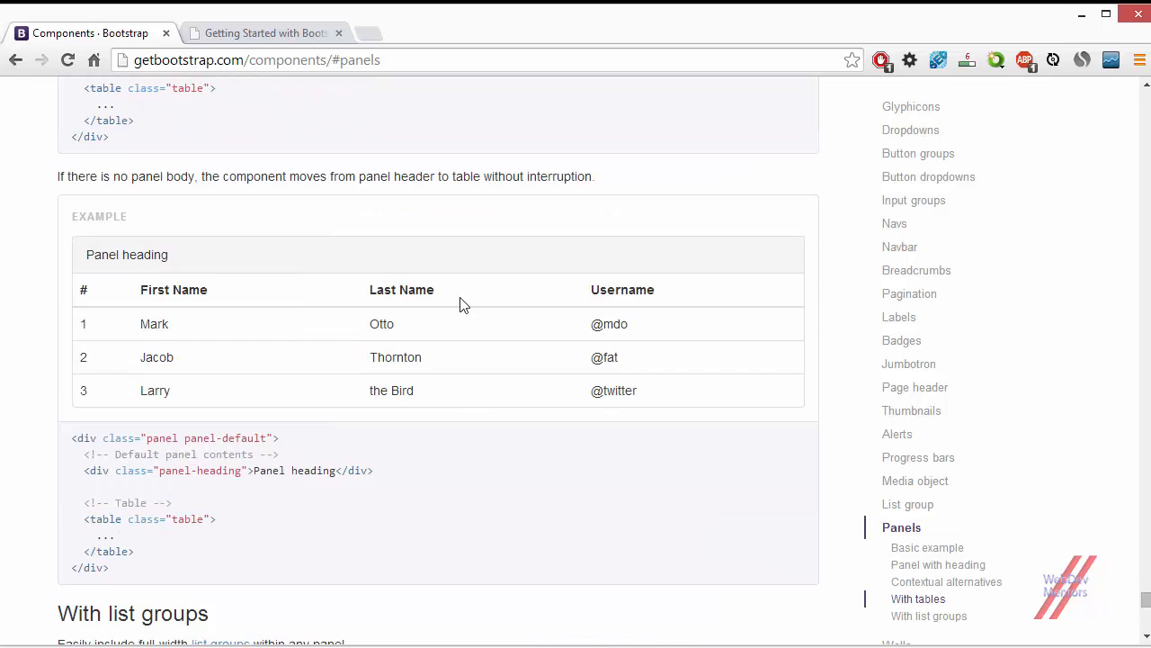
{"action": "mouse_move", "coordinate": [148, 242]}
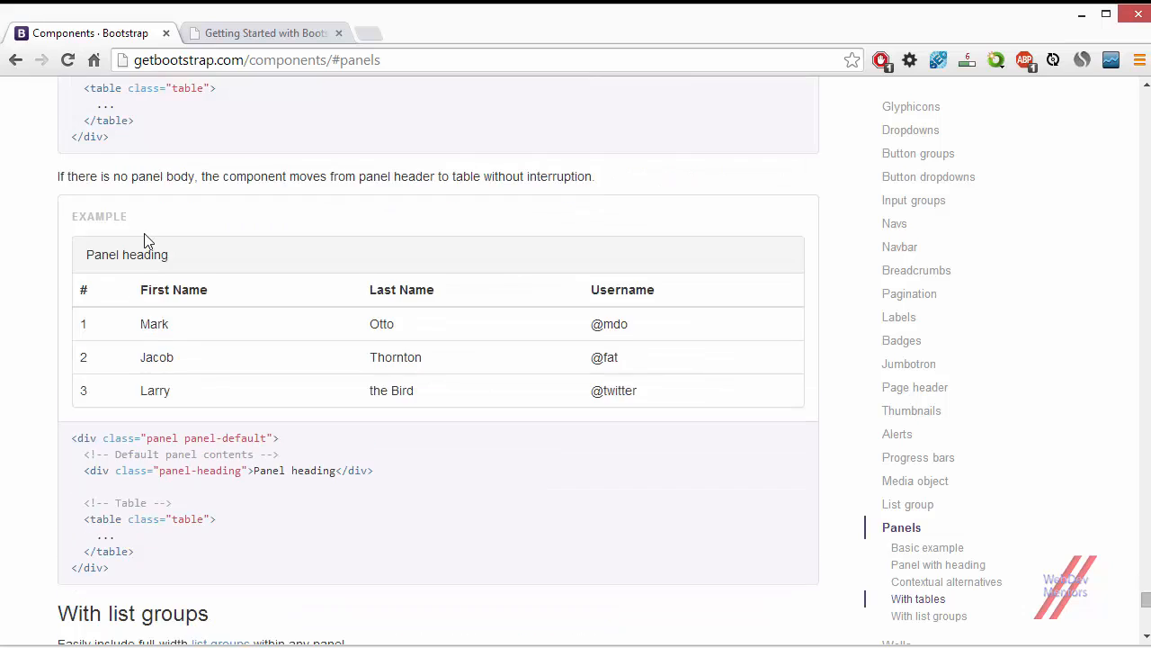
{"action": "scroll", "scroll_direction": "down", "scroll_amount": 3}
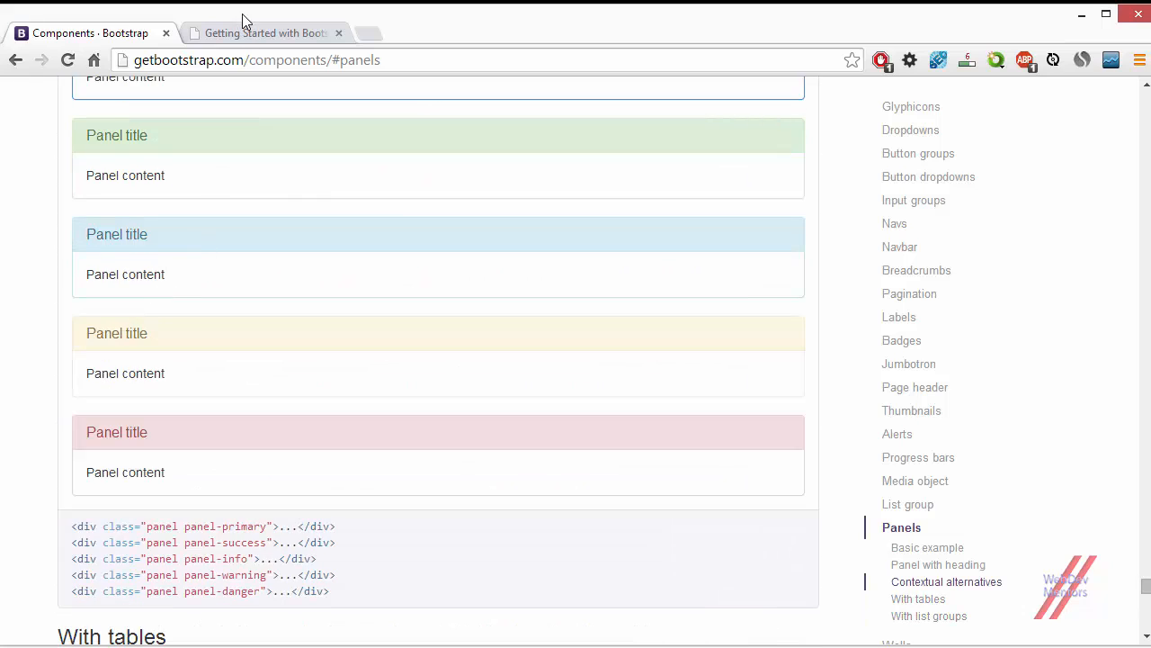
Switch to the blog.html tab and scroll through the stacked table, device list and sidebar at narrow width.
{"action": "left_click", "coordinate": [270, 33]}
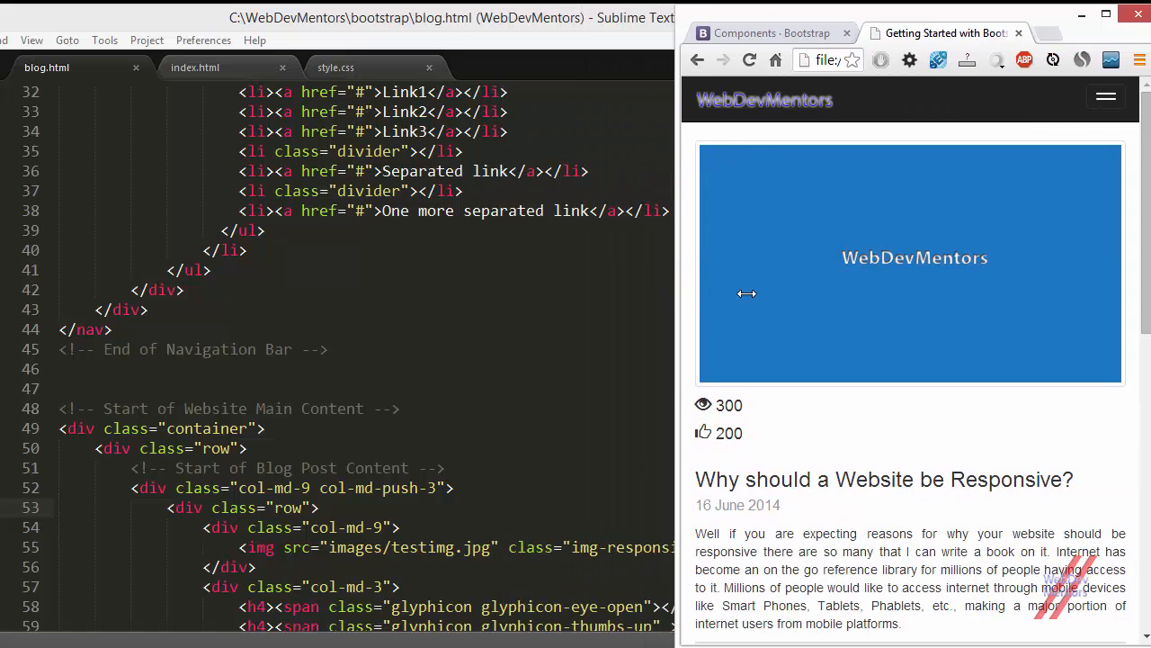
{"action": "scroll", "scroll_direction": "down", "scroll_amount": 3}
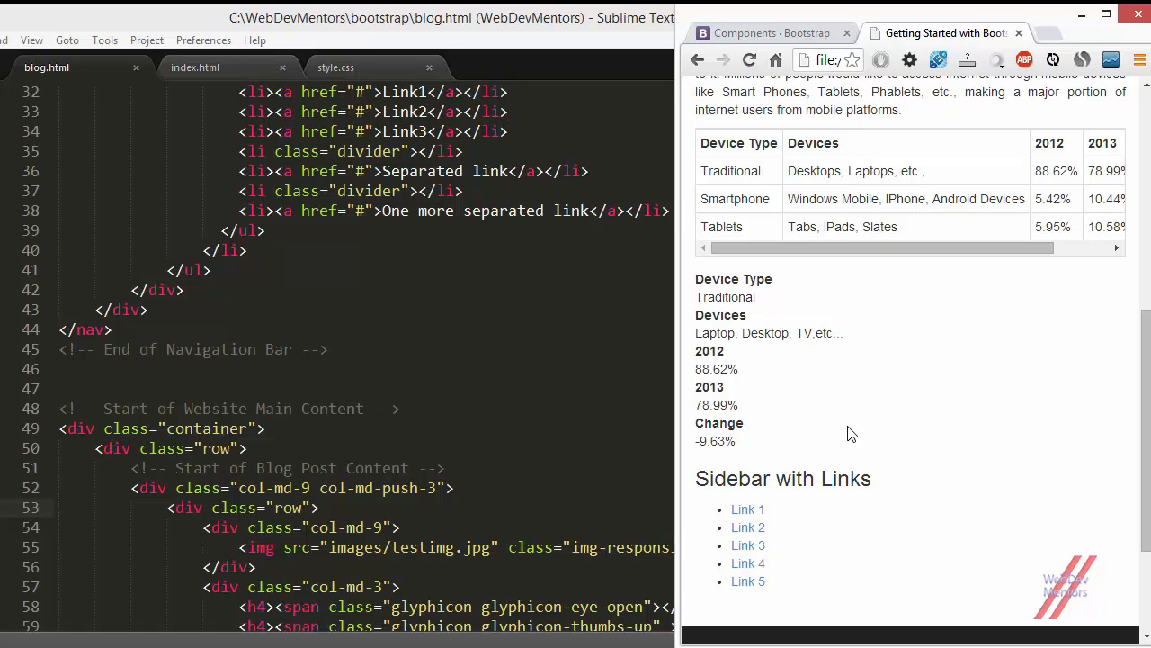
{"action": "scroll", "scroll_direction": "down", "scroll_amount": 3}
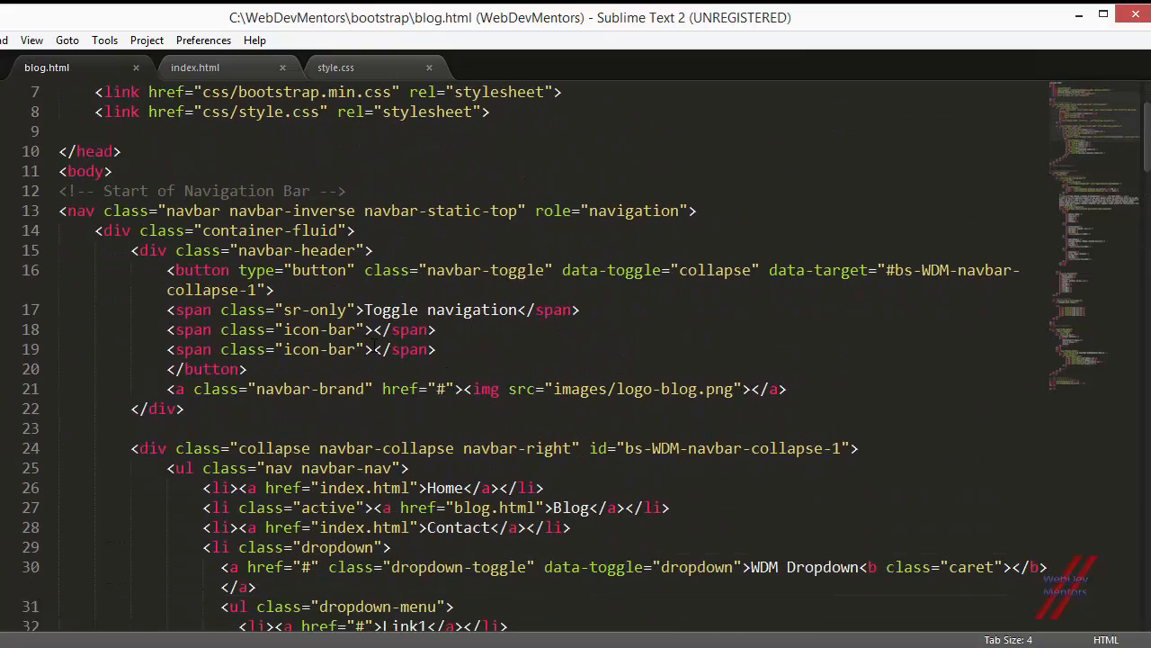
Inside the col-md-9 blog post column add a new line with <div class="panel-body">.
{"action": "scroll", "scroll_direction": "down", "scroll_amount": 3}
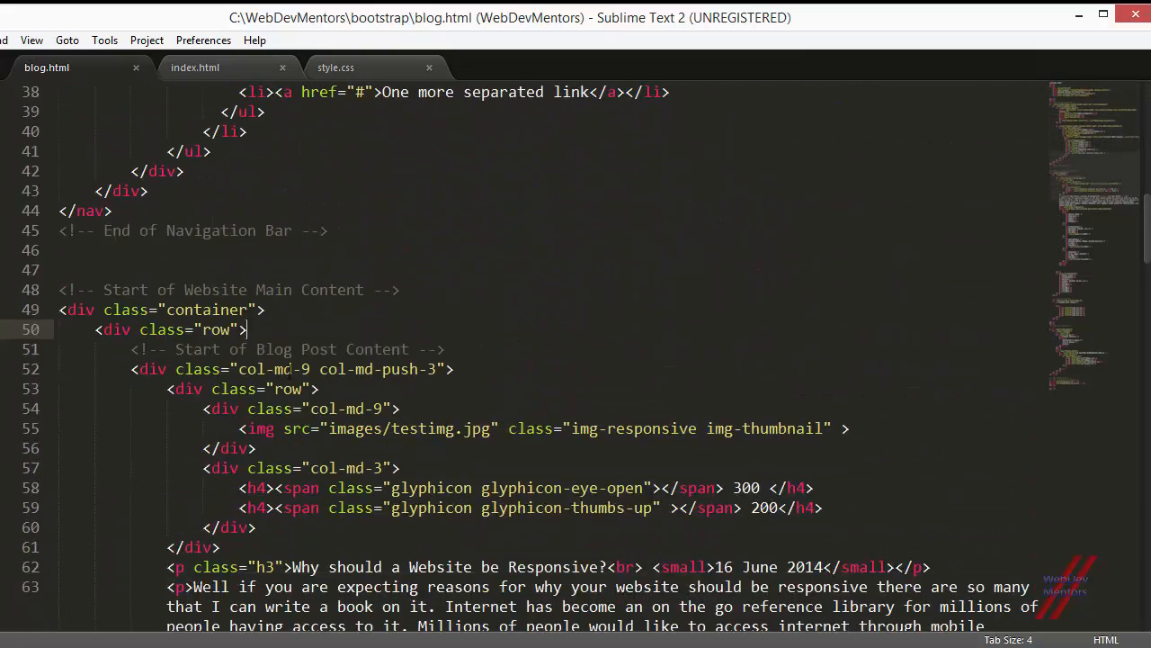
{"action": "key", "text": "enter"}
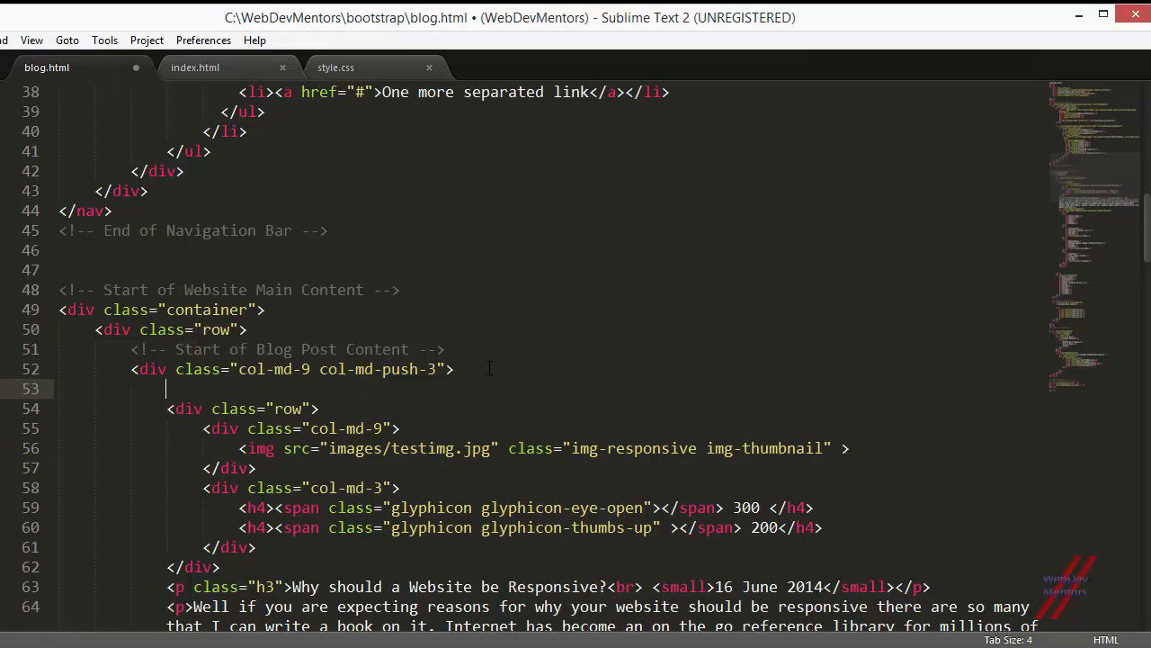
{"action": "type", "text": "<div class=\"panel-body\">"}
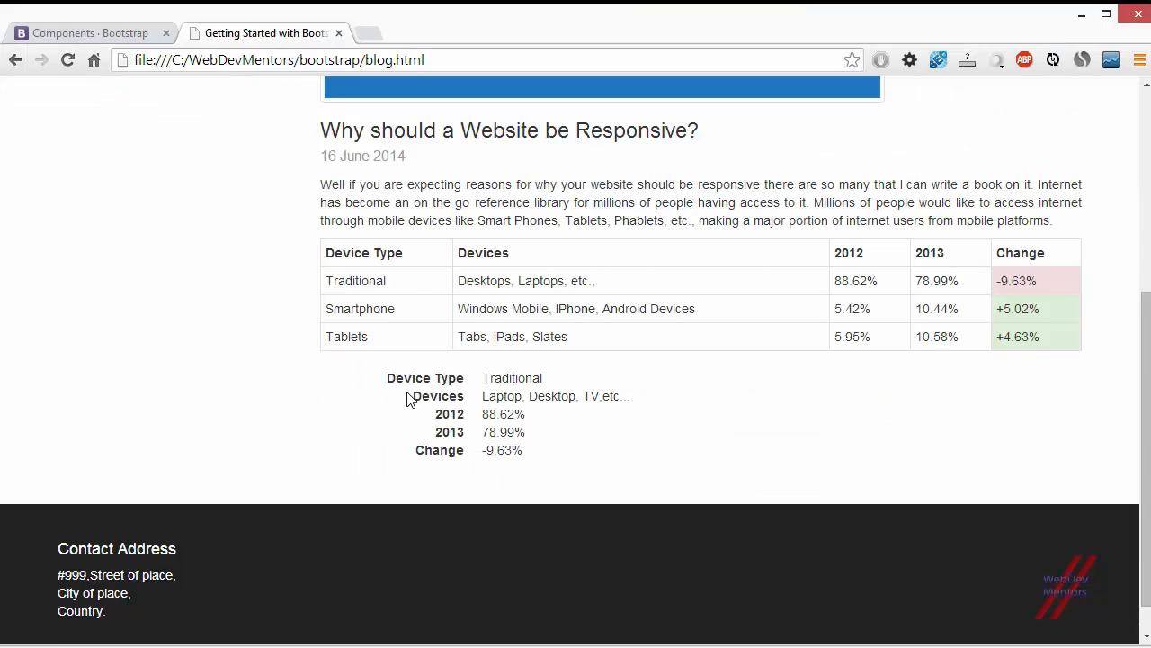
{"action": "scroll", "scroll_direction": "down", "scroll_amount": 3}
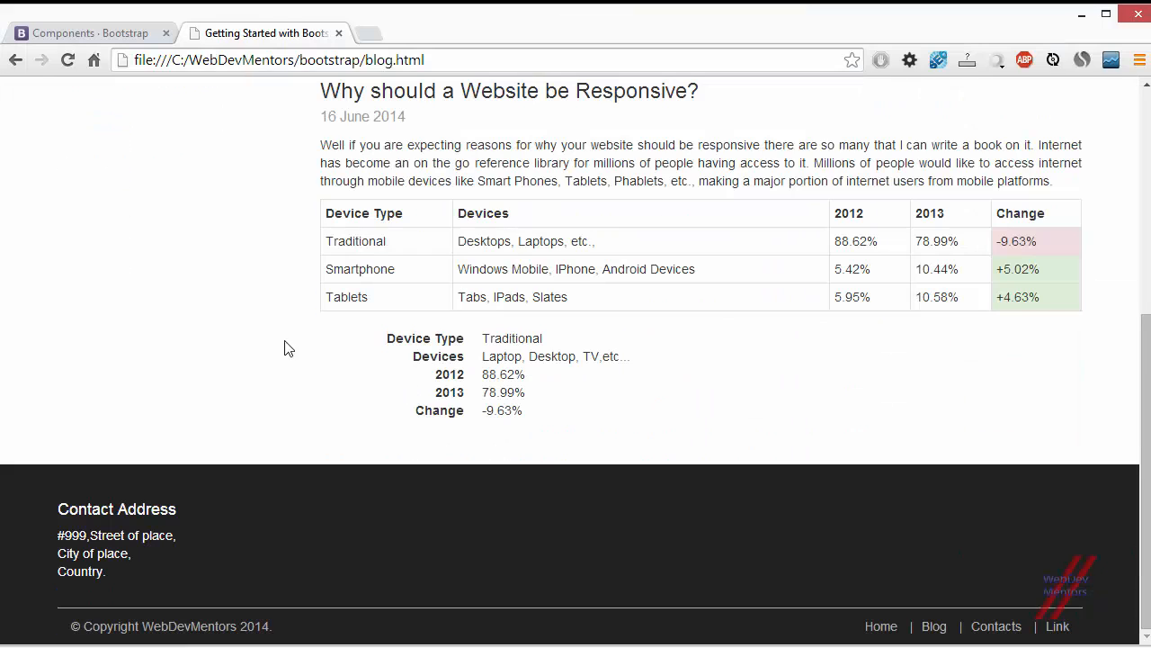
{"action": "mouse_move", "coordinate": [680, 333]}
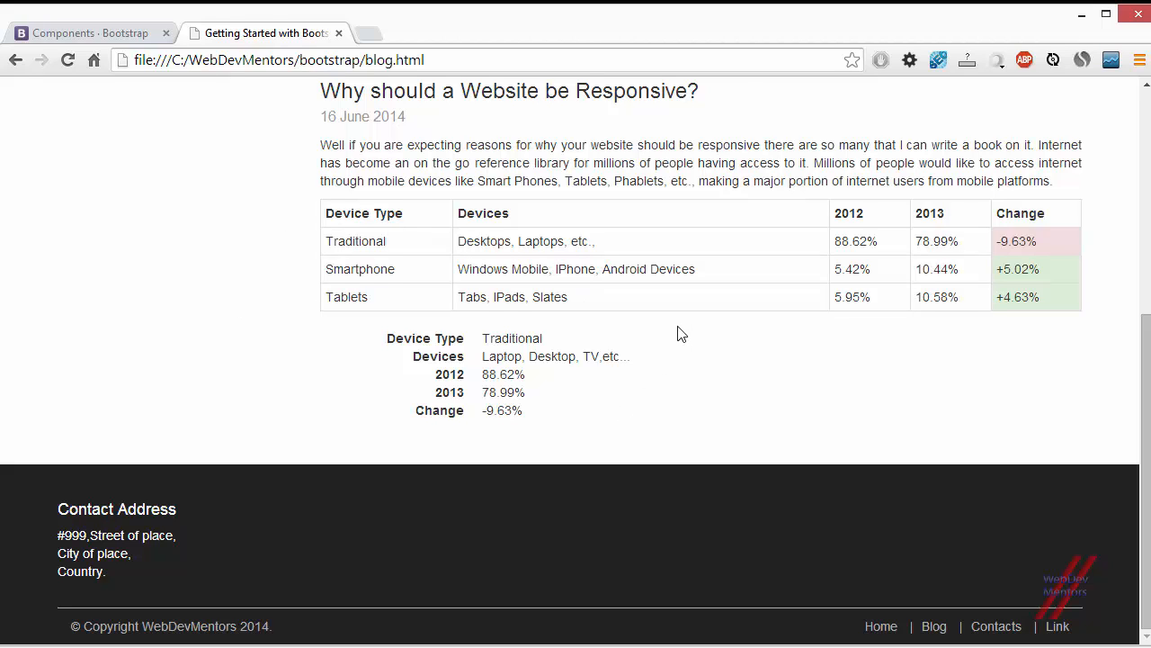
{"action": "mouse_move", "coordinate": [309, 575]}
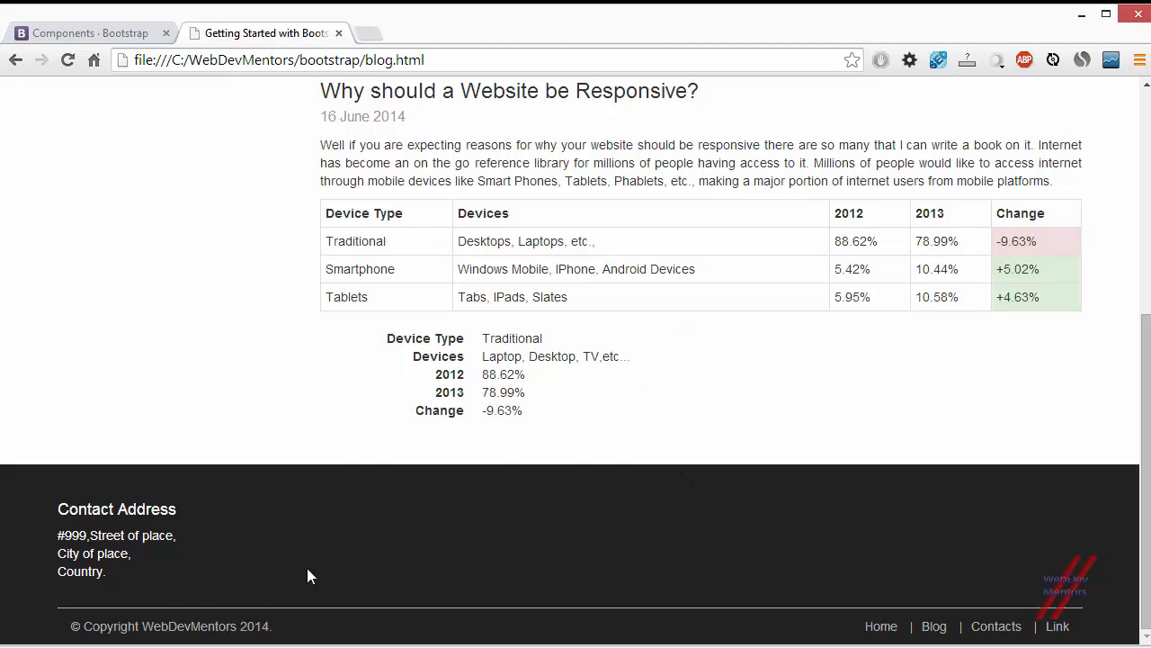
{"action": "mouse_move", "coordinate": [340, 503]}
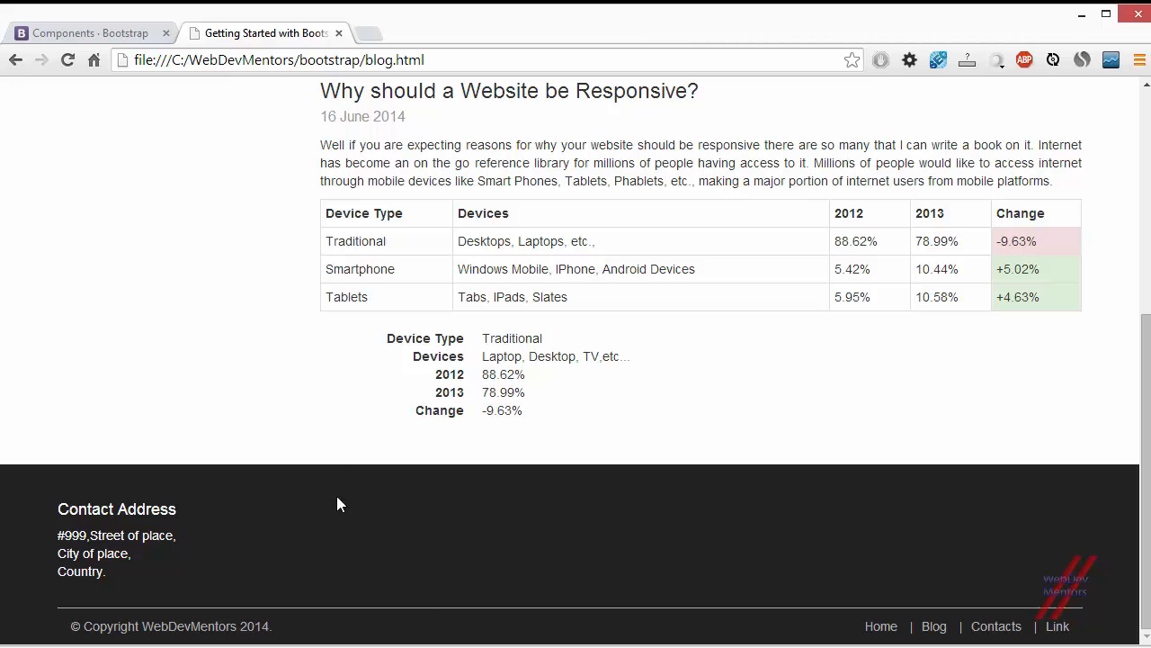
{"action": "scroll", "scroll_direction": "up", "scroll_amount": 3}
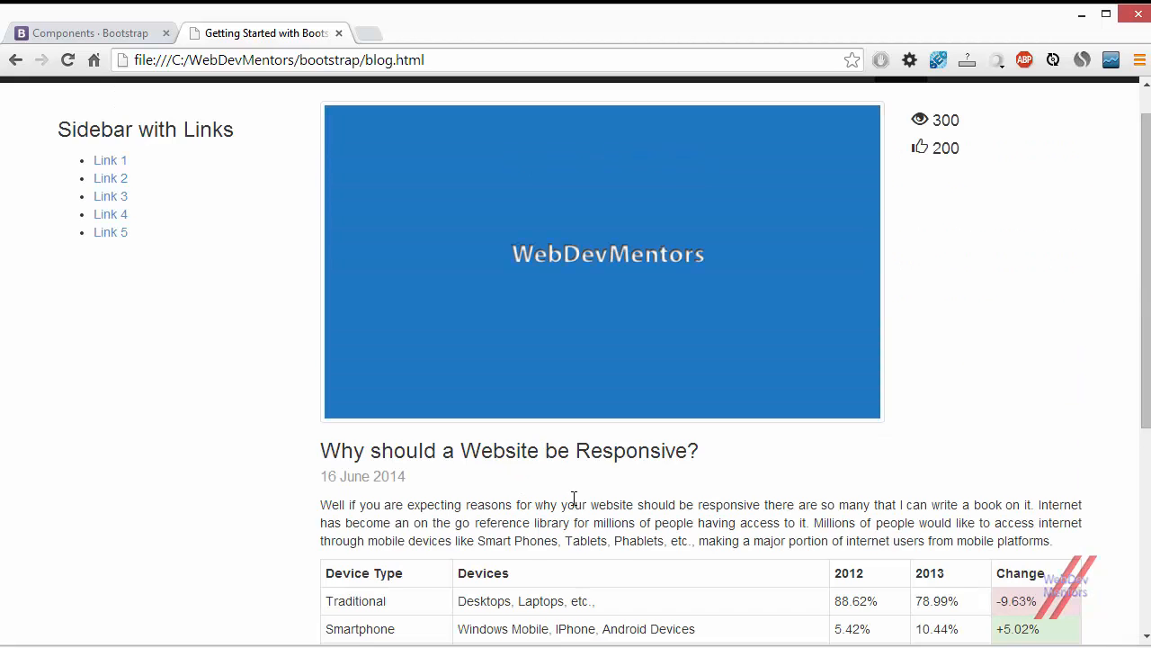
{"action": "mouse_move", "coordinate": [133, 342]}
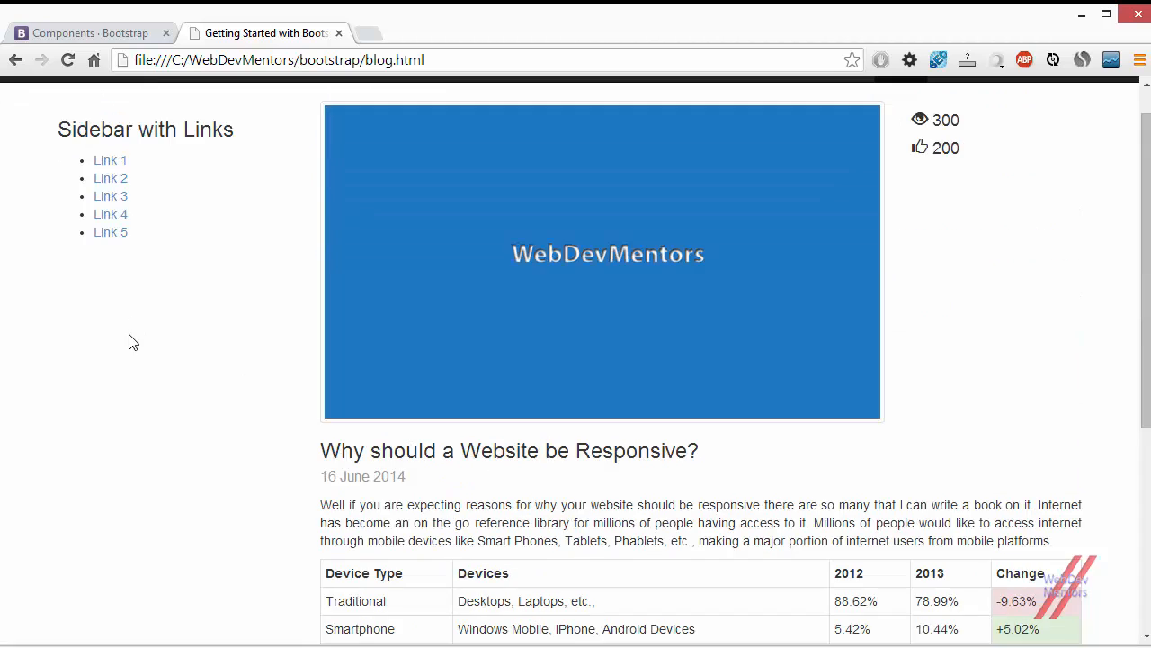
{"action": "scroll", "scroll_direction": "down", "scroll_amount": 3}
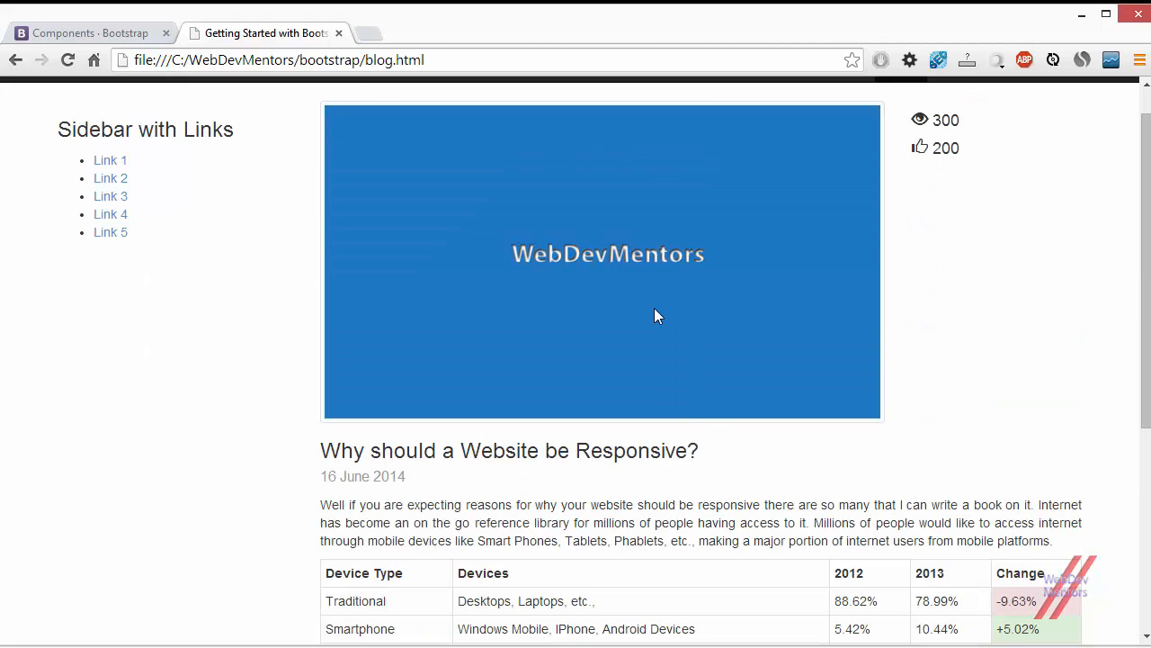
{"action": "scroll", "scroll_direction": "down", "scroll_amount": 3}
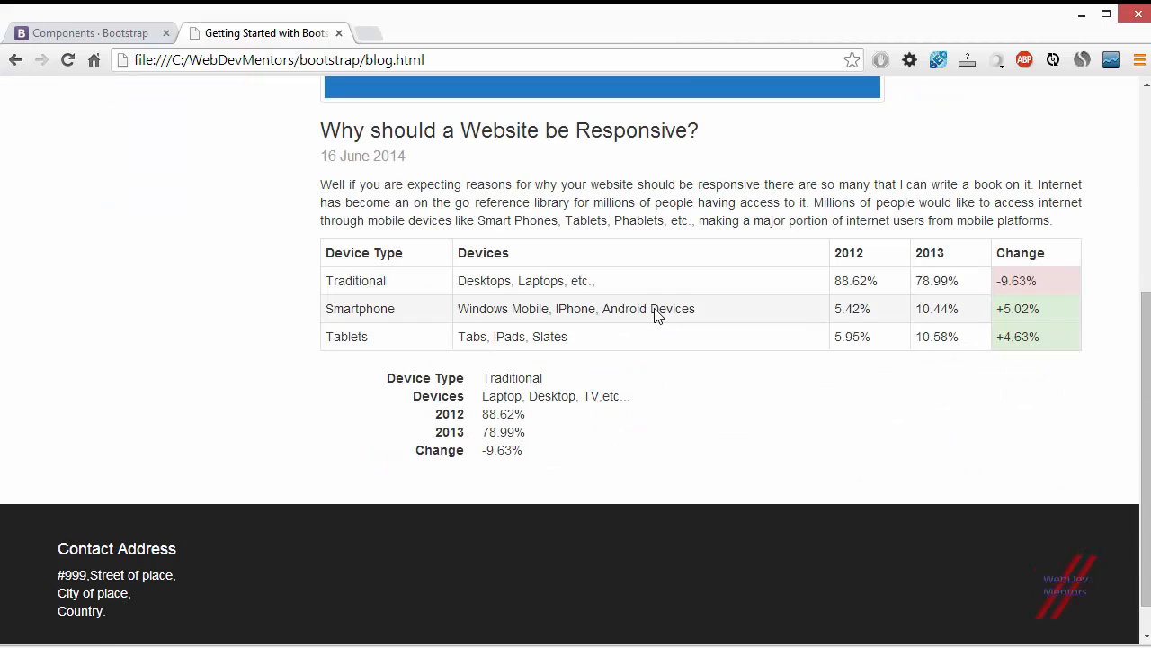
{"action": "mouse_move", "coordinate": [654, 310]}
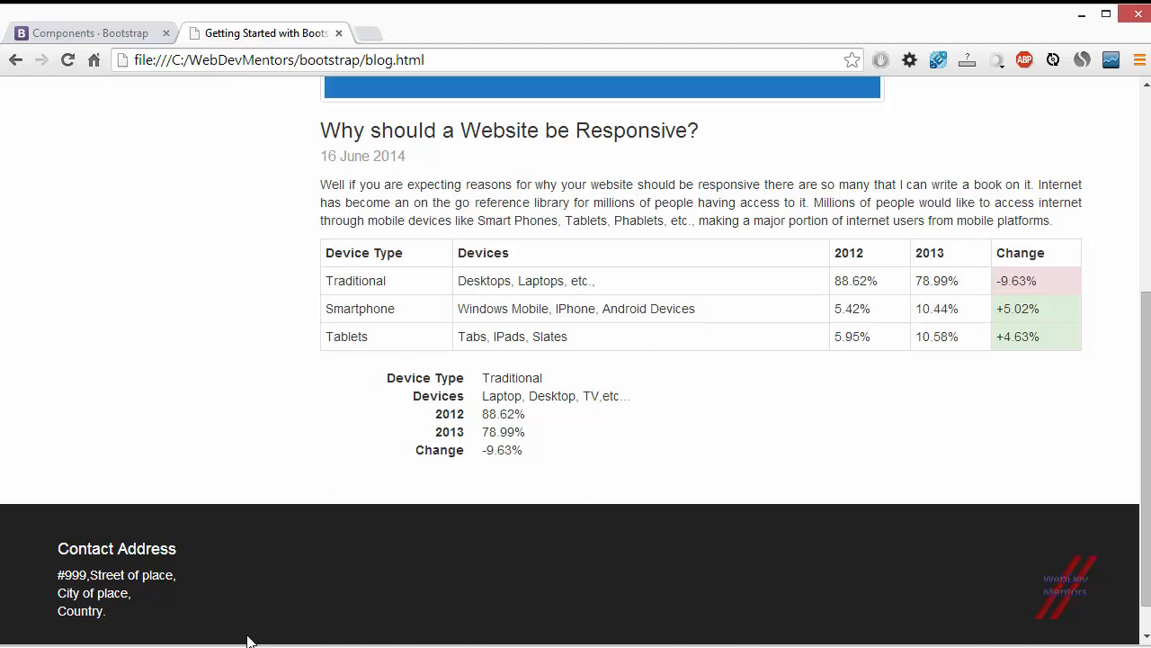
Close the panel and panel-body divs with </div> after the blog post's dl-horizontal list.
{"action": "left_click", "coordinate": [90, 32]}
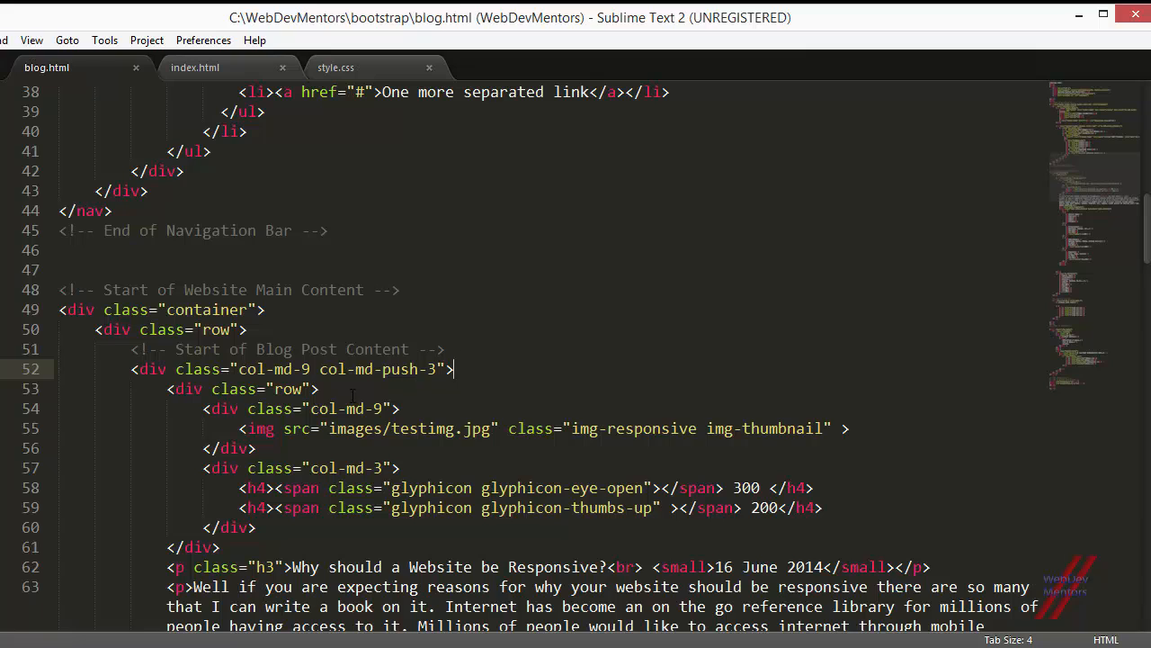
{"action": "mouse_move", "coordinate": [497, 376]}
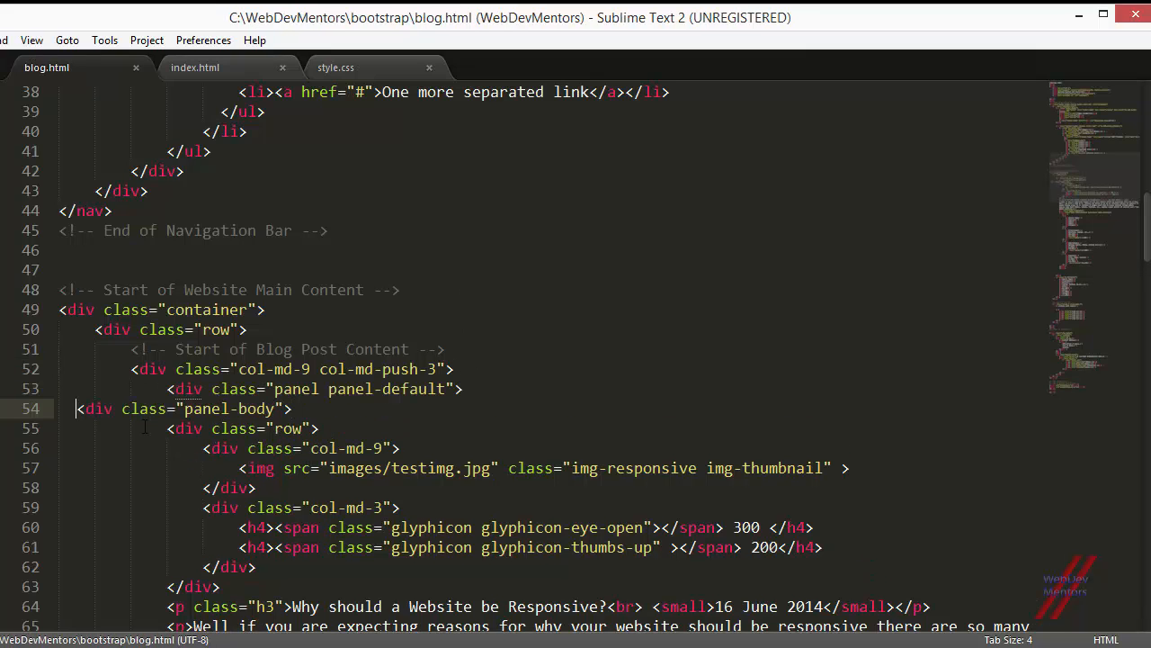
{"action": "scroll", "scroll_direction": "down", "scroll_amount": 3}
{"action": "type", "text": "</div>"}
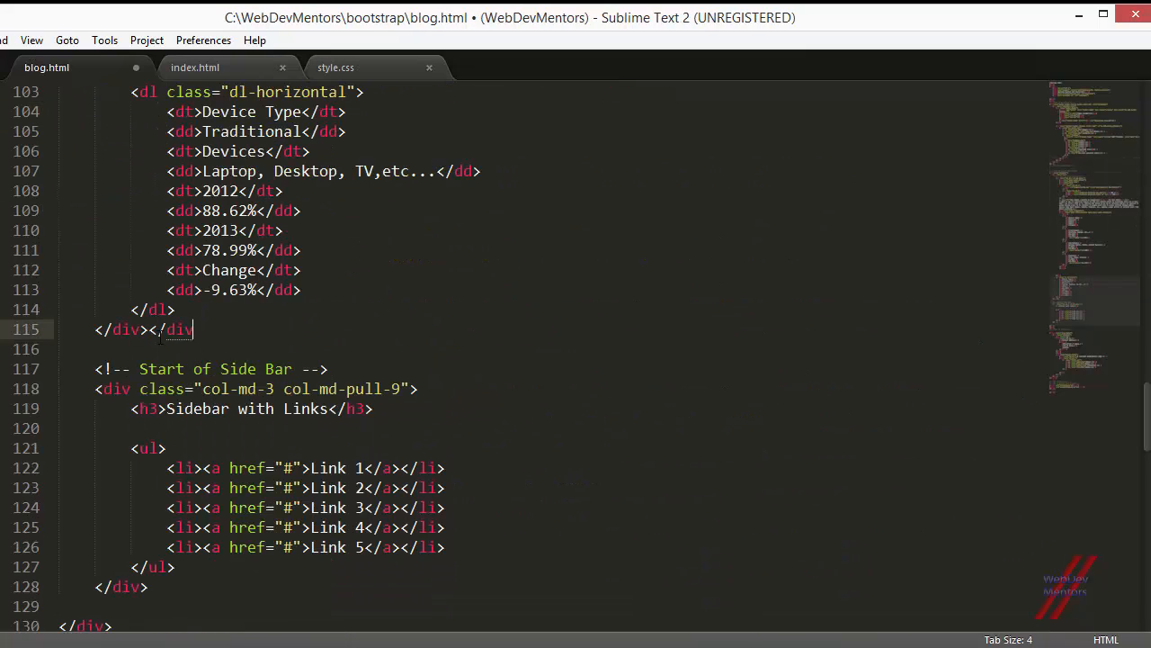
{"action": "type", "text": "</"}
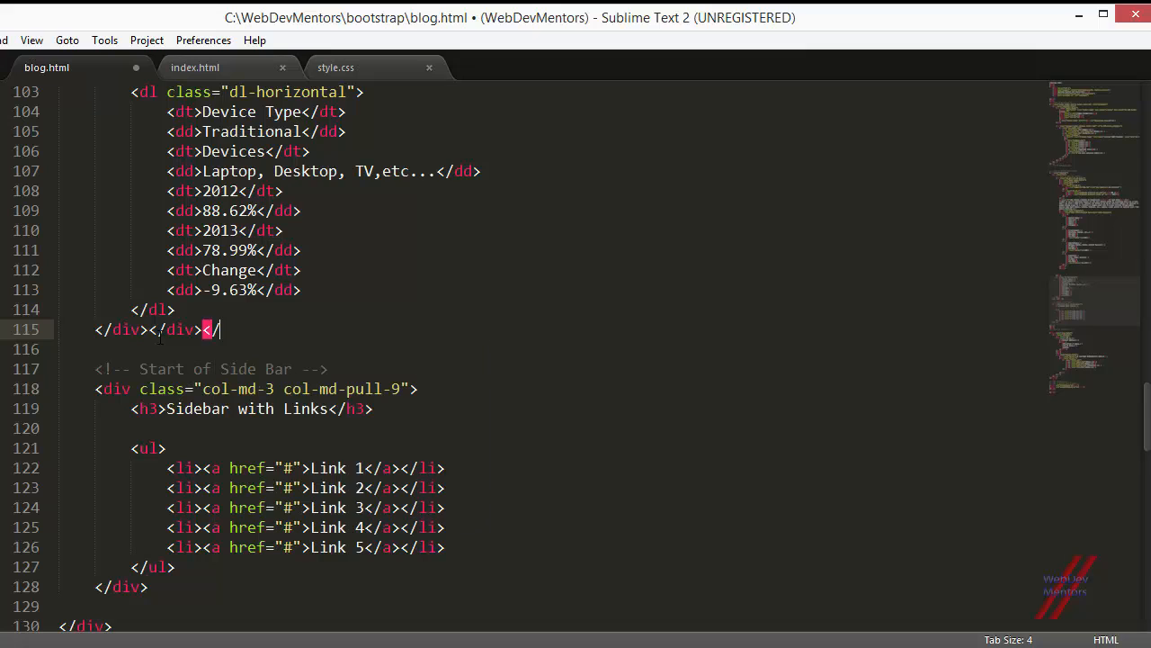
{"action": "type", "text": "div>"}
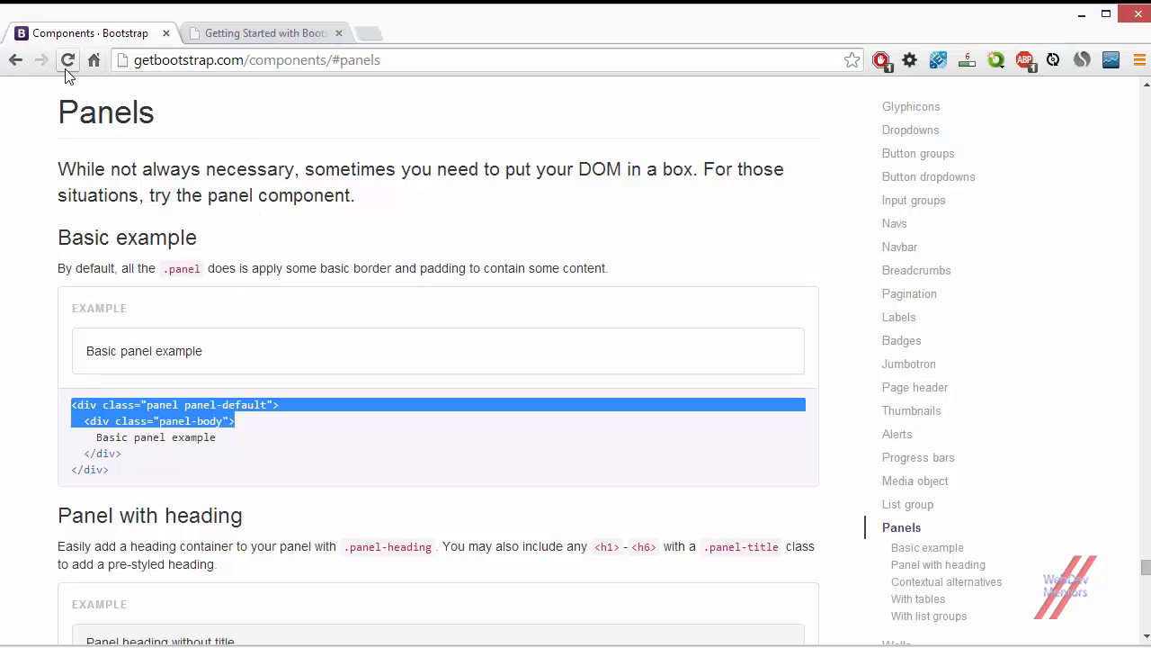
Reload blog.html in Chrome to check the post now sits inside a bordered panel.
{"action": "left_click", "coordinate": [261, 33]}
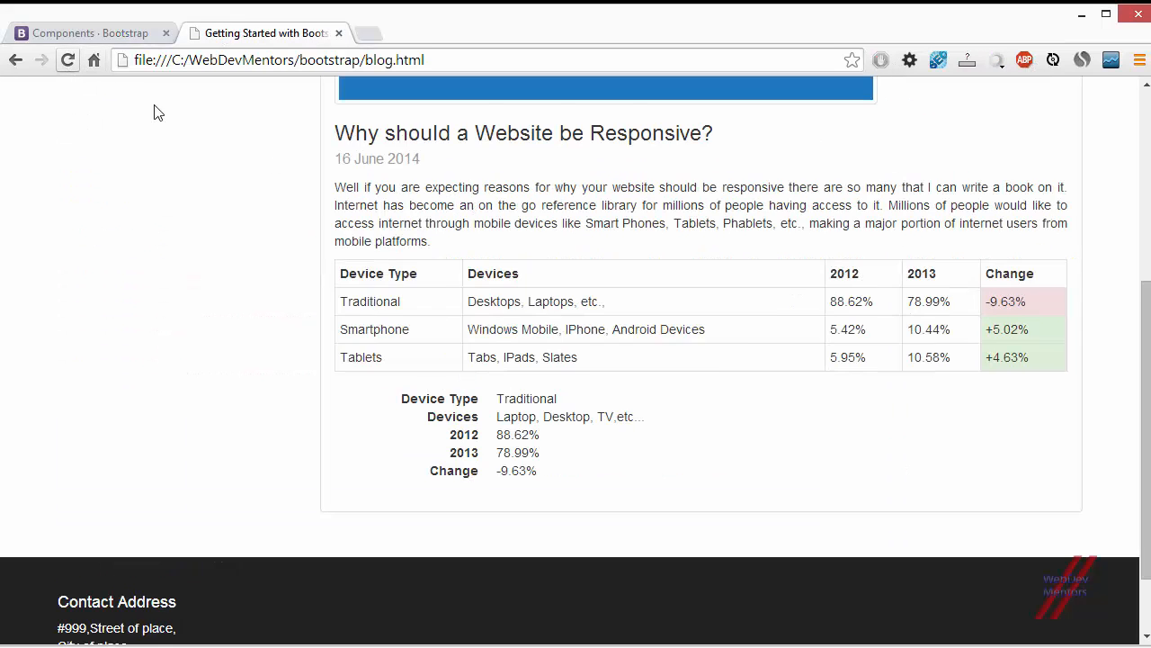
{"action": "scroll", "scroll_direction": "up", "scroll_amount": 3}
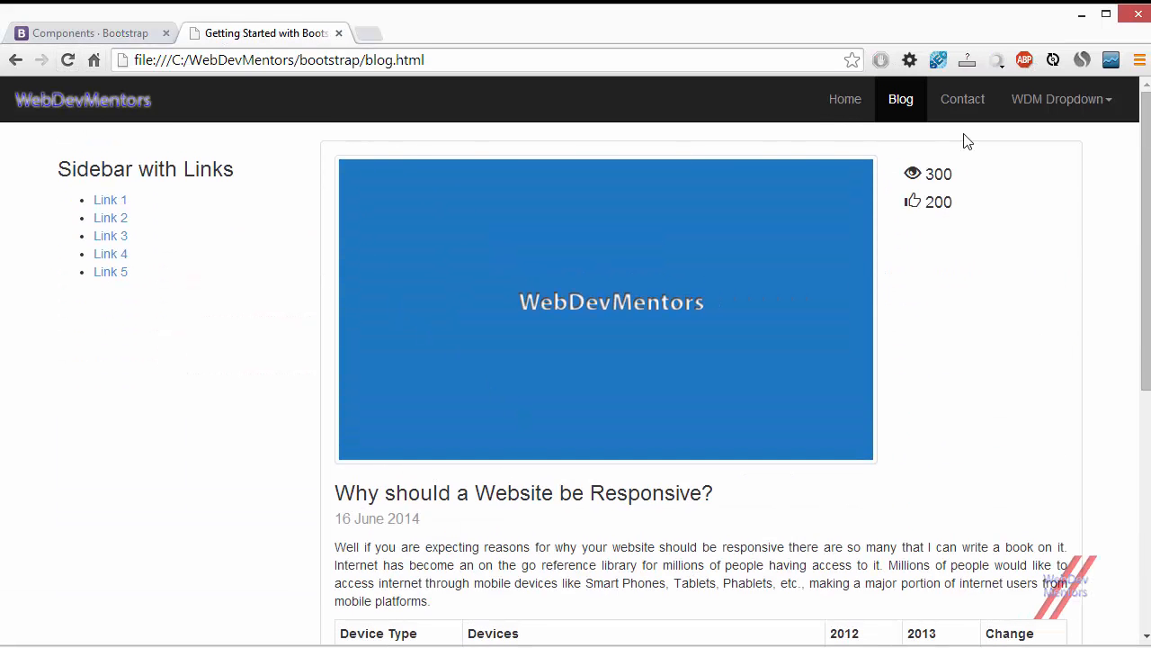
{"action": "scroll", "scroll_direction": "down", "scroll_amount": 3}
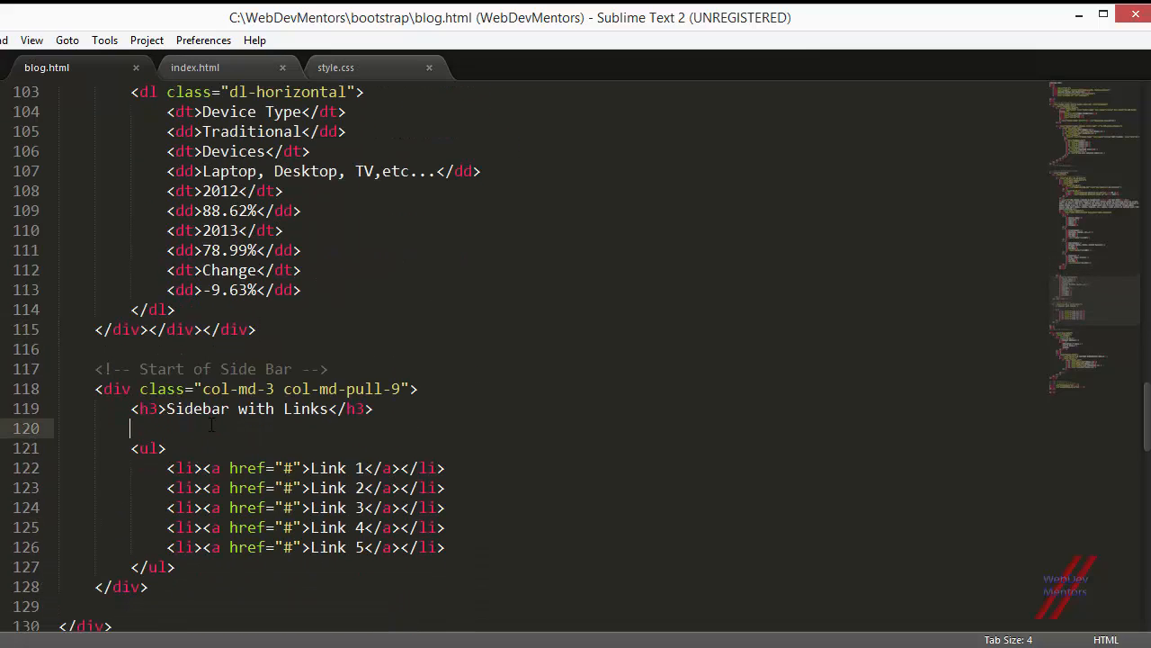
Inside the col-md-3 sidebar add panel panel-default and panel-body divs, autocompleting the closing </div>.
{"action": "left_click", "coordinate": [417, 388]}
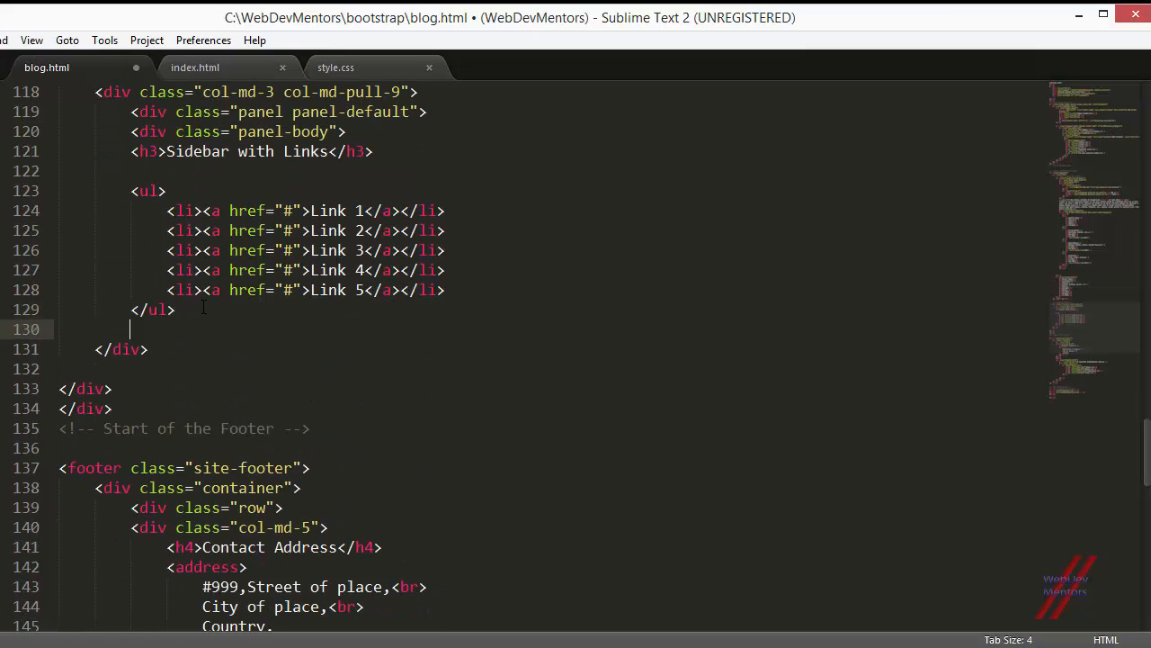
{"action": "type", "text": "<d"}
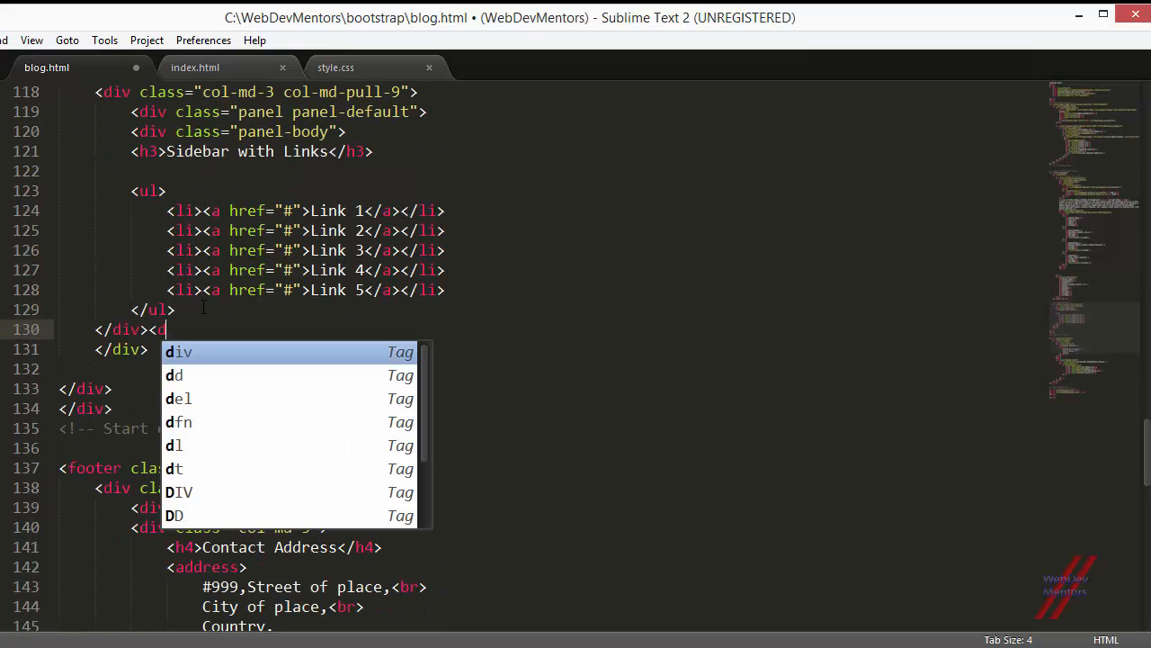
{"action": "key", "text": "Escape"}
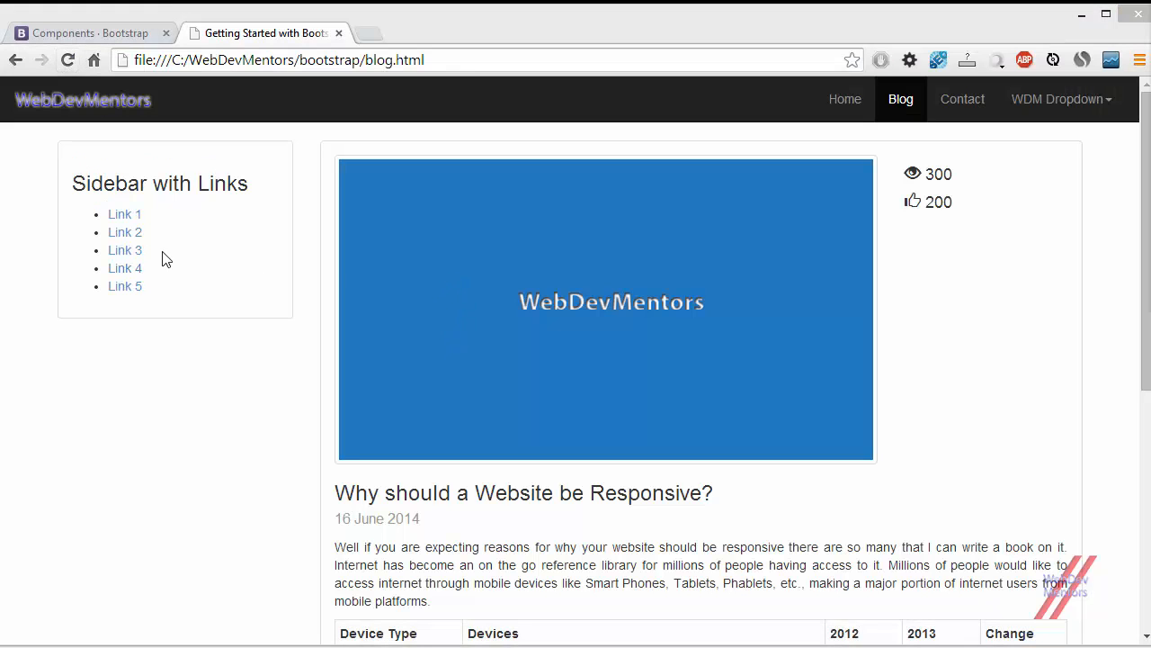
{"action": "mouse_move", "coordinate": [441, 286]}
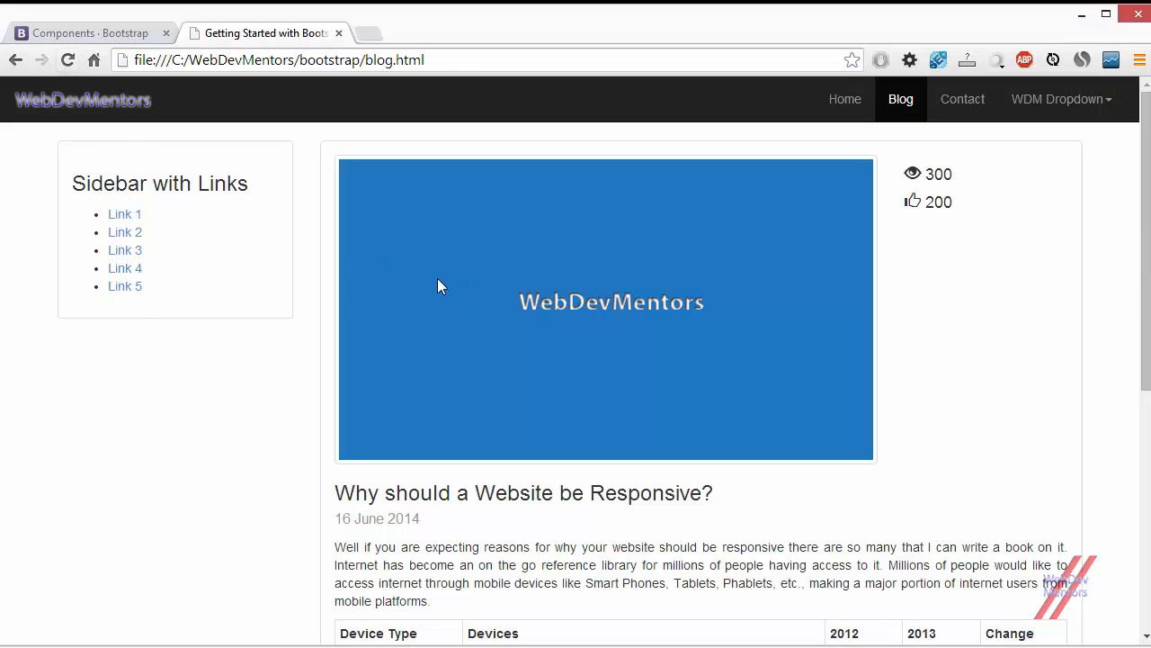
{"action": "scroll", "scroll_direction": "down", "scroll_amount": 3}
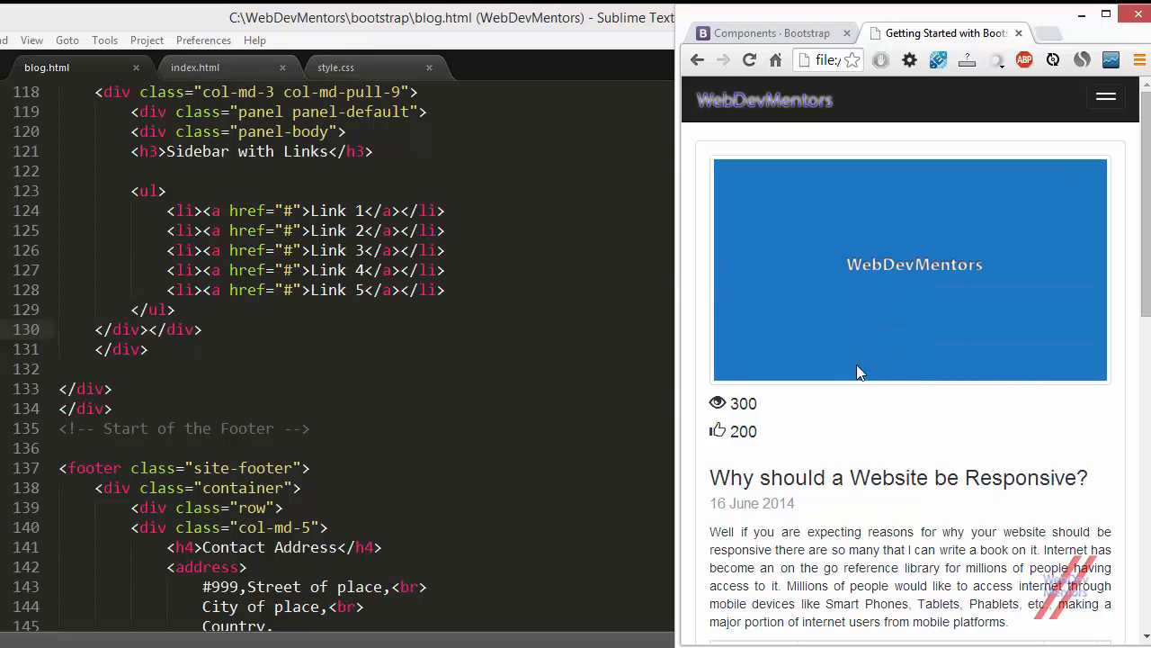
{"action": "scroll", "scroll_direction": "down", "scroll_amount": 3}
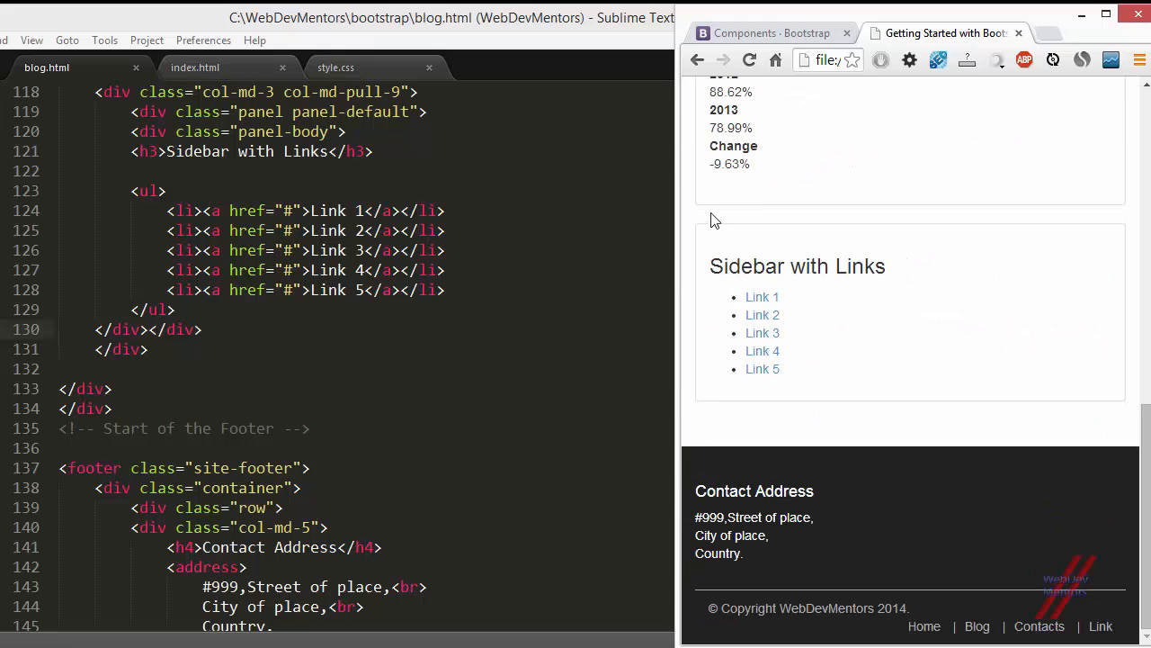
{"action": "mouse_move", "coordinate": [932, 388]}
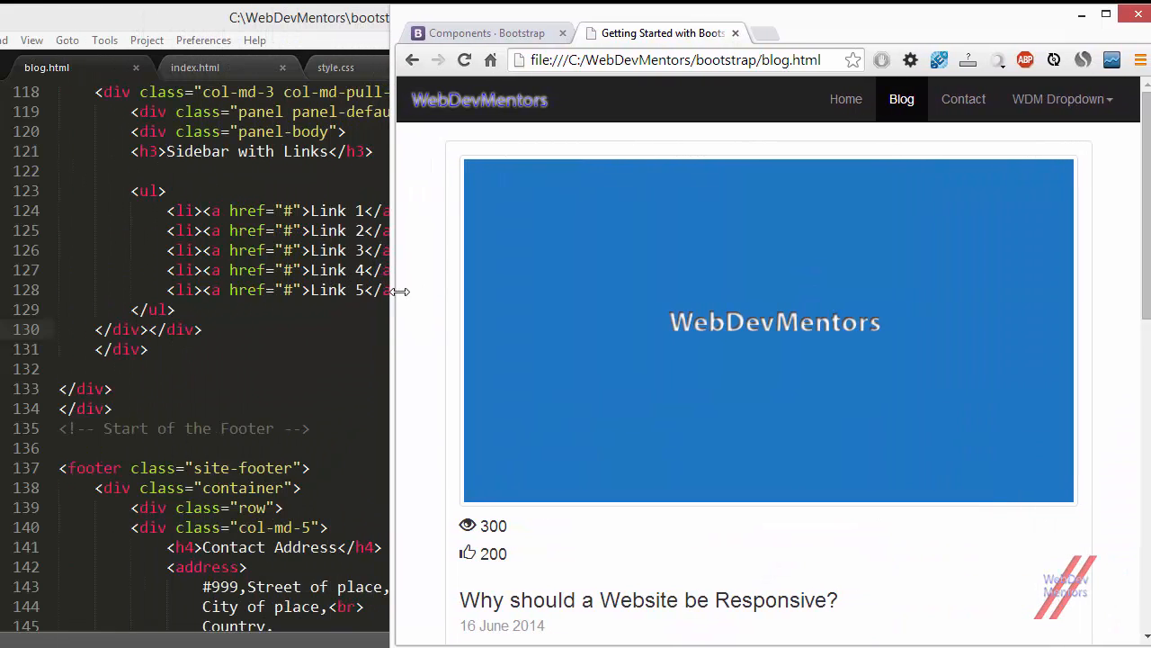
{"action": "scroll", "scroll_direction": "down", "scroll_amount": 3}
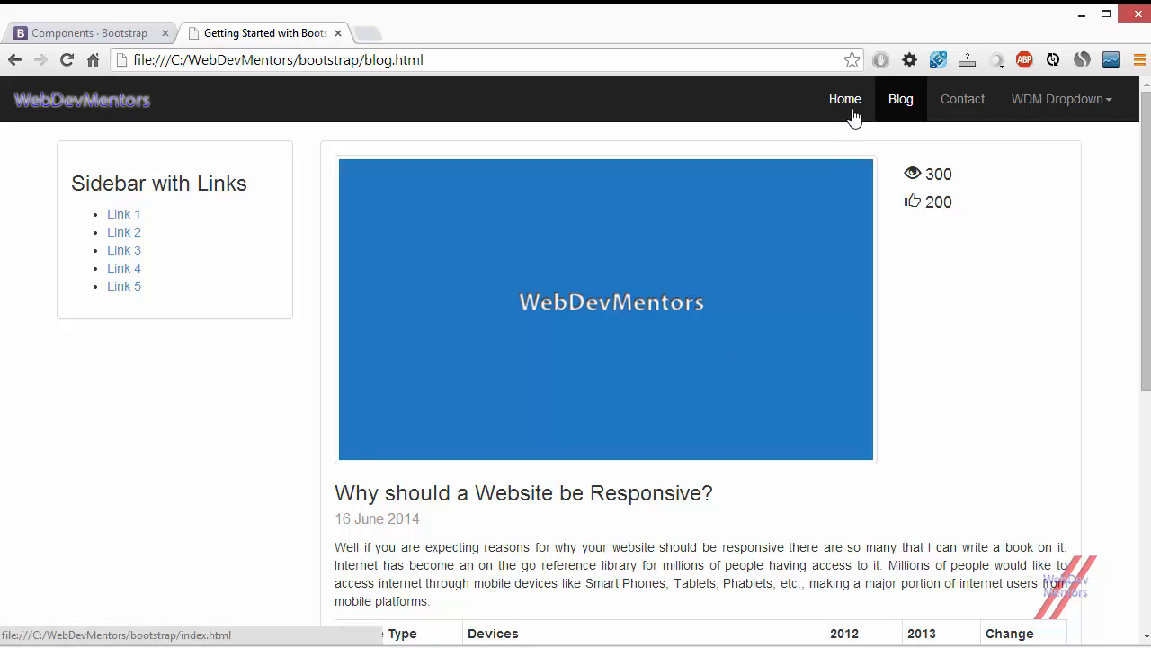
Follow the navbar Home link to load index.html and its services section.
{"action": "left_click", "coordinate": [845, 99]}
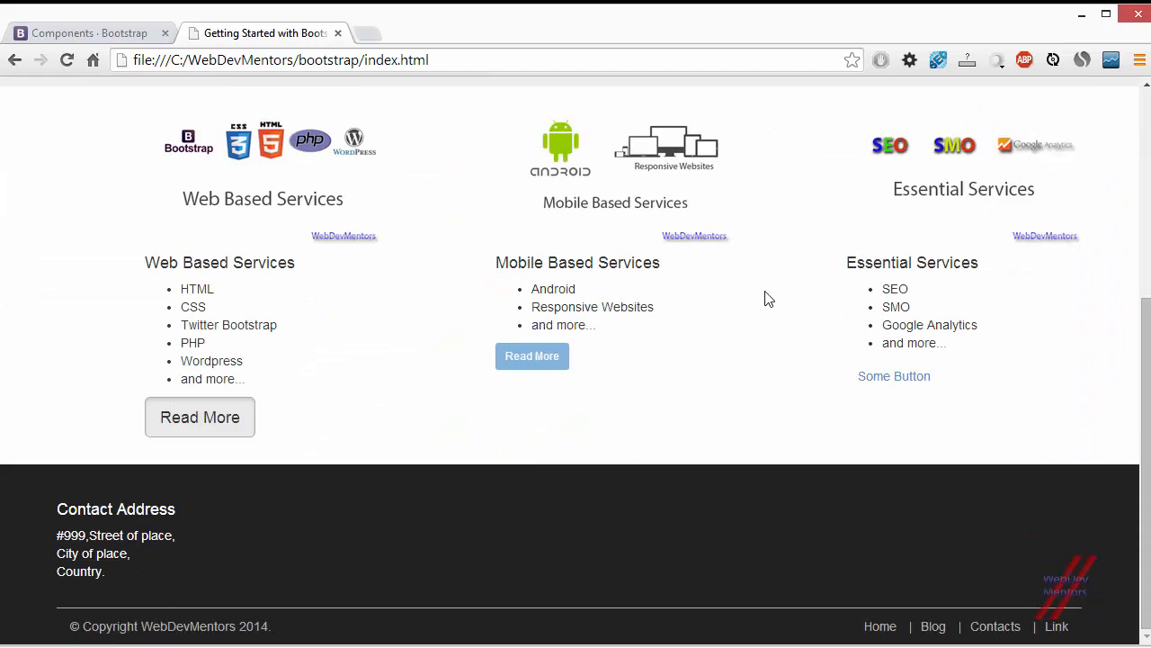
{"action": "mouse_move", "coordinate": [129, 184]}
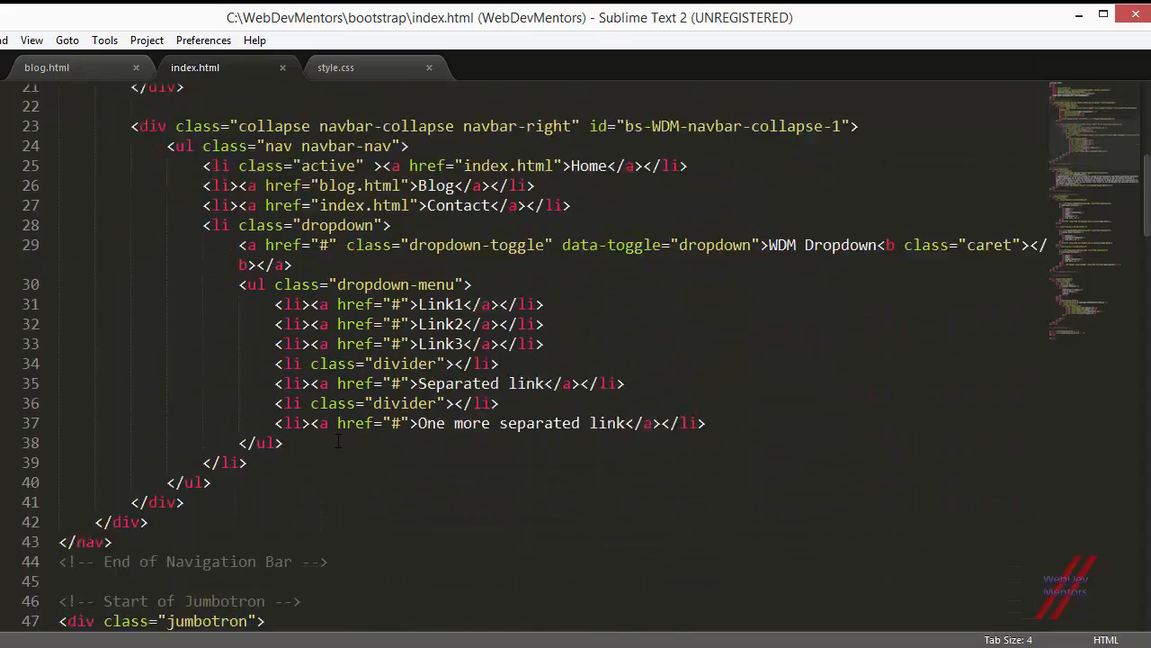
Add panel panel-default and panel-body divs with closing </div></div> around the mobile and essential service columns.
{"action": "scroll", "scroll_direction": "down", "scroll_amount": 3}
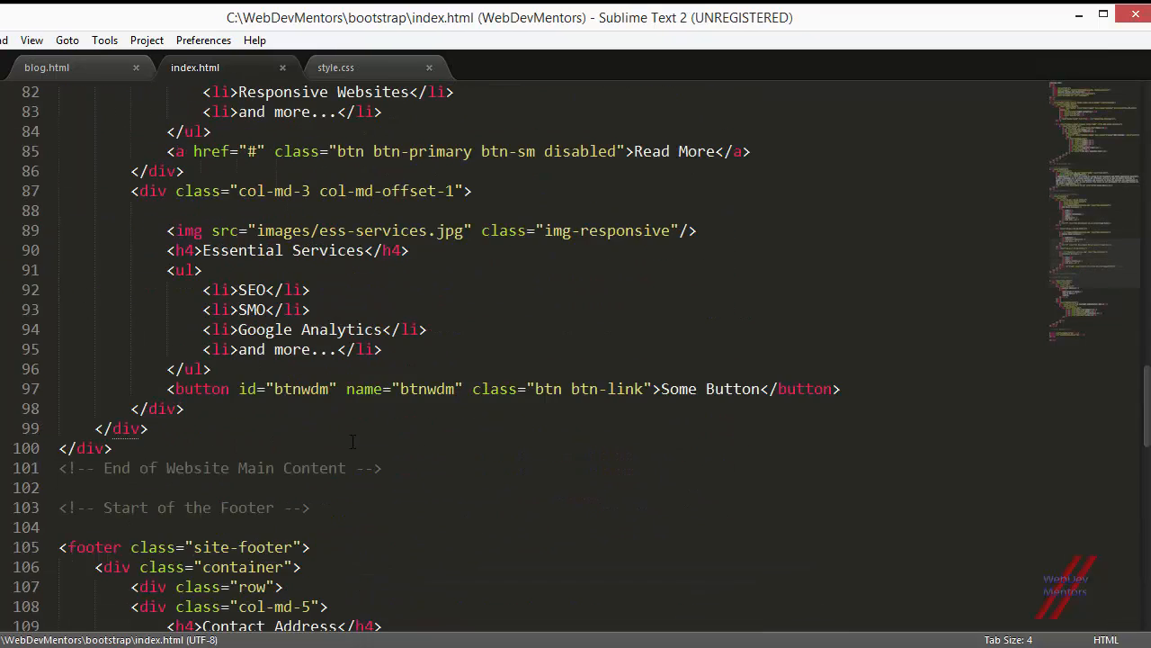
{"action": "scroll", "scroll_direction": "up", "scroll_amount": 3}
{"action": "type", "text": "</div"}
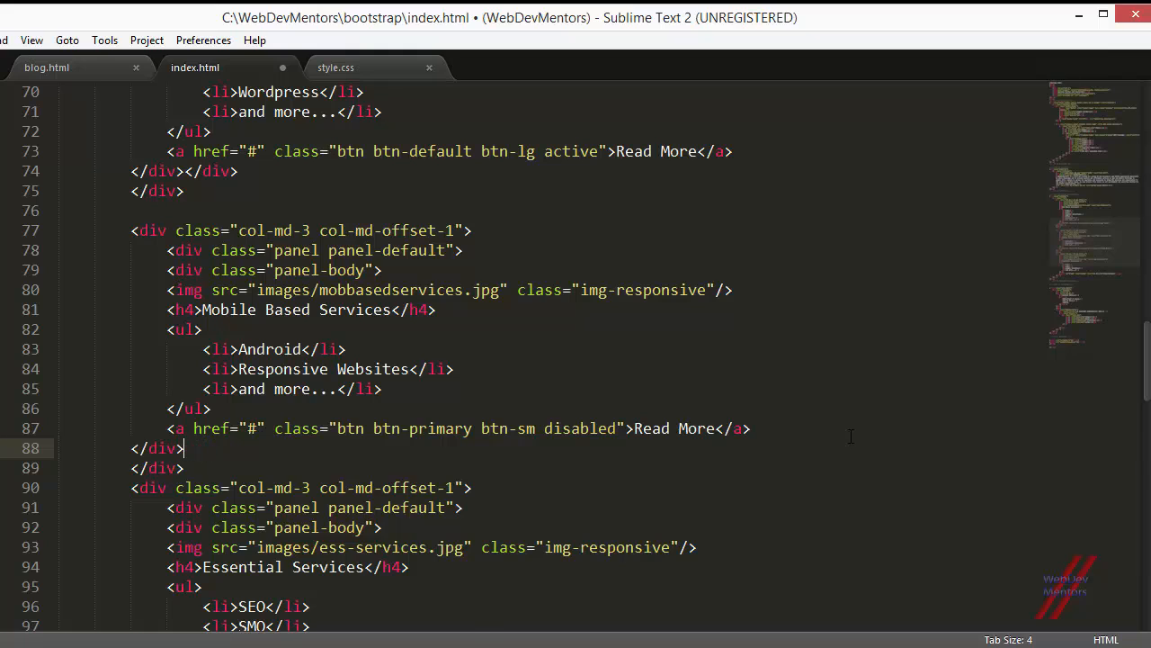
{"action": "type", "text": "></div>"}
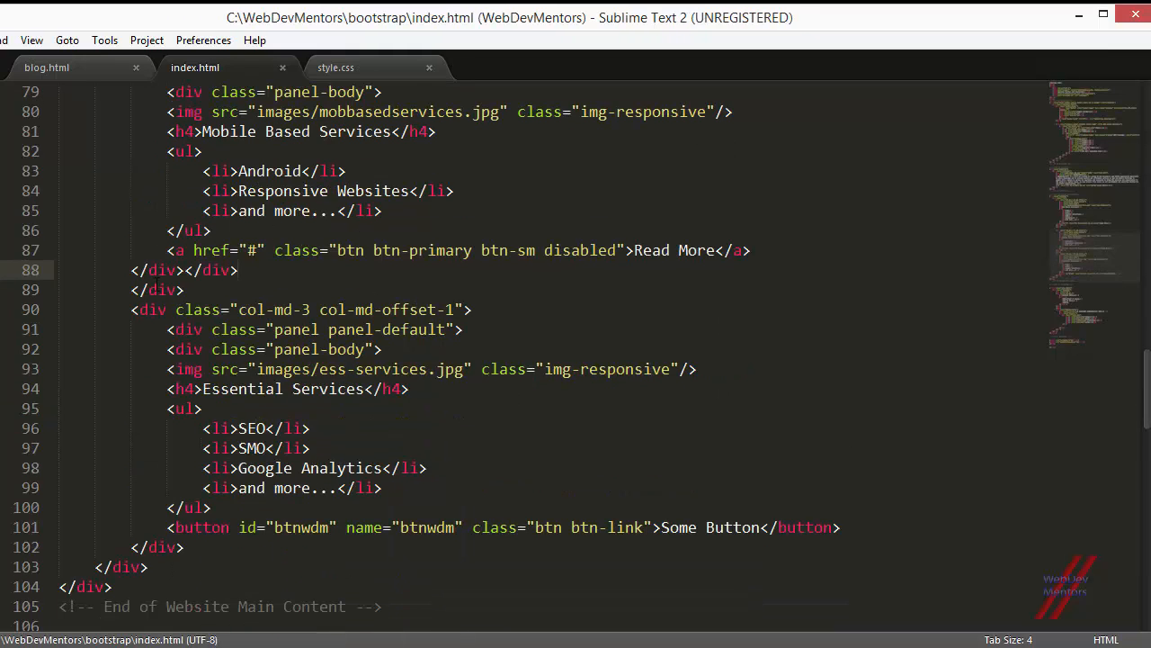
{"action": "scroll", "scroll_direction": "down", "scroll_amount": 3}
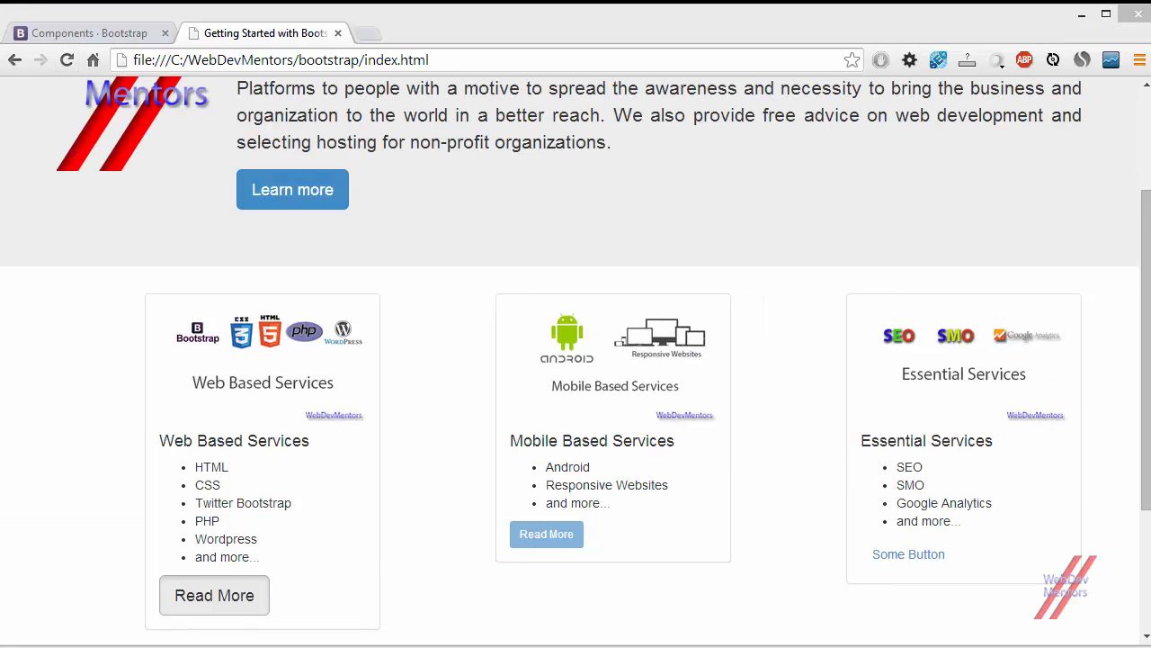
{"action": "mouse_move", "coordinate": [849, 497]}
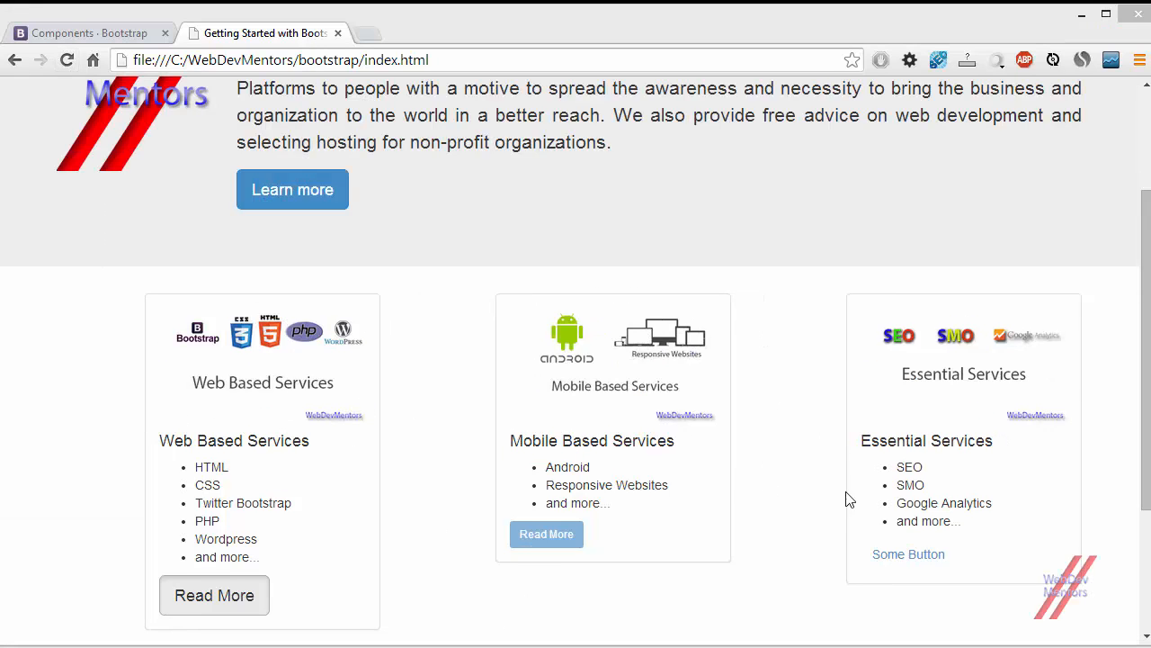
{"action": "mouse_move", "coordinate": [464, 340]}
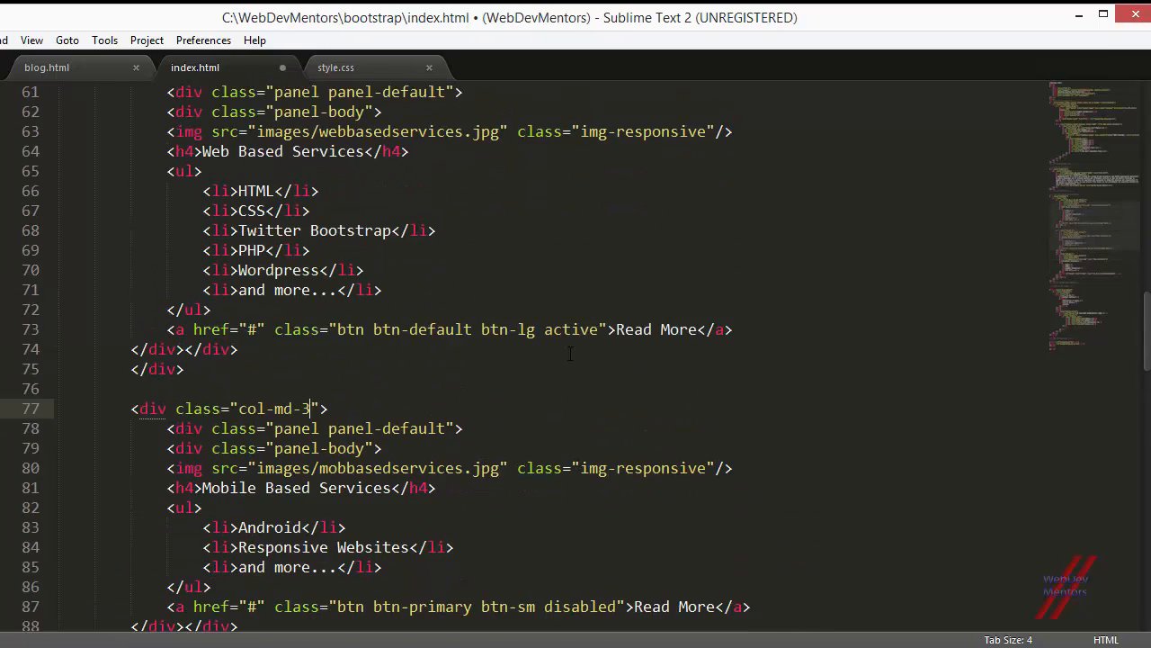
Remove the col-md-offset-1 class from the first service column in index.html.
{"action": "type", "text": "col-md-offset-1\">"}
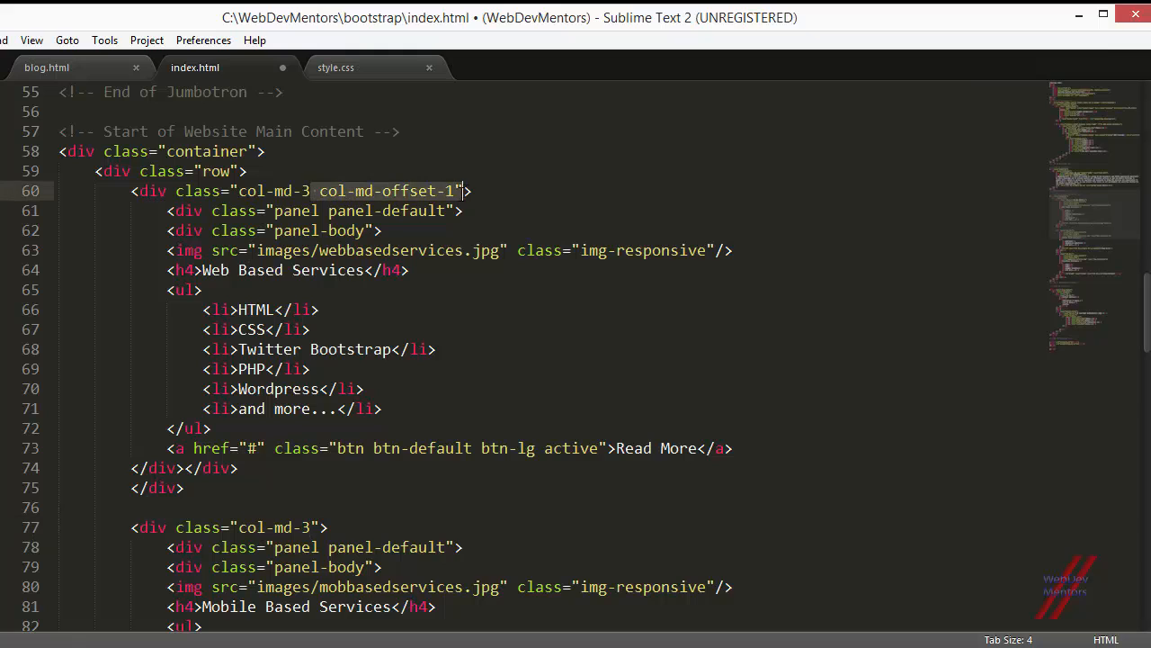
{"action": "key", "text": "ctrl+z"}
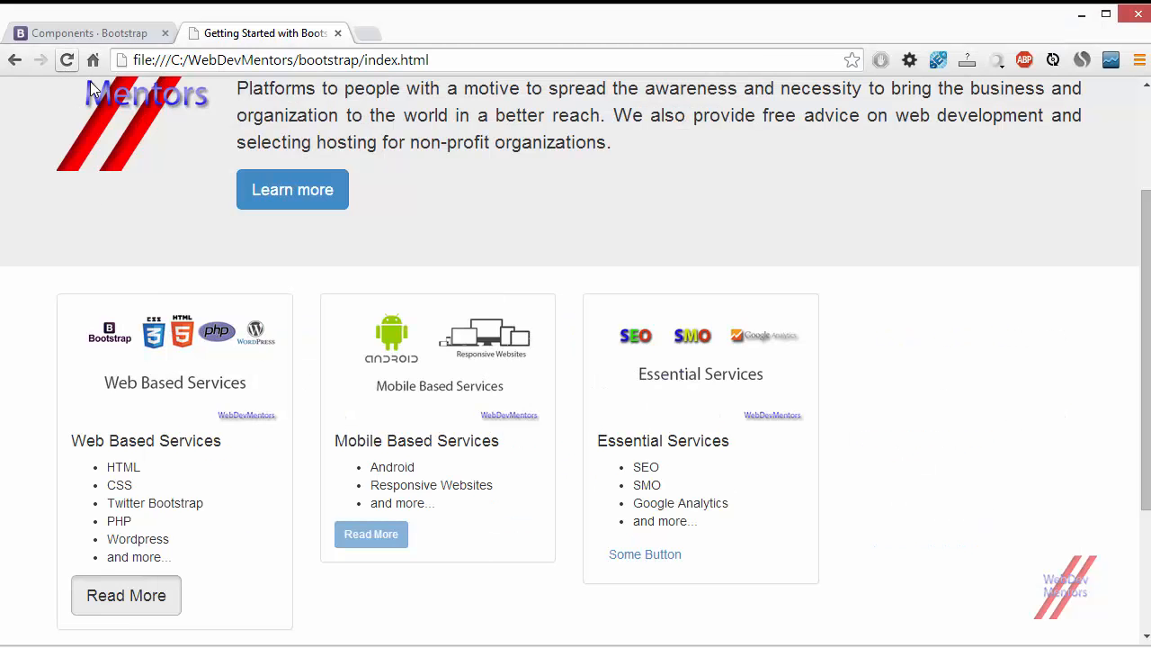
Scroll to the service row and change its columns from col-md-3 to col-md-4.
{"action": "scroll", "scroll_direction": "down", "scroll_amount": 3}
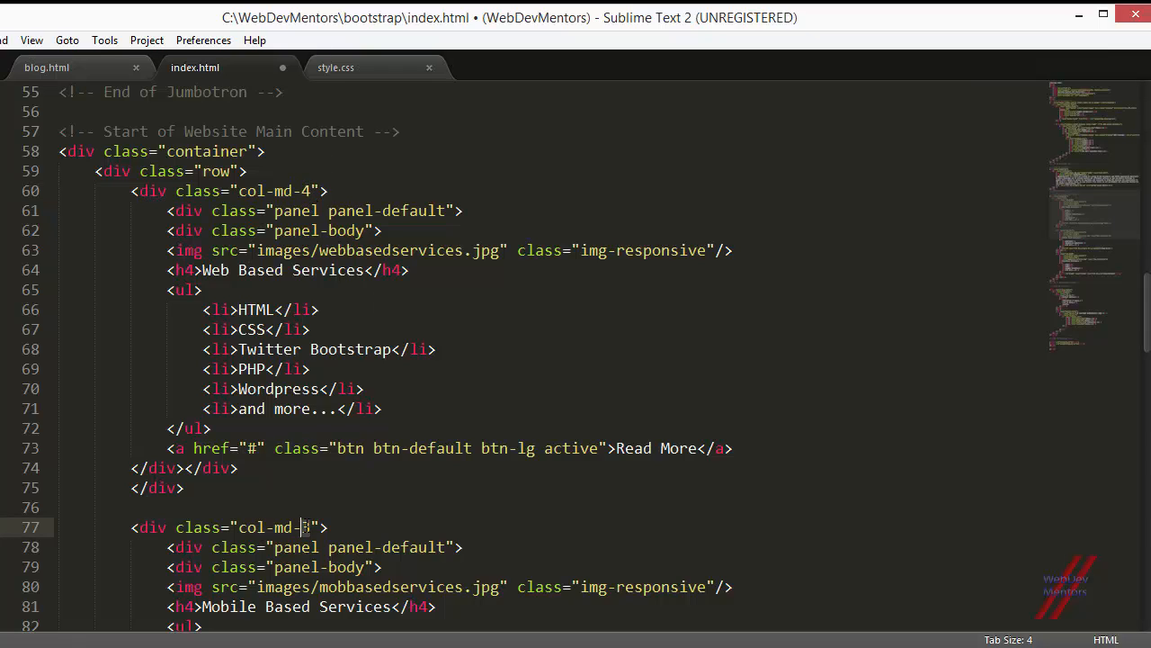
{"action": "scroll", "scroll_direction": "down", "scroll_amount": 3}
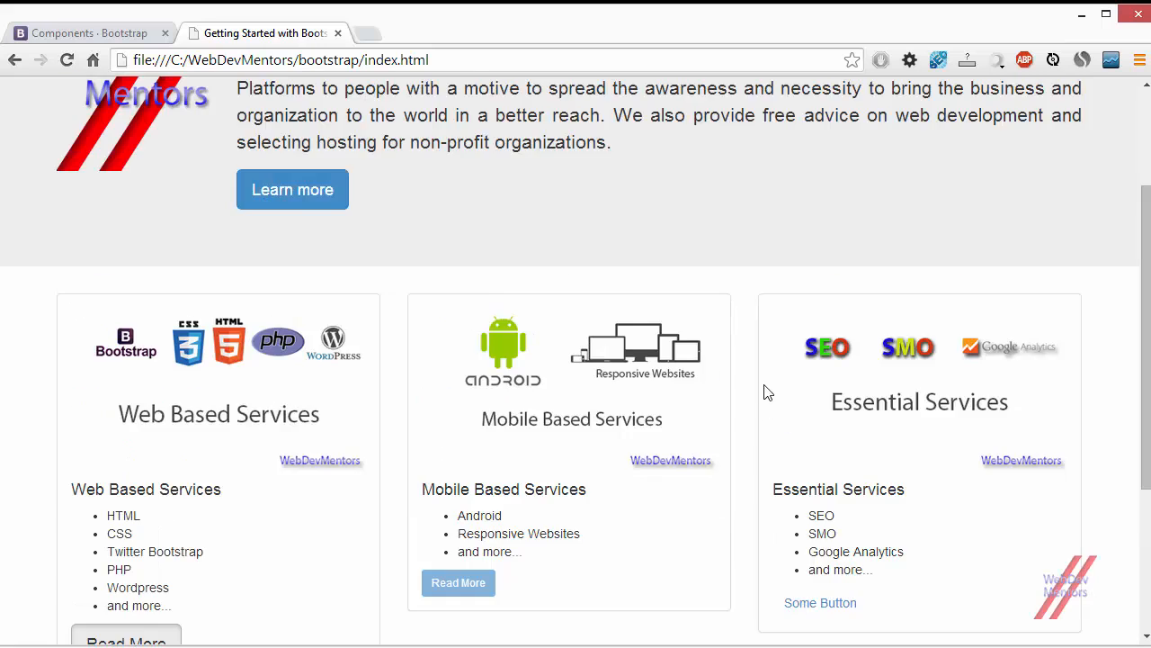
Scroll the home page to bring the three full-row service panels into view.
{"action": "scroll", "scroll_direction": "down", "scroll_amount": 3}
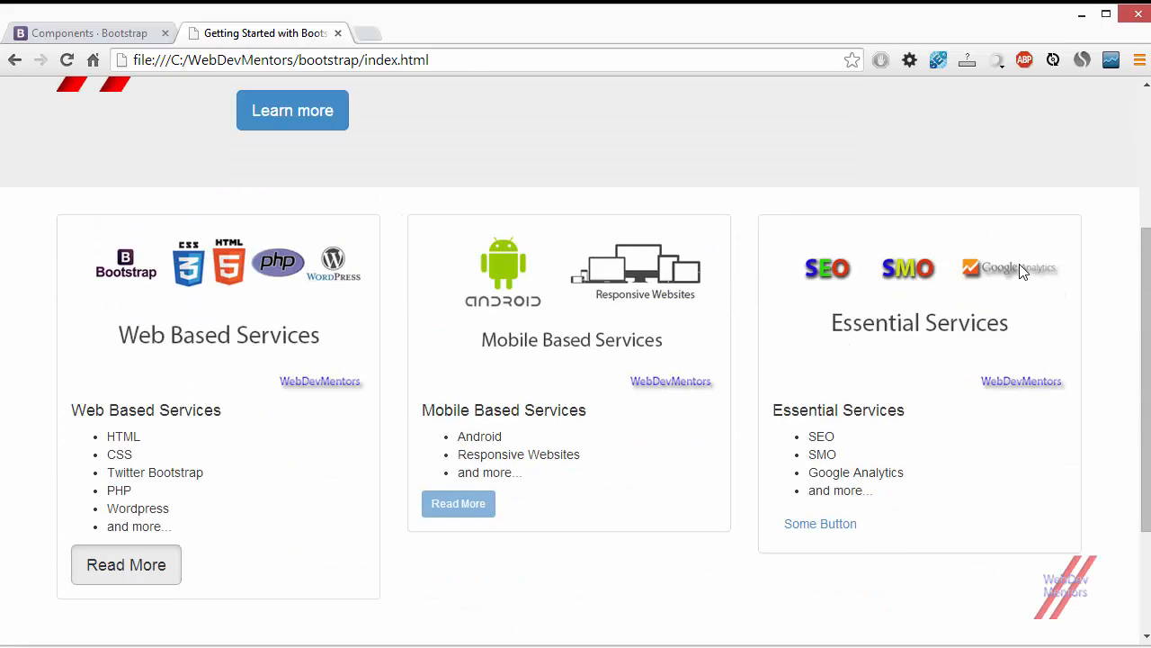
{"action": "mouse_move", "coordinate": [1105, 254]}
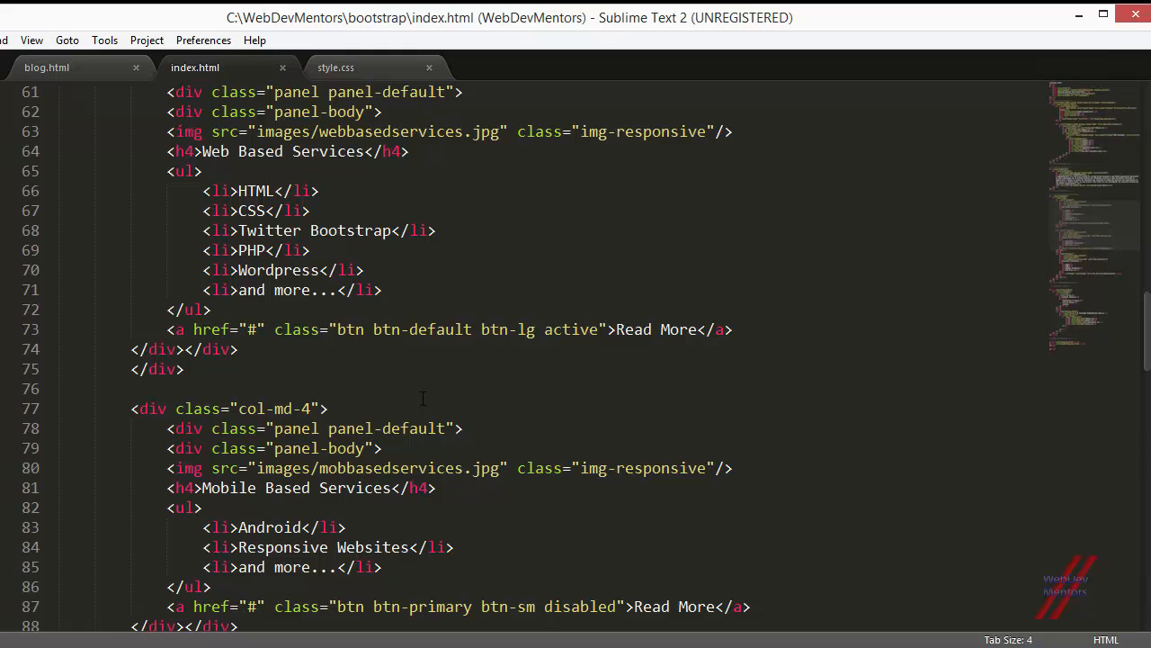
Revert the service columns to col-md-3 and add col-md-offset-1 to the first column.
{"action": "scroll", "scroll_direction": "down", "scroll_amount": 3}
{"action": "type", "text": "3"}
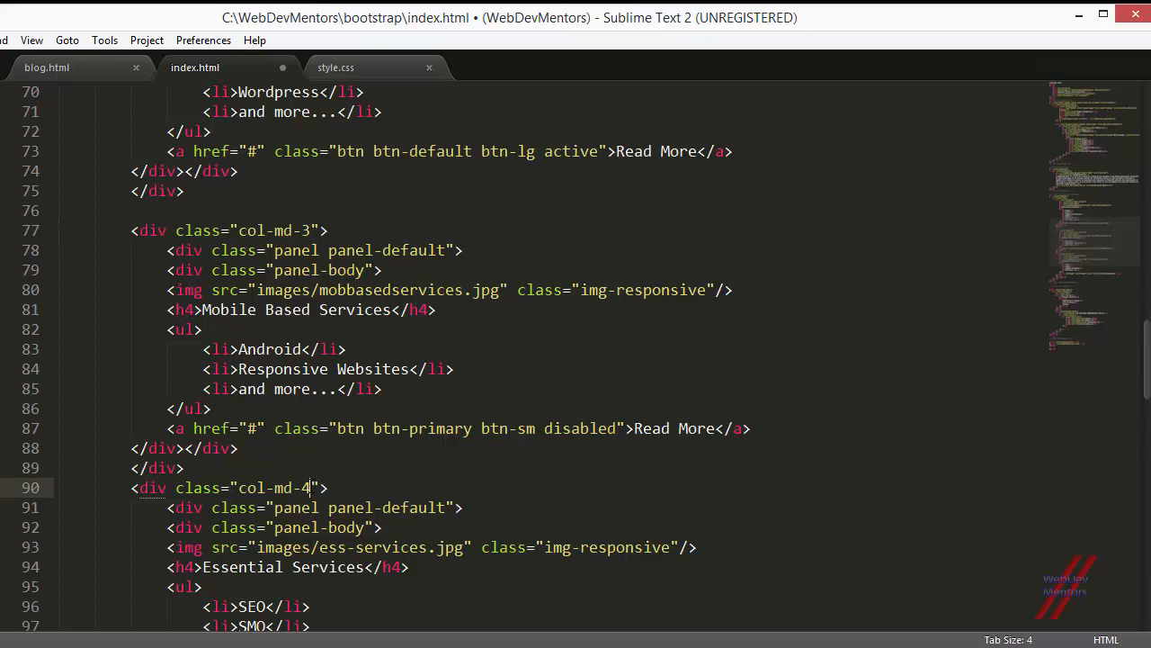
{"action": "scroll", "scroll_direction": "down", "scroll_amount": 3}
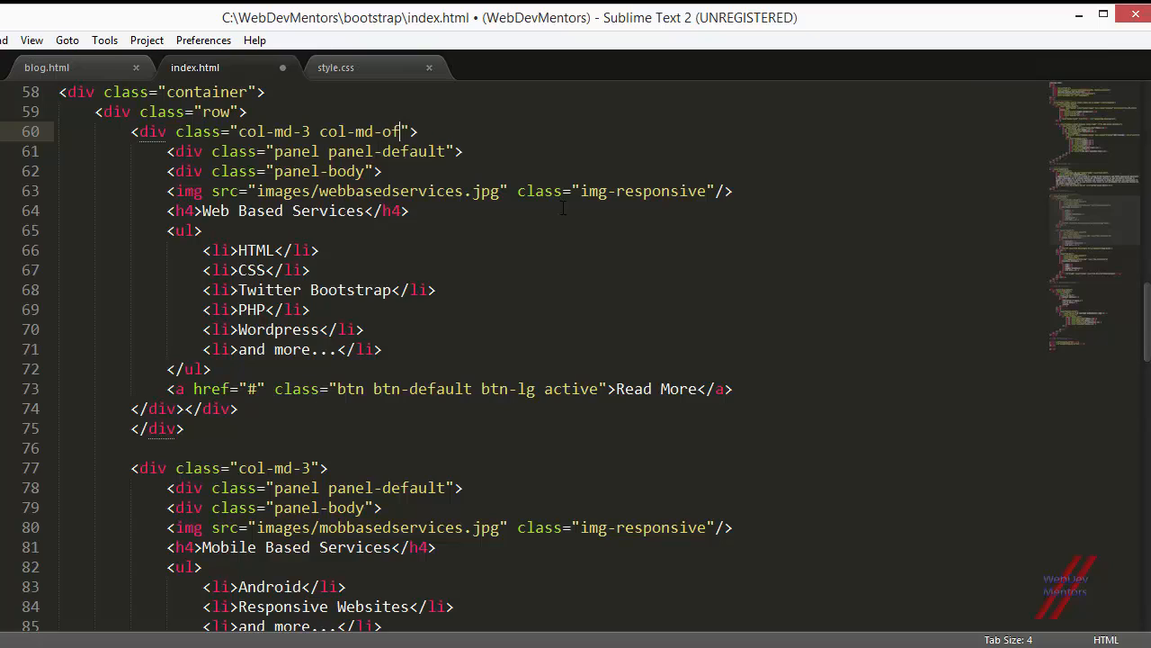
{"action": "type", "text": "set"}
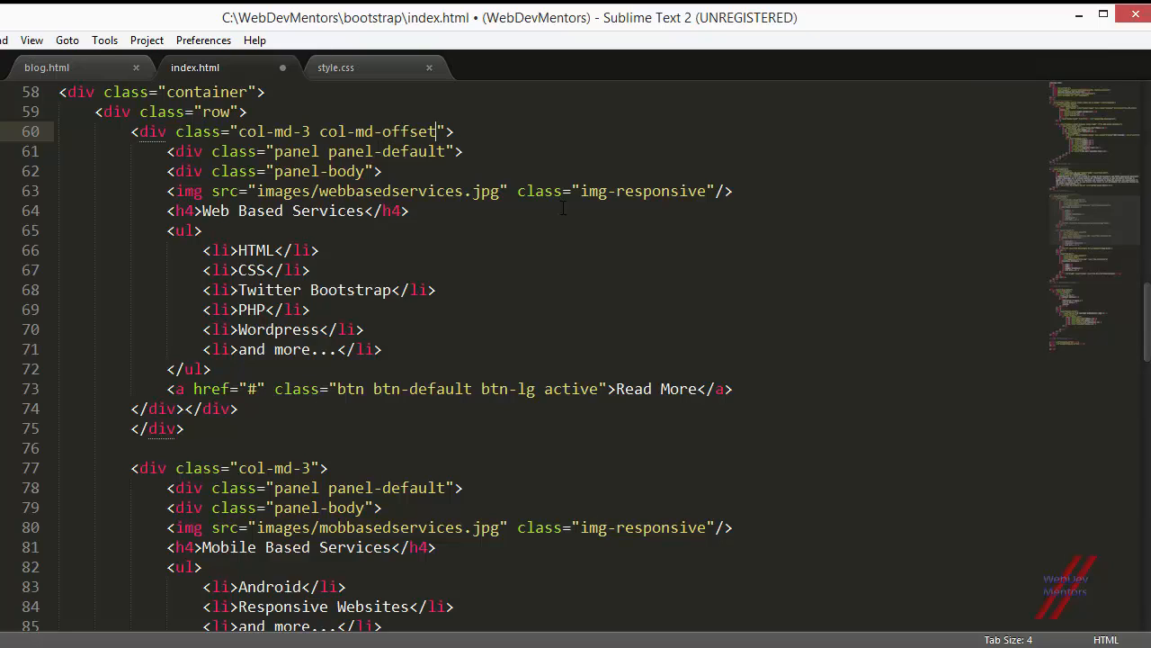
{"action": "type", "text": "-1"}
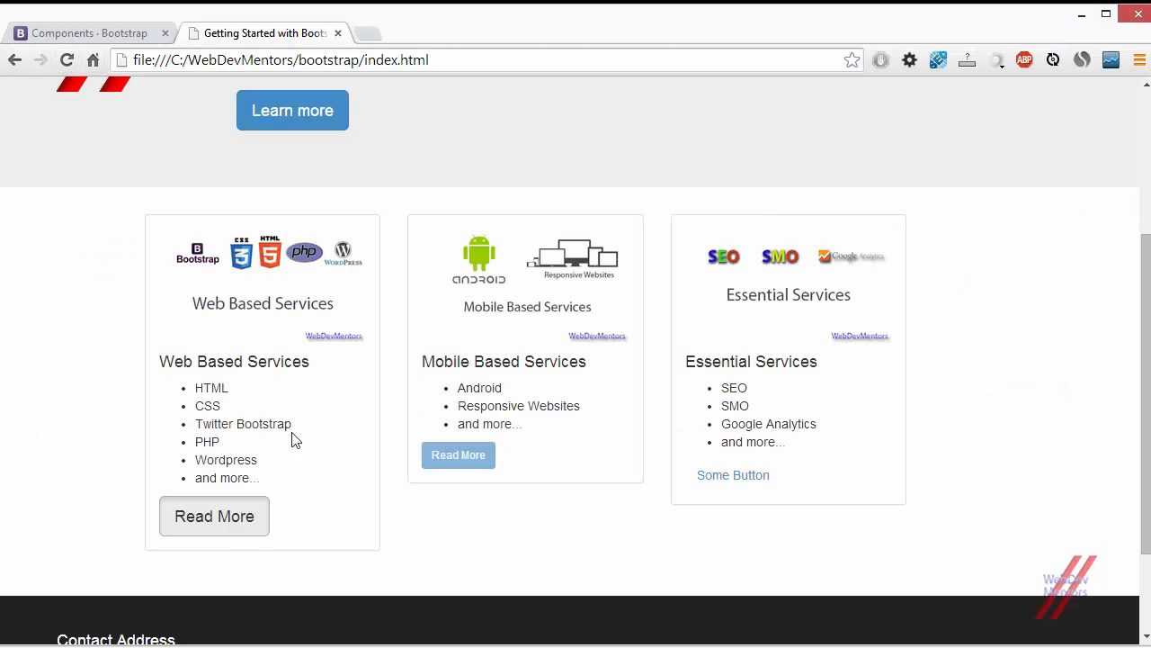
{"action": "mouse_move", "coordinate": [1054, 285]}
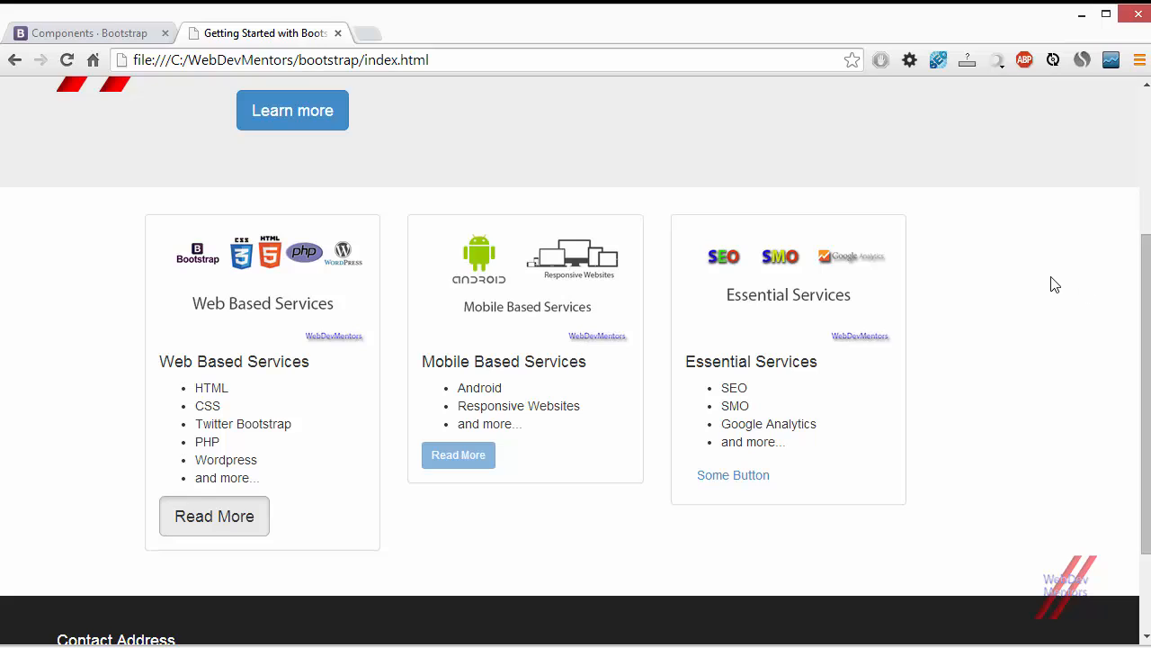
{"action": "mouse_move", "coordinate": [943, 366]}
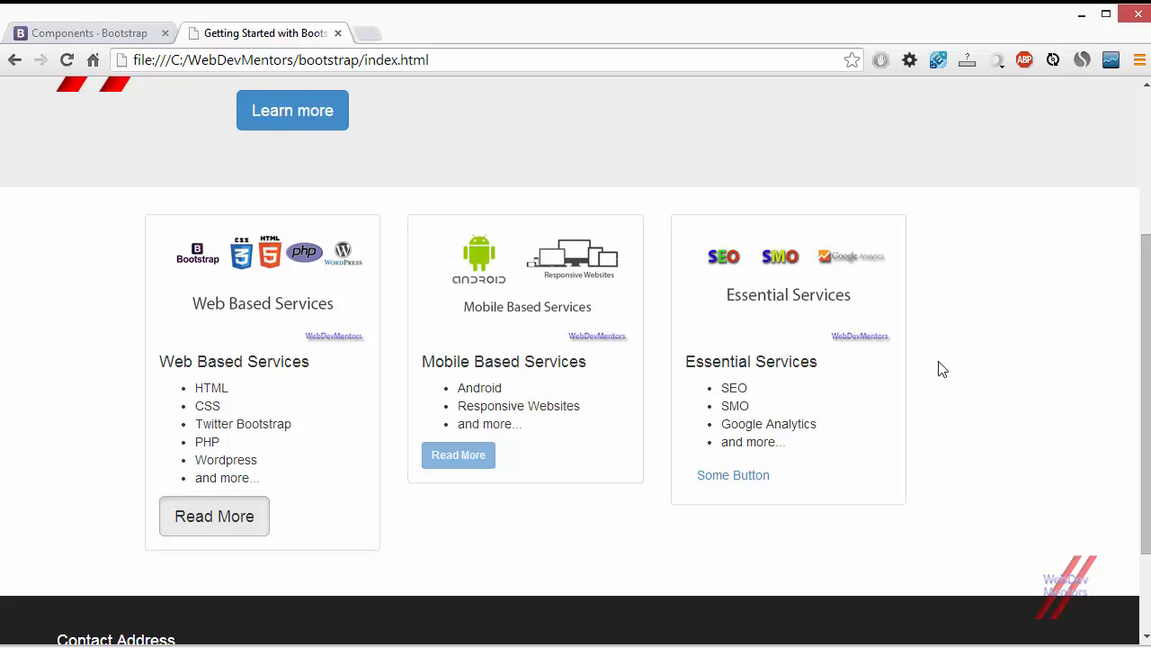
{"action": "mouse_move", "coordinate": [129, 300]}
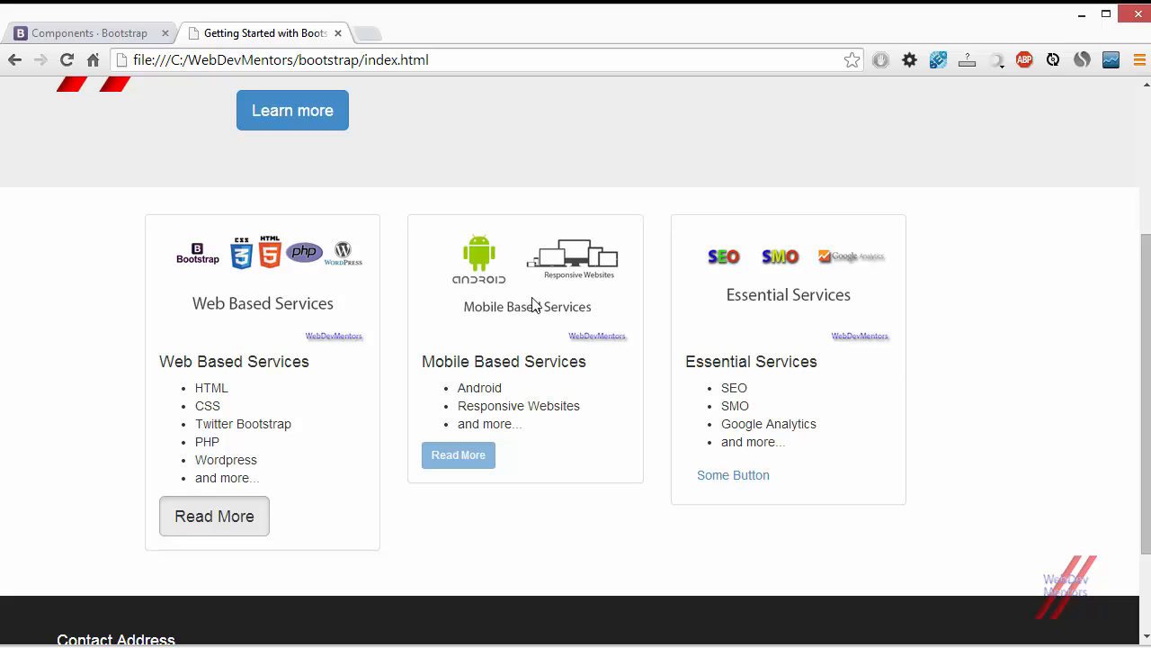
{"action": "mouse_move", "coordinate": [59, 238]}
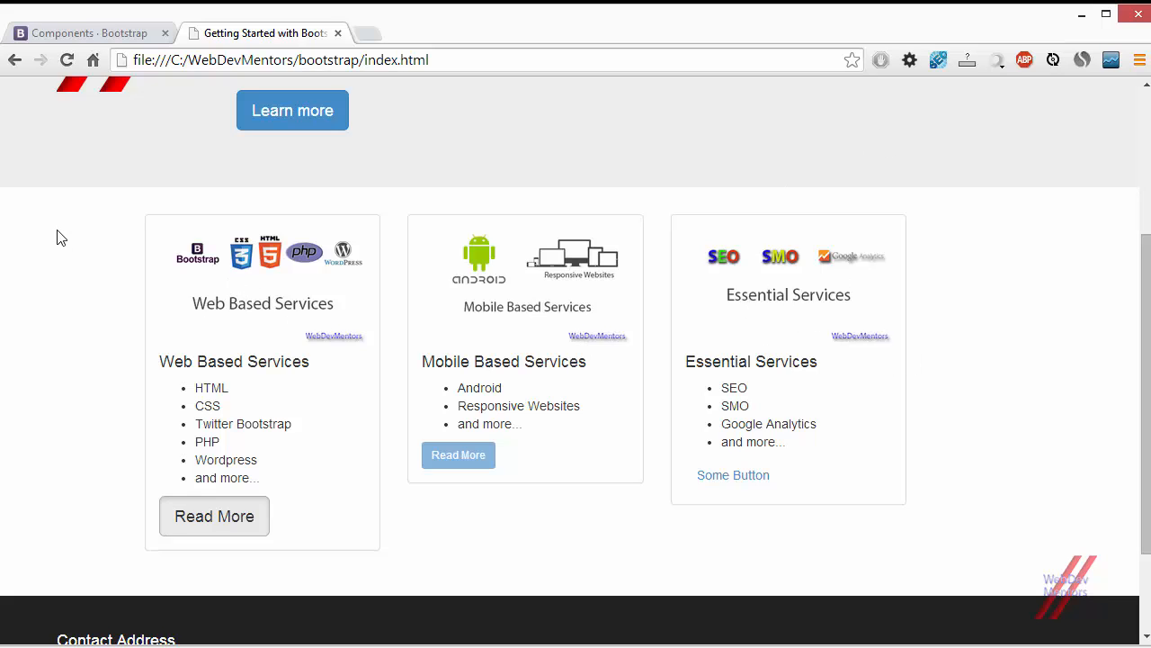
{"action": "mouse_move", "coordinate": [1018, 259]}
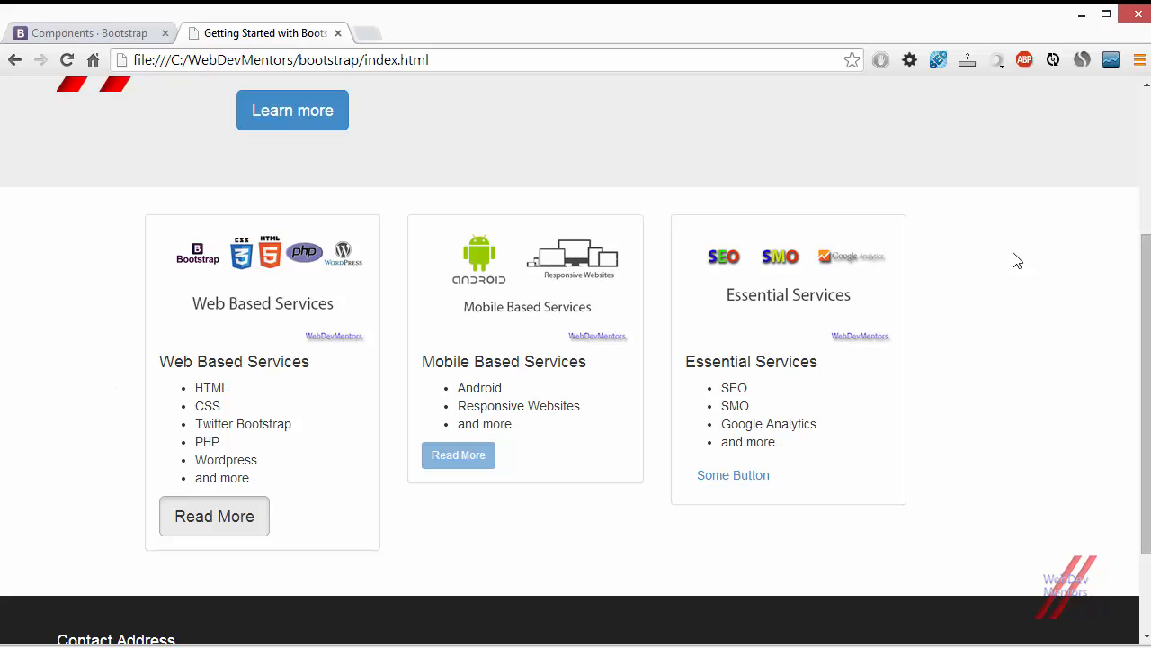
{"action": "mouse_move", "coordinate": [1013, 407]}
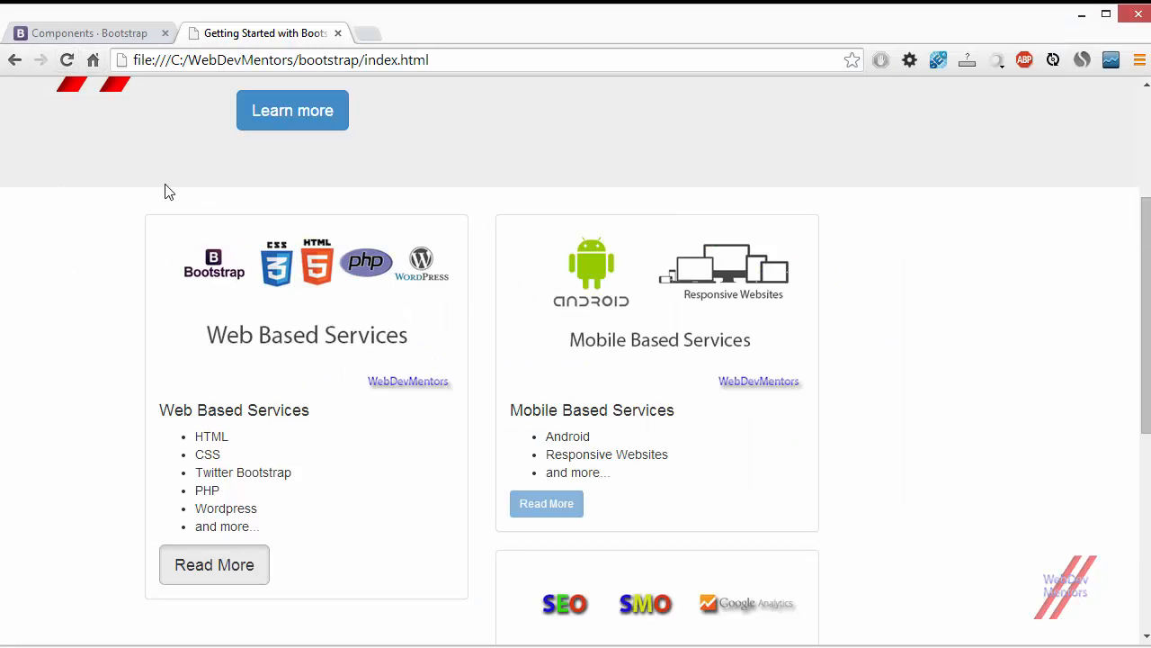
Scroll the narrowed index page to see the third service panel wrapped below.
{"action": "scroll", "scroll_direction": "down", "scroll_amount": 3}
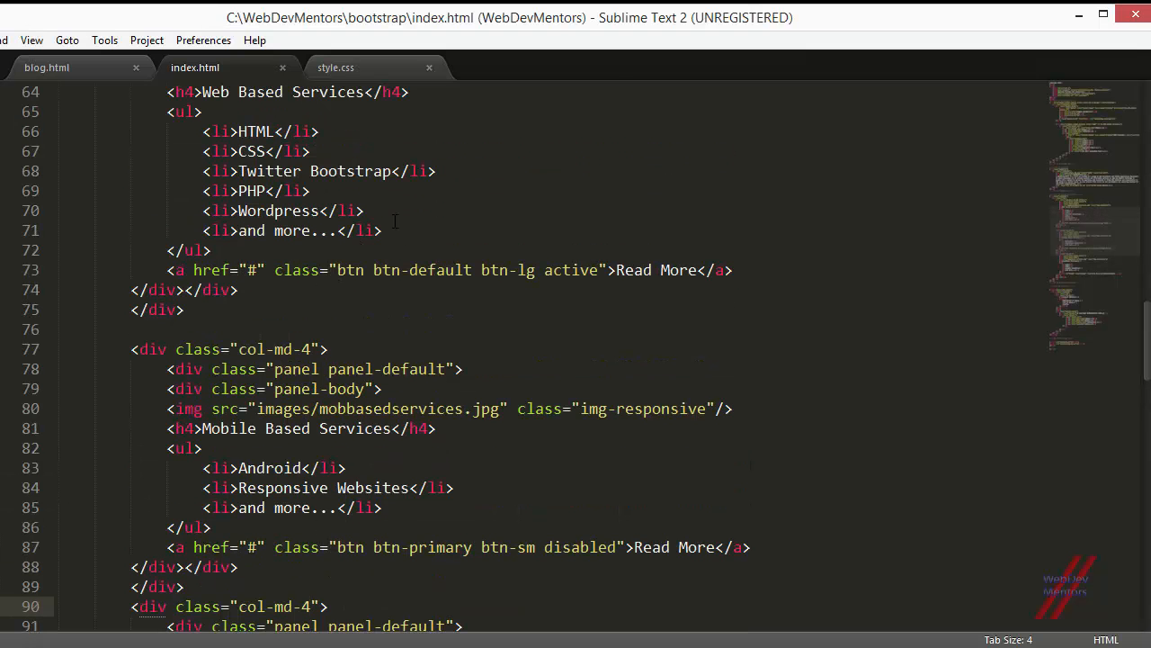
Delete col-md-offset-1 from the first col-md-4 service div on line 60.
{"action": "scroll", "scroll_direction": "down", "scroll_amount": 3}
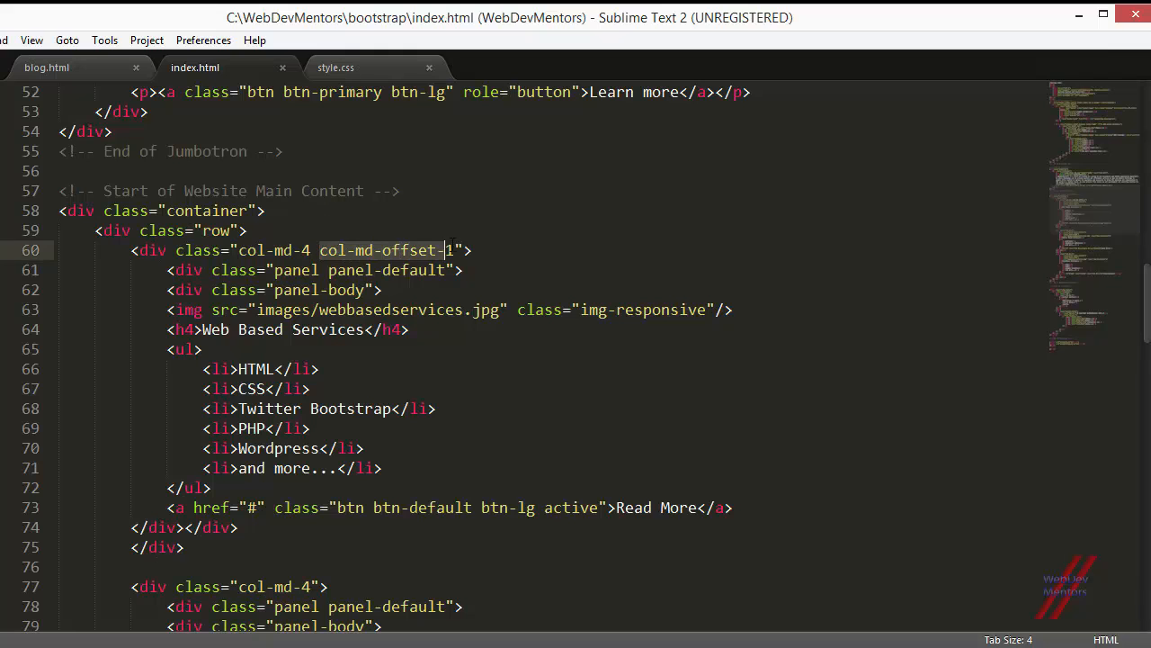
{"action": "key", "text": "backspace"}
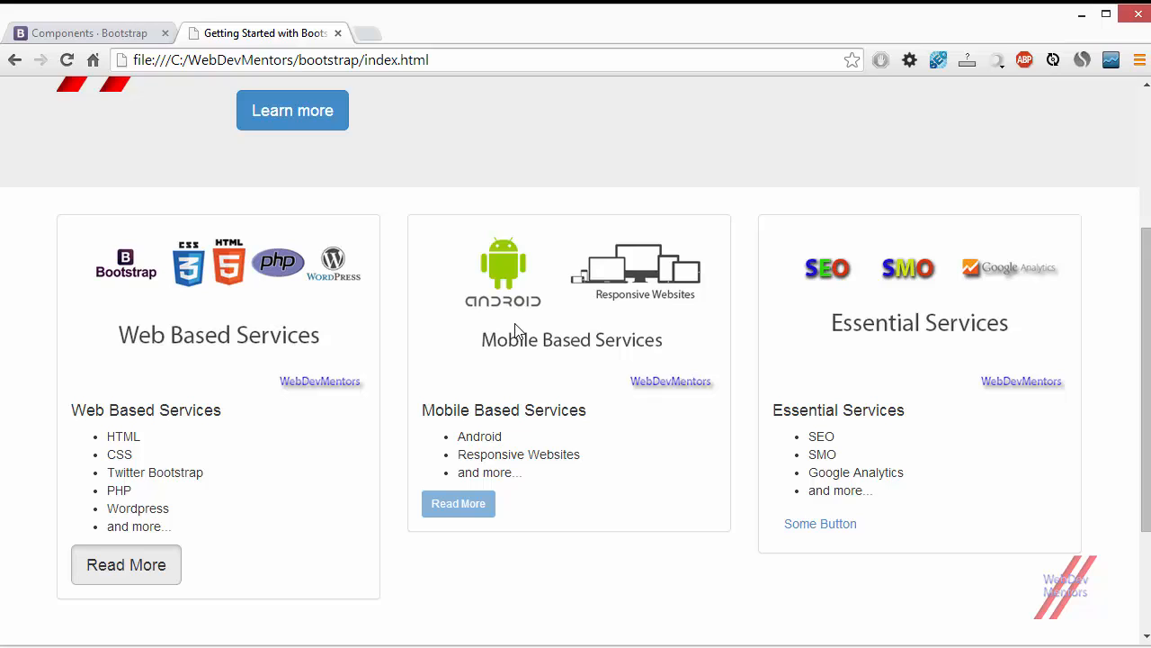
{"action": "mouse_move", "coordinate": [47, 320]}
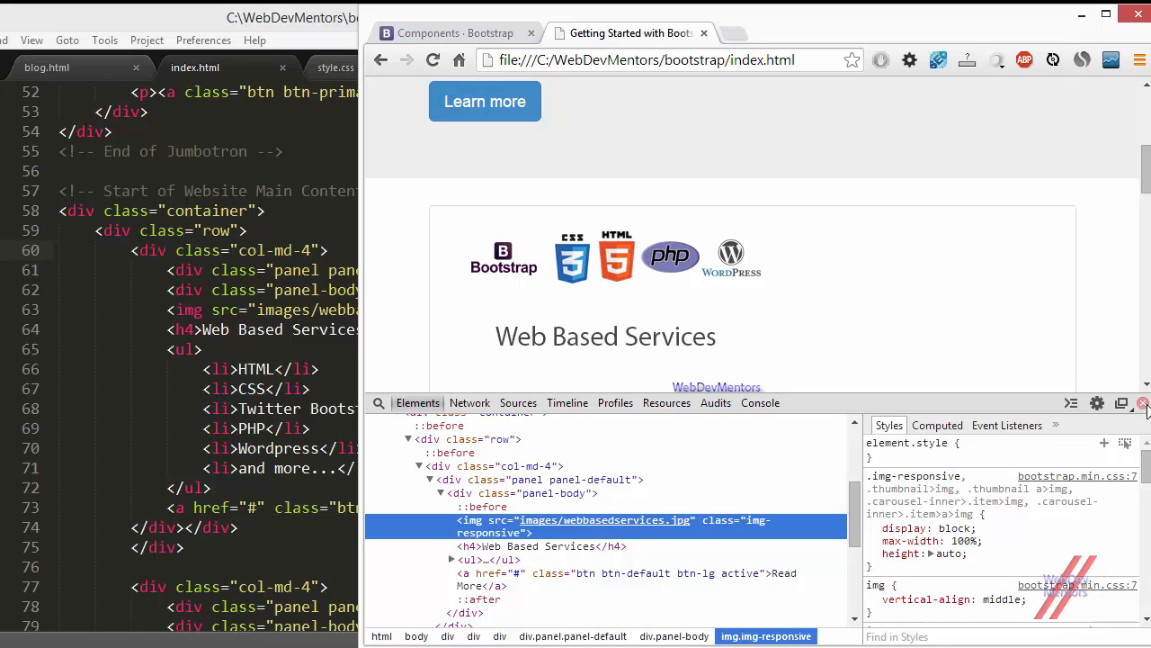
Close DevTools and scroll through the three vertically stacked service panels at narrow width.
{"action": "left_click", "coordinate": [1141, 403]}
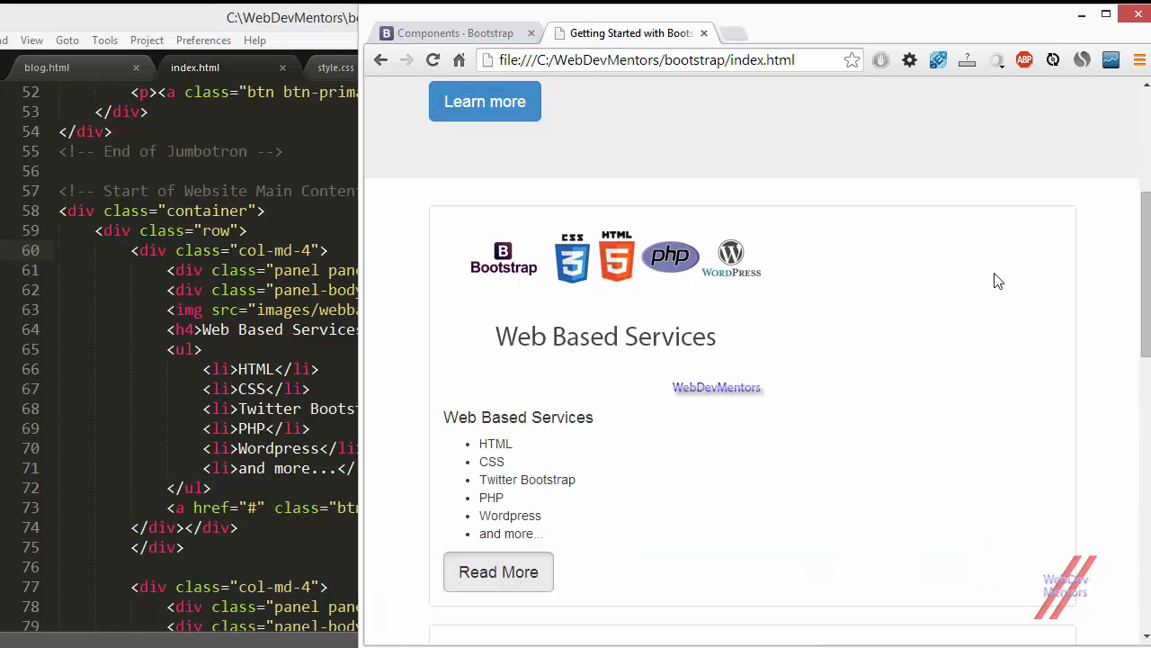
{"action": "mouse_move", "coordinate": [662, 460]}
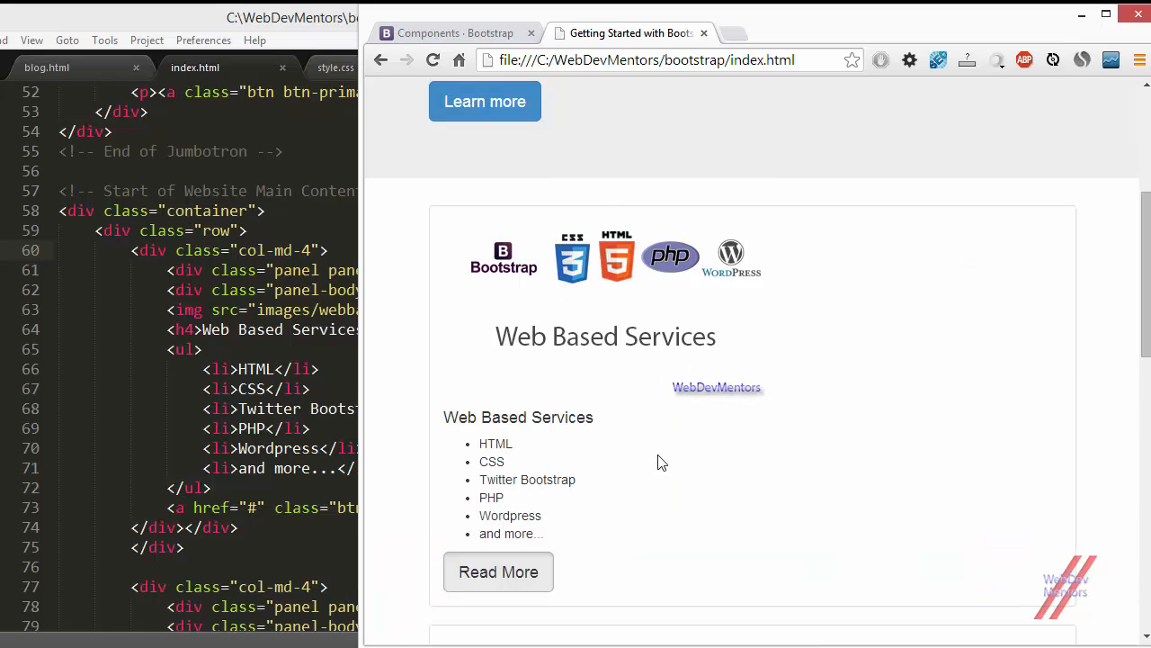
{"action": "mouse_move", "coordinate": [363, 378]}
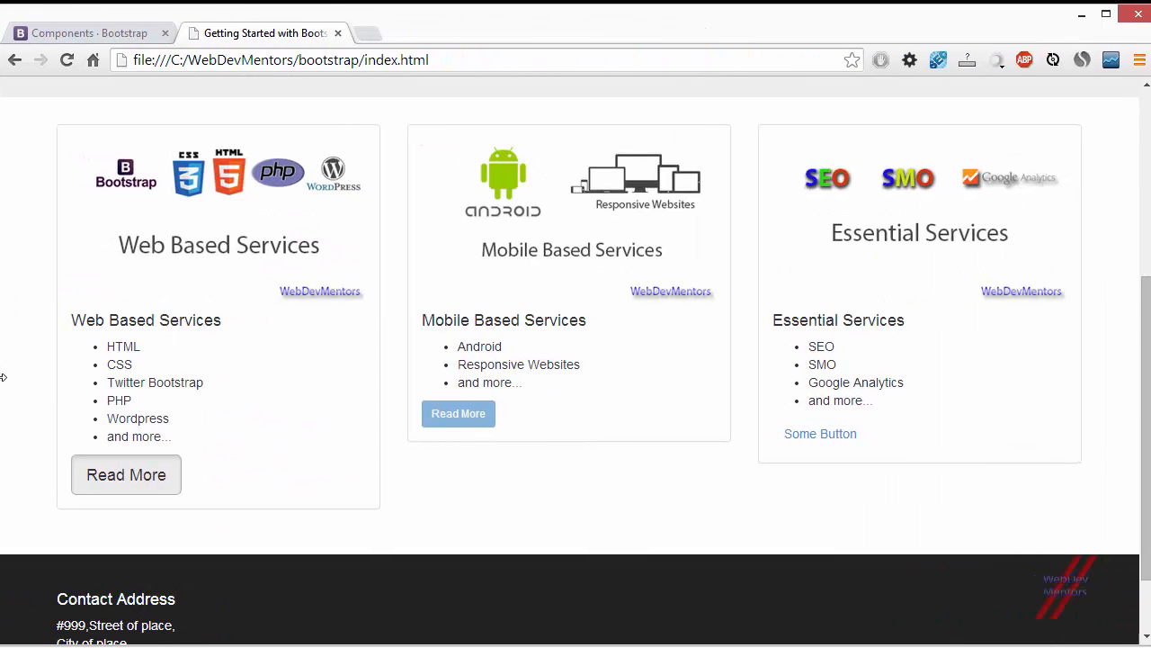
{"action": "scroll", "scroll_direction": "down", "scroll_amount": 3}
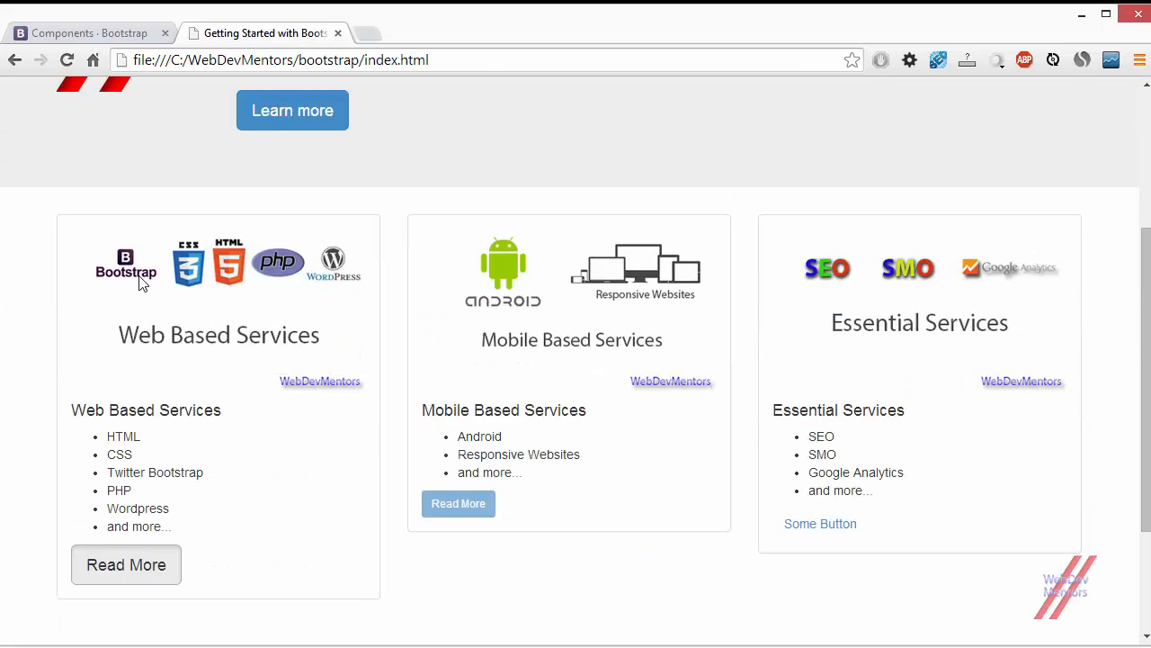
{"action": "mouse_move", "coordinate": [165, 284]}
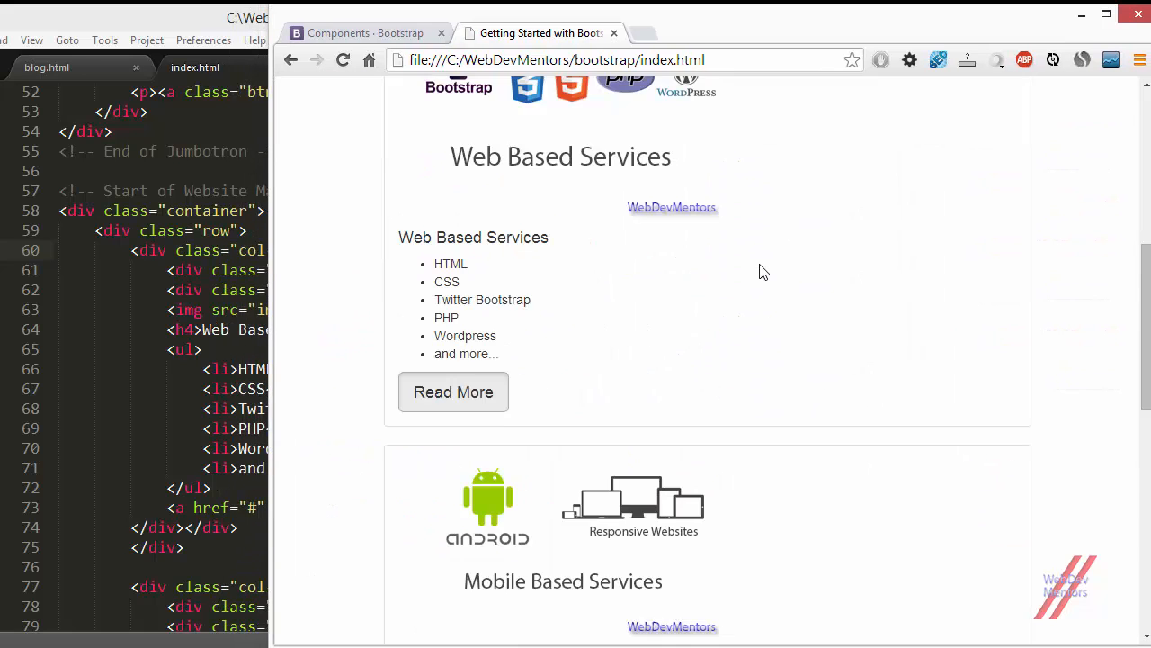
{"action": "scroll", "scroll_direction": "down", "scroll_amount": 3}
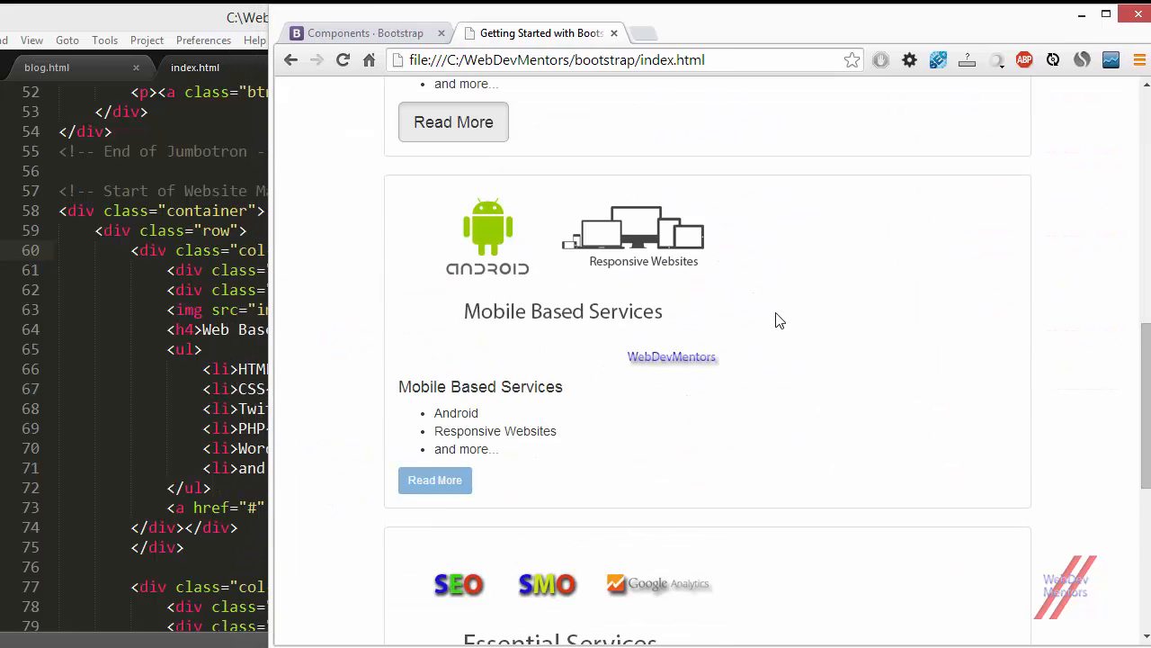
{"action": "scroll", "scroll_direction": "up", "scroll_amount": 3}
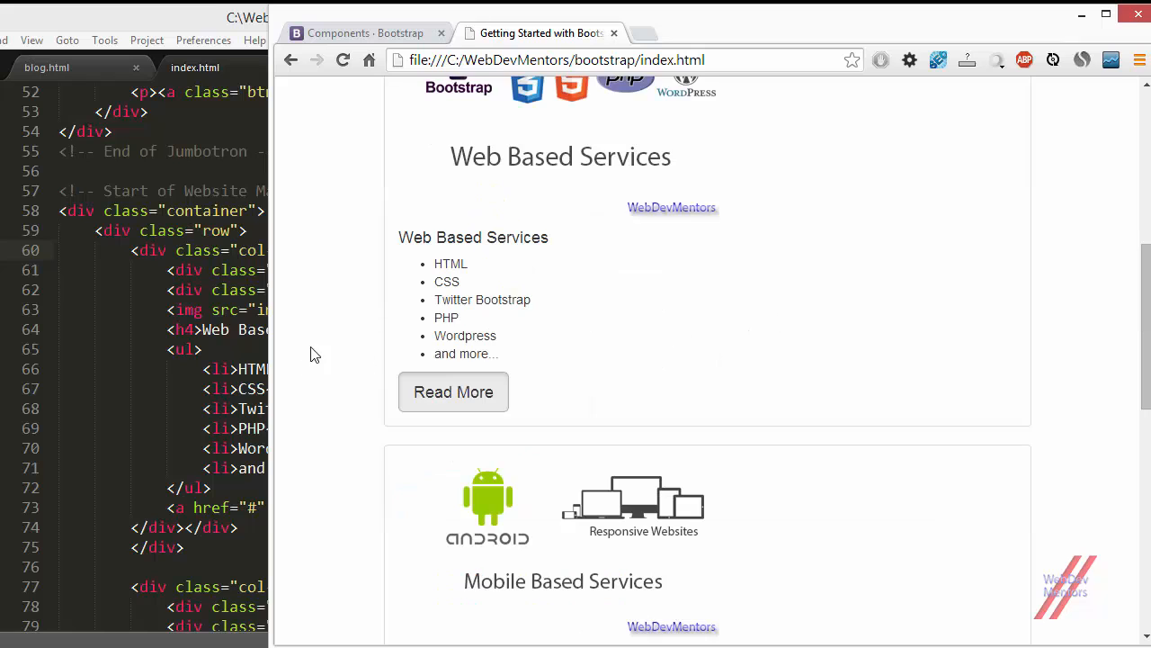
{"action": "scroll", "scroll_direction": "down", "scroll_amount": 3}
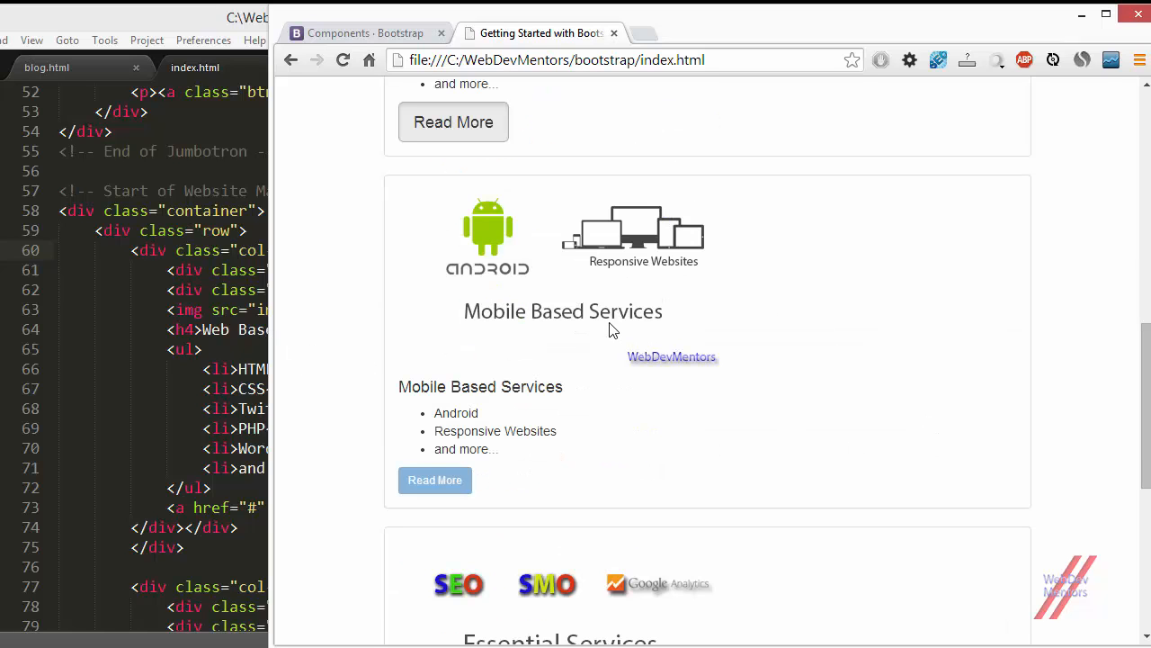
{"action": "mouse_move", "coordinate": [734, 277]}
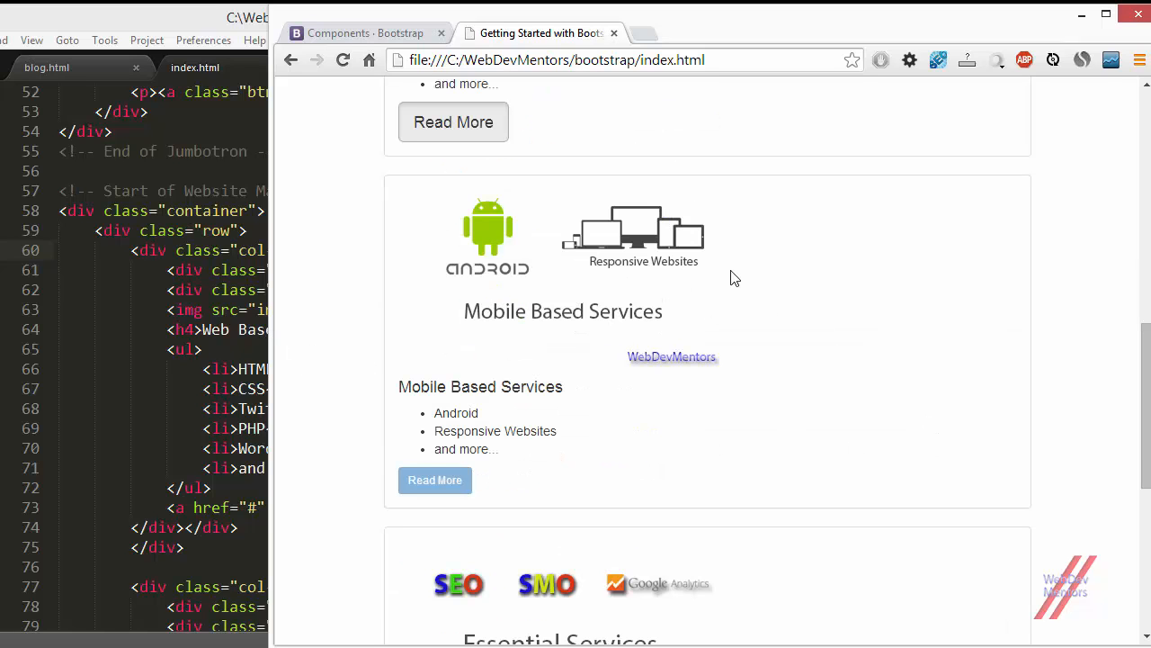
{"action": "scroll", "scroll_direction": "up", "scroll_amount": 3}
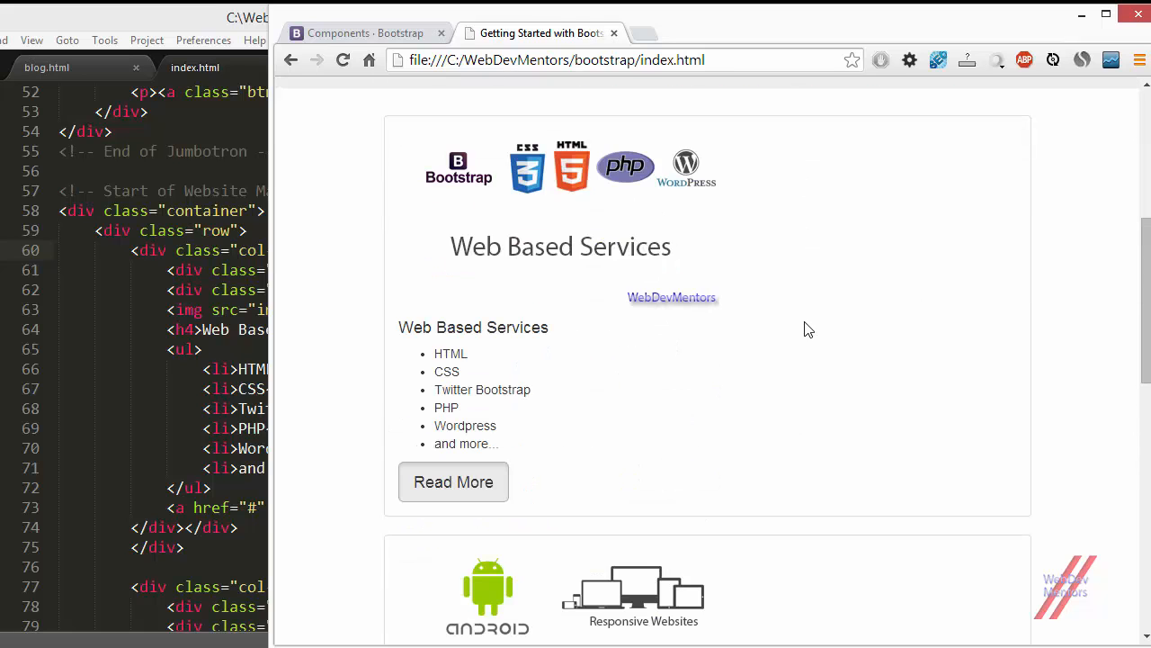
{"action": "scroll", "scroll_direction": "down", "scroll_amount": 3}
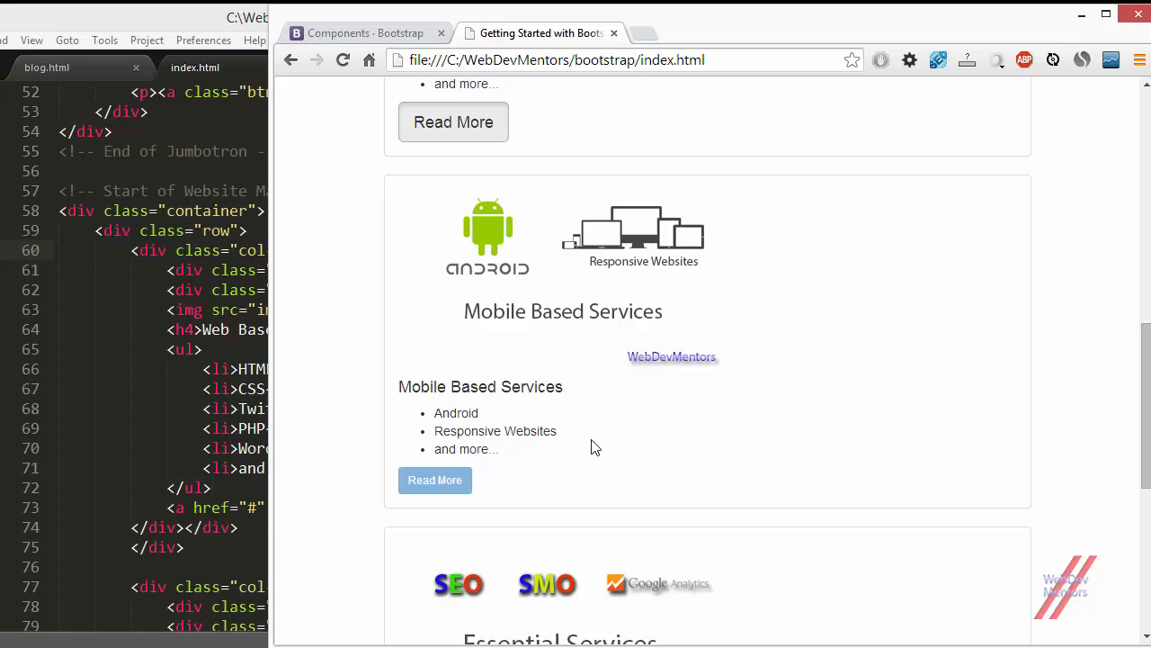
{"action": "mouse_move", "coordinate": [274, 337]}
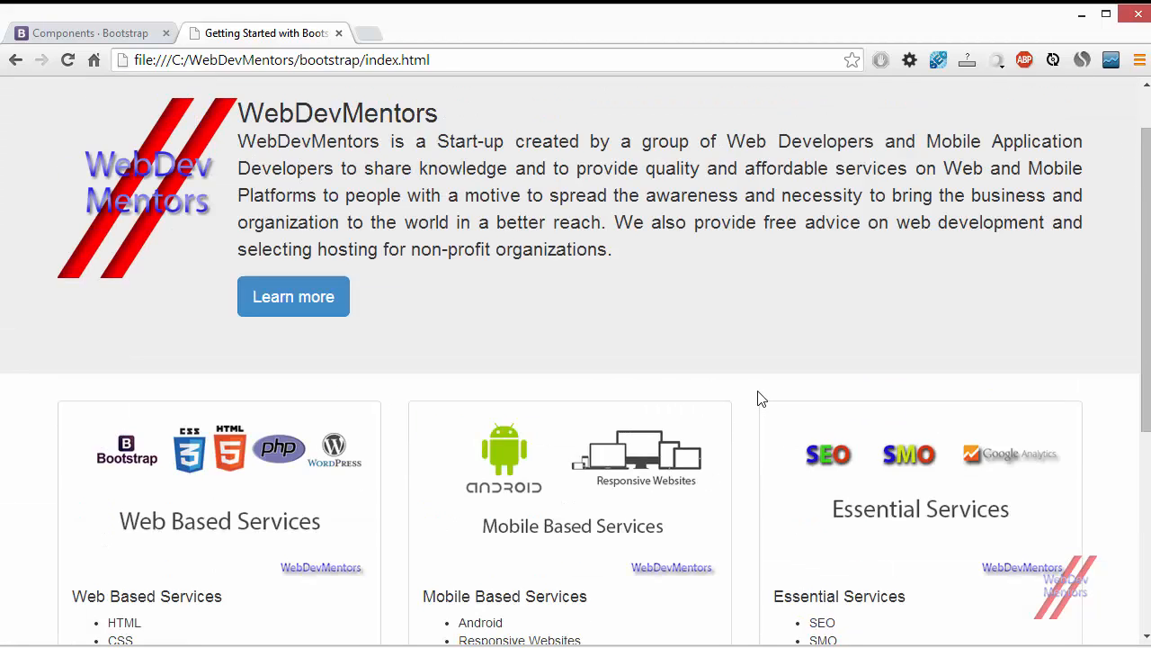
Scroll the home page past the service panels before navigating to blog.html.
{"action": "scroll", "scroll_direction": "down", "scroll_amount": 3}
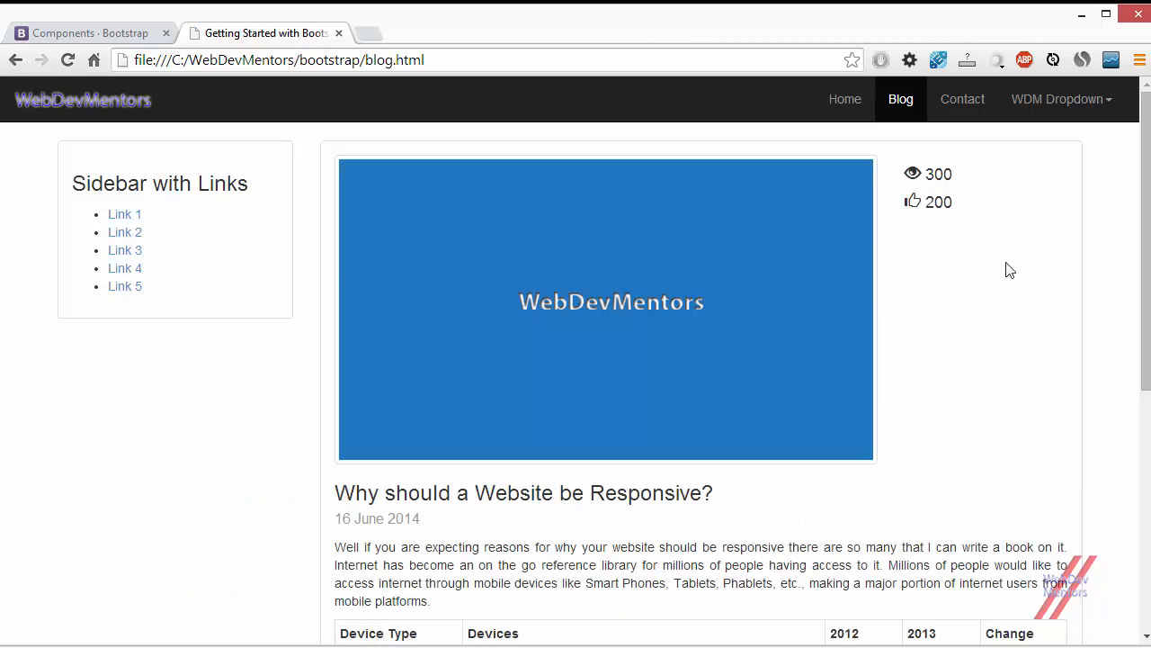
{"action": "mouse_move", "coordinate": [333, 277]}
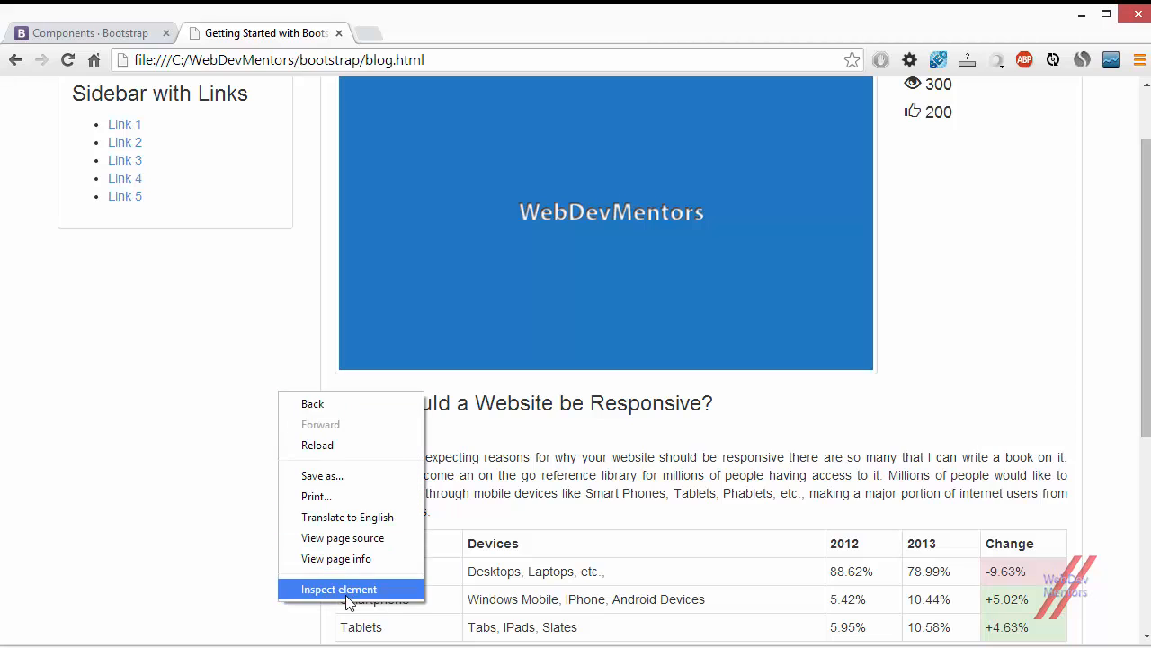
Inspect the blog page, select <body> and give it a background-color in element.style.
{"action": "left_click", "coordinate": [338, 588]}
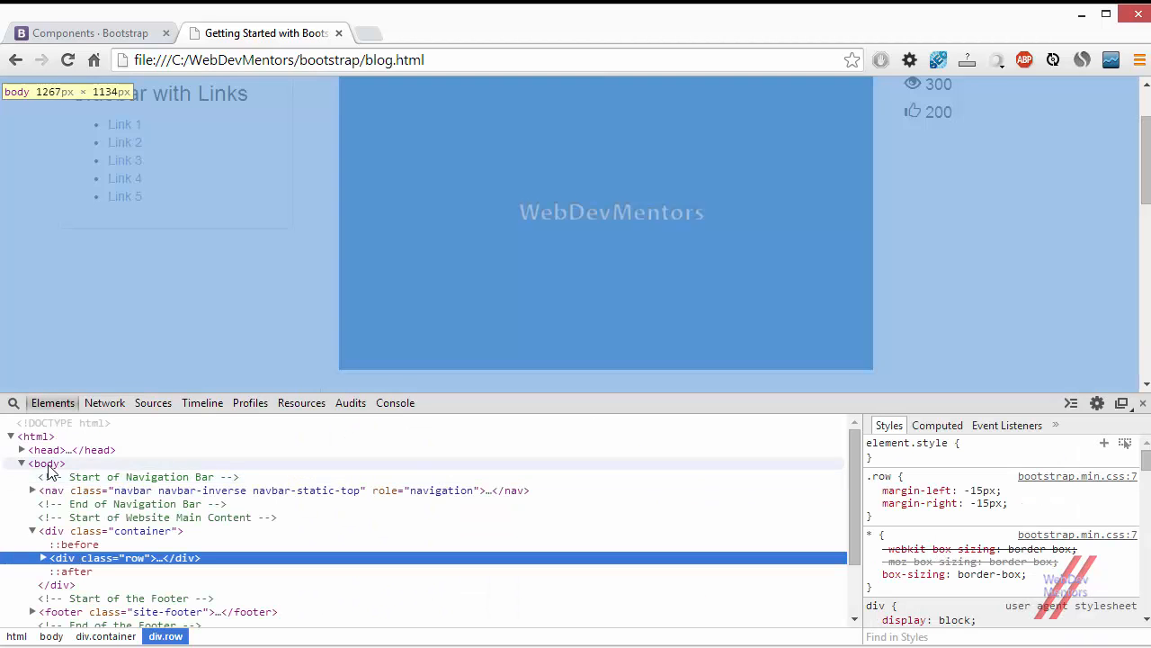
{"action": "left_click", "coordinate": [43, 464]}
{"action": "type", "text": "background-color"}
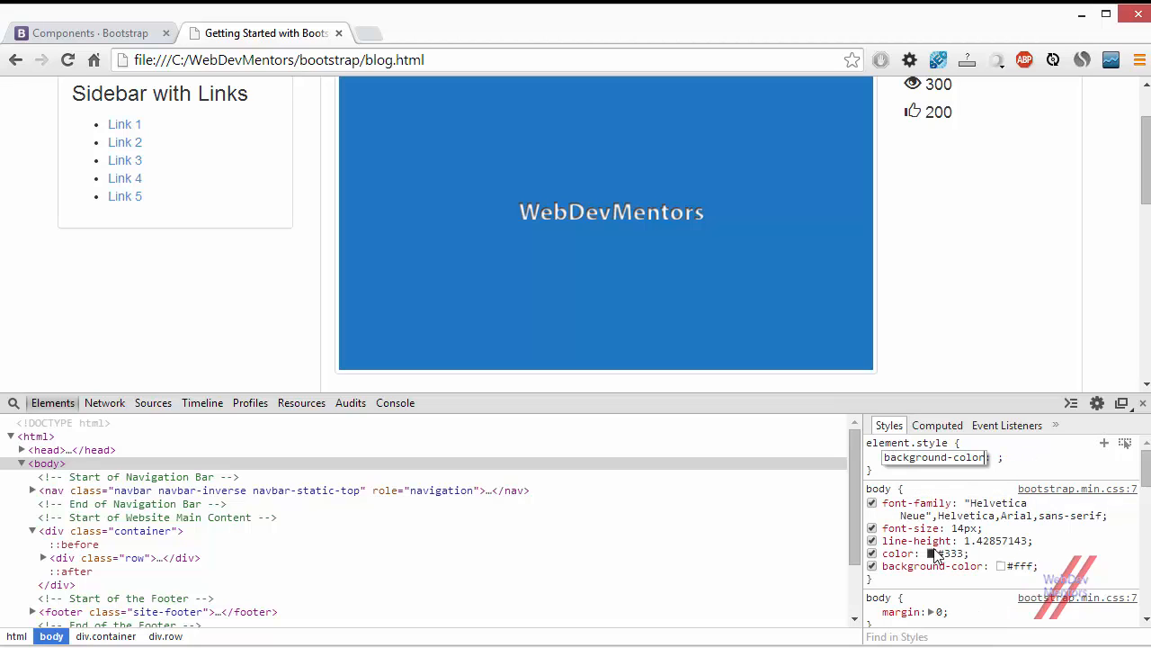
{"action": "type", "text": "lightblue"}
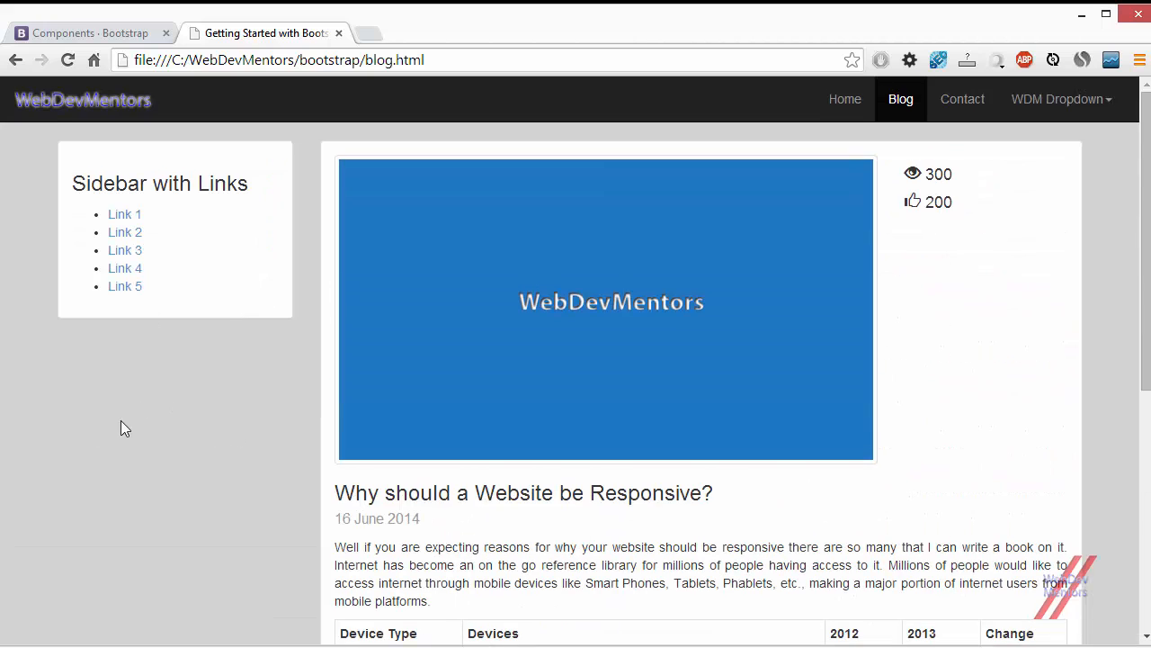
Scroll the blog page down to the footer and back to the top.
{"action": "scroll", "scroll_direction": "down", "scroll_amount": 3}
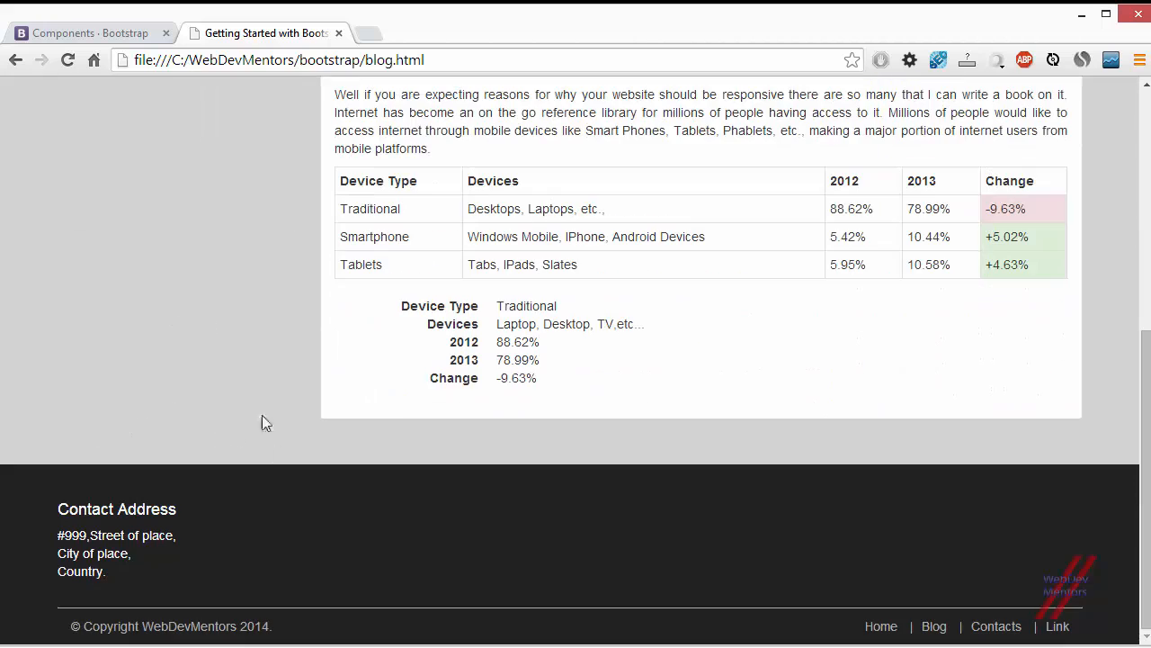
{"action": "scroll", "scroll_direction": "up", "scroll_amount": 3}
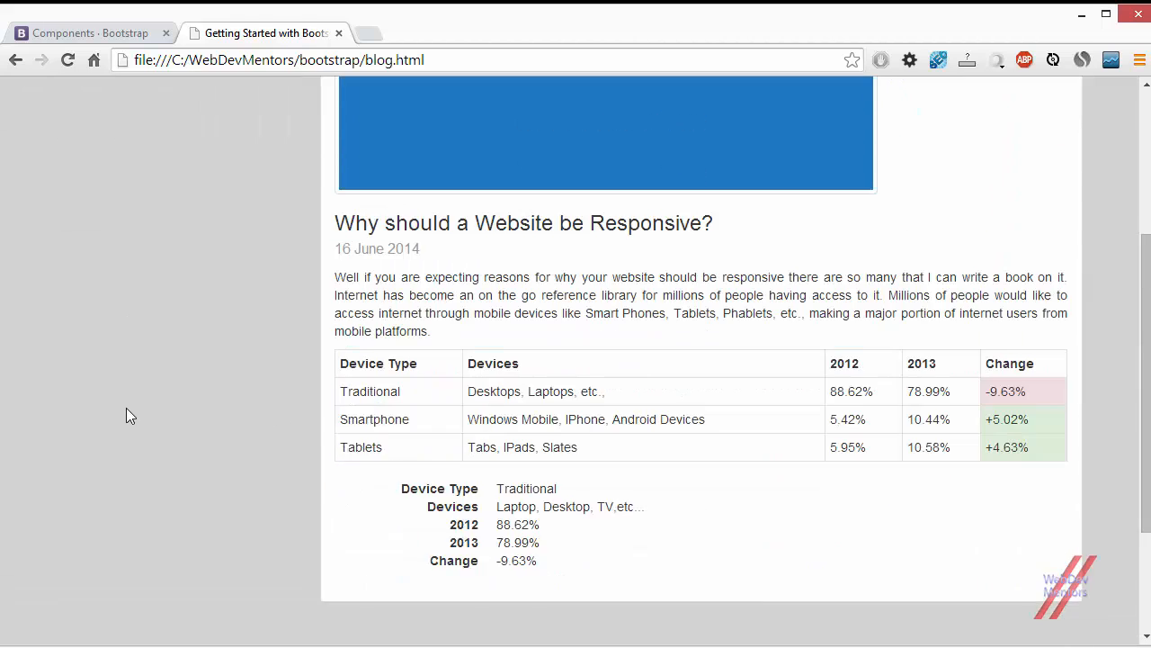
{"action": "scroll", "scroll_direction": "up", "scroll_amount": 3}
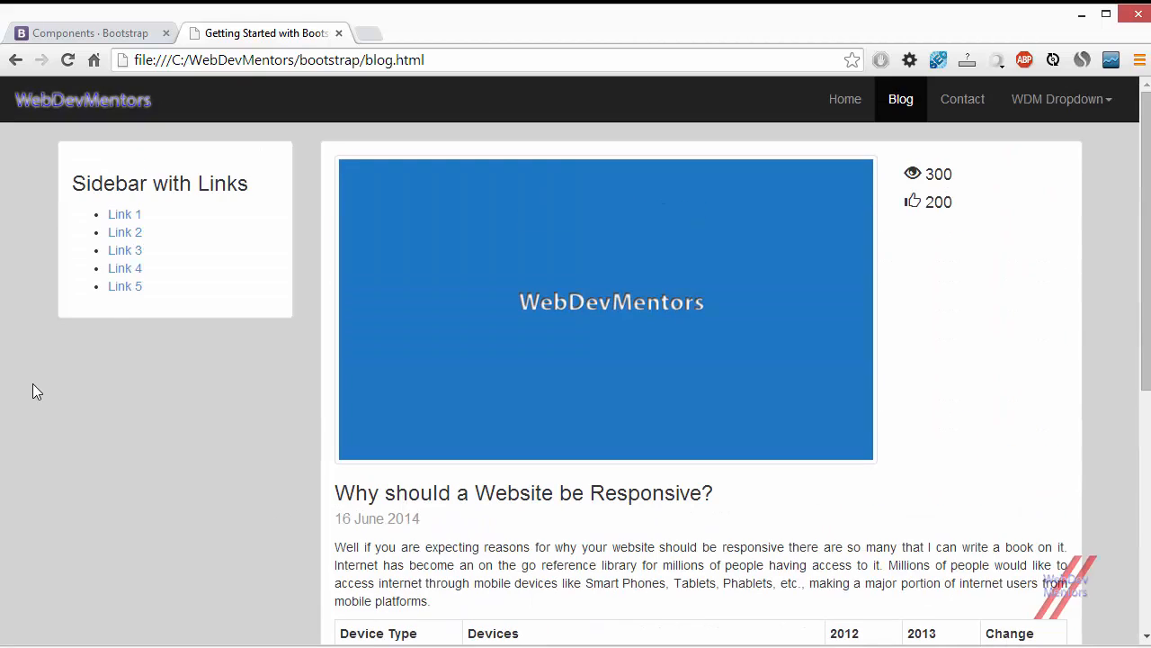
{"action": "mouse_move", "coordinate": [176, 428]}
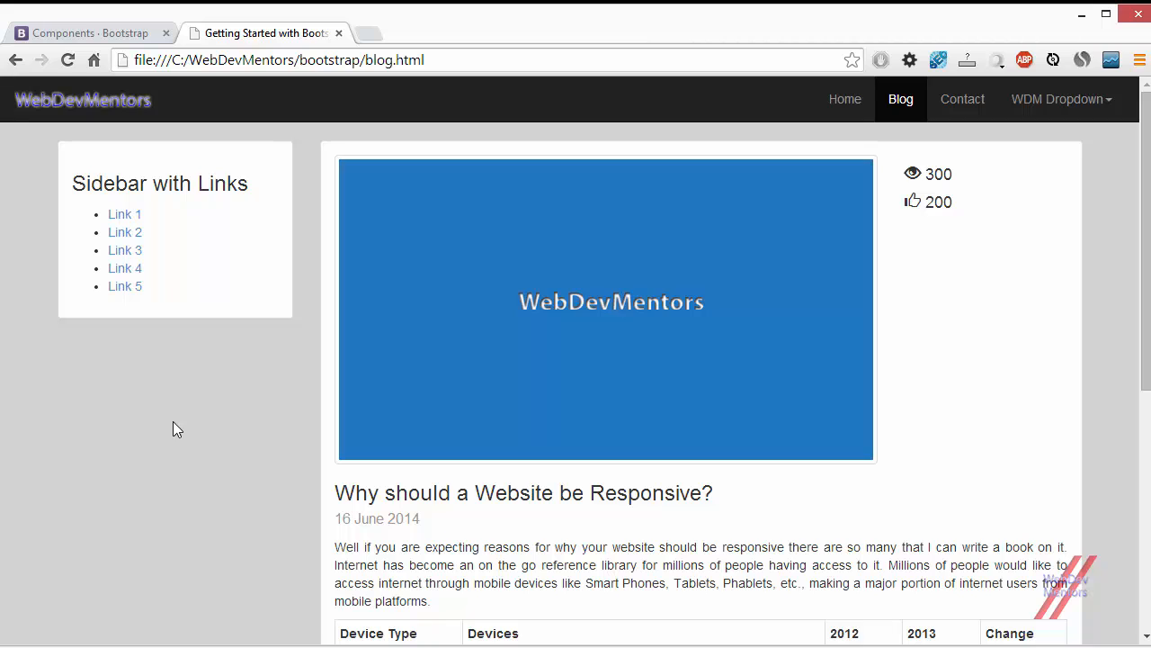